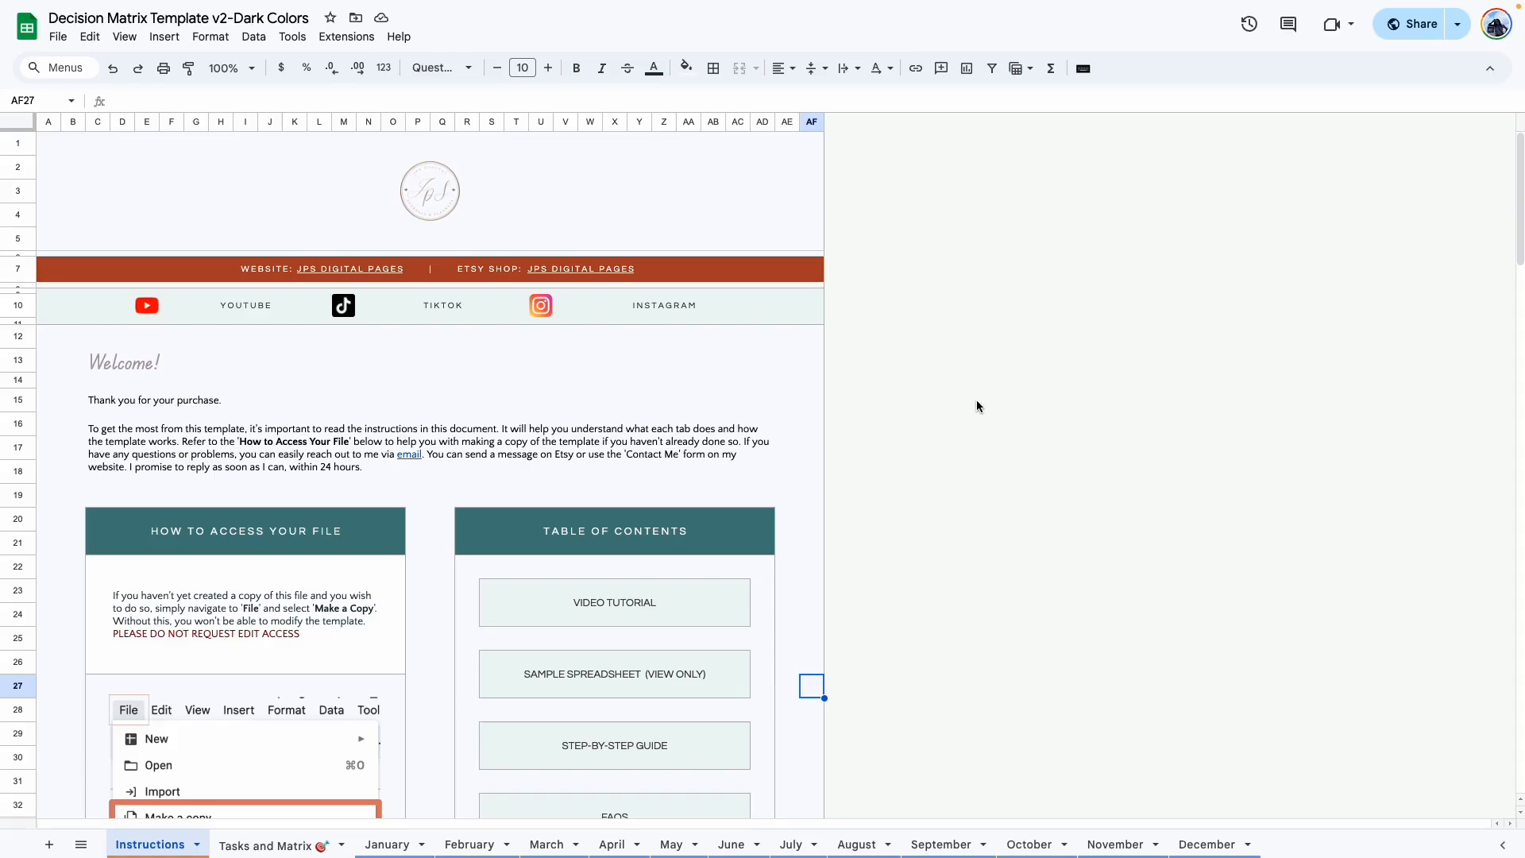
mouse_move(961, 397)
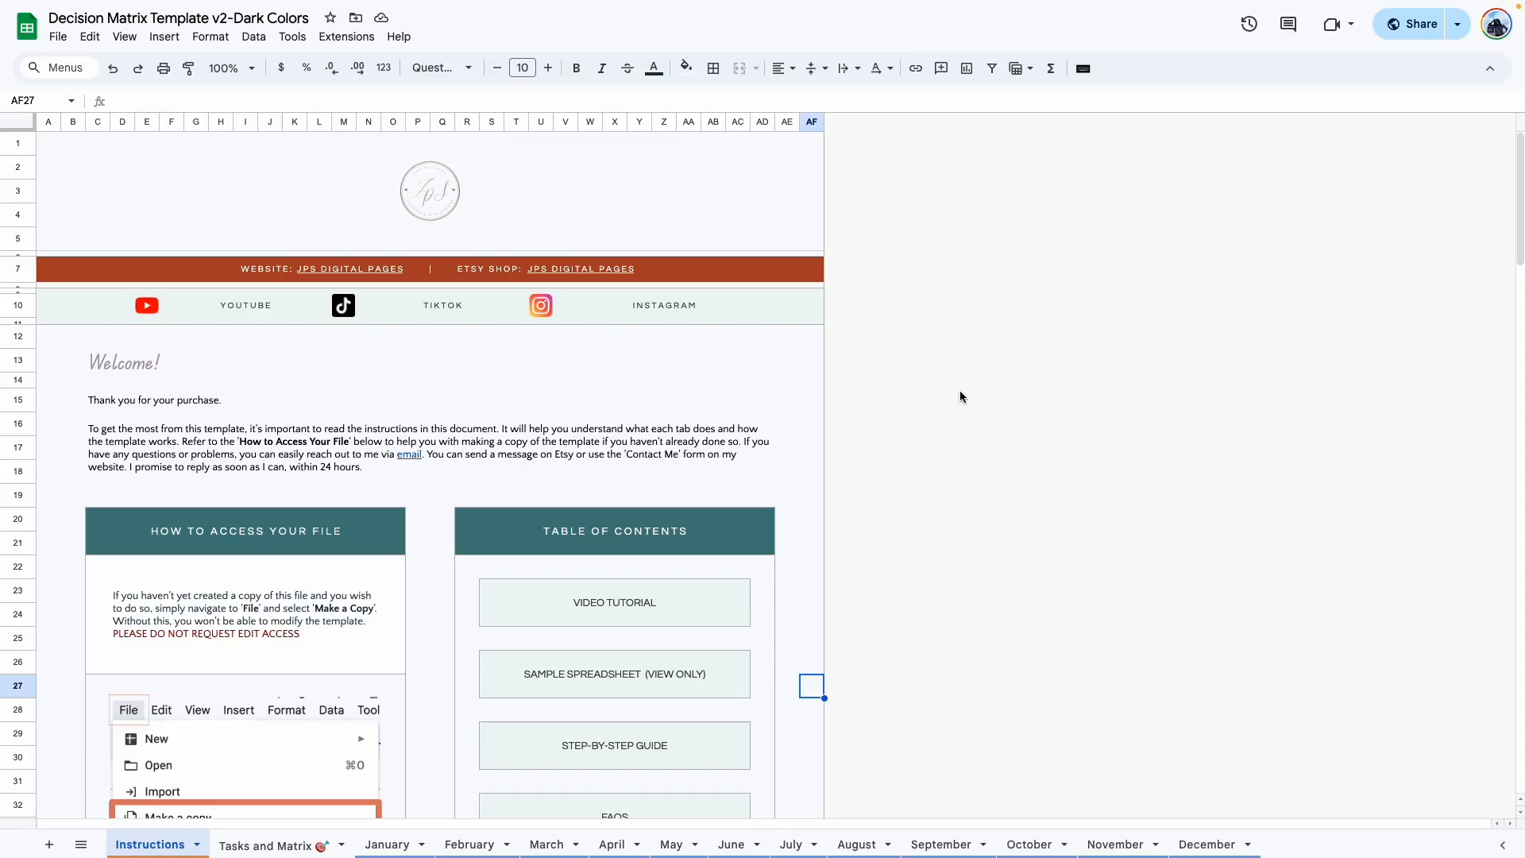
mouse_move(817, 457)
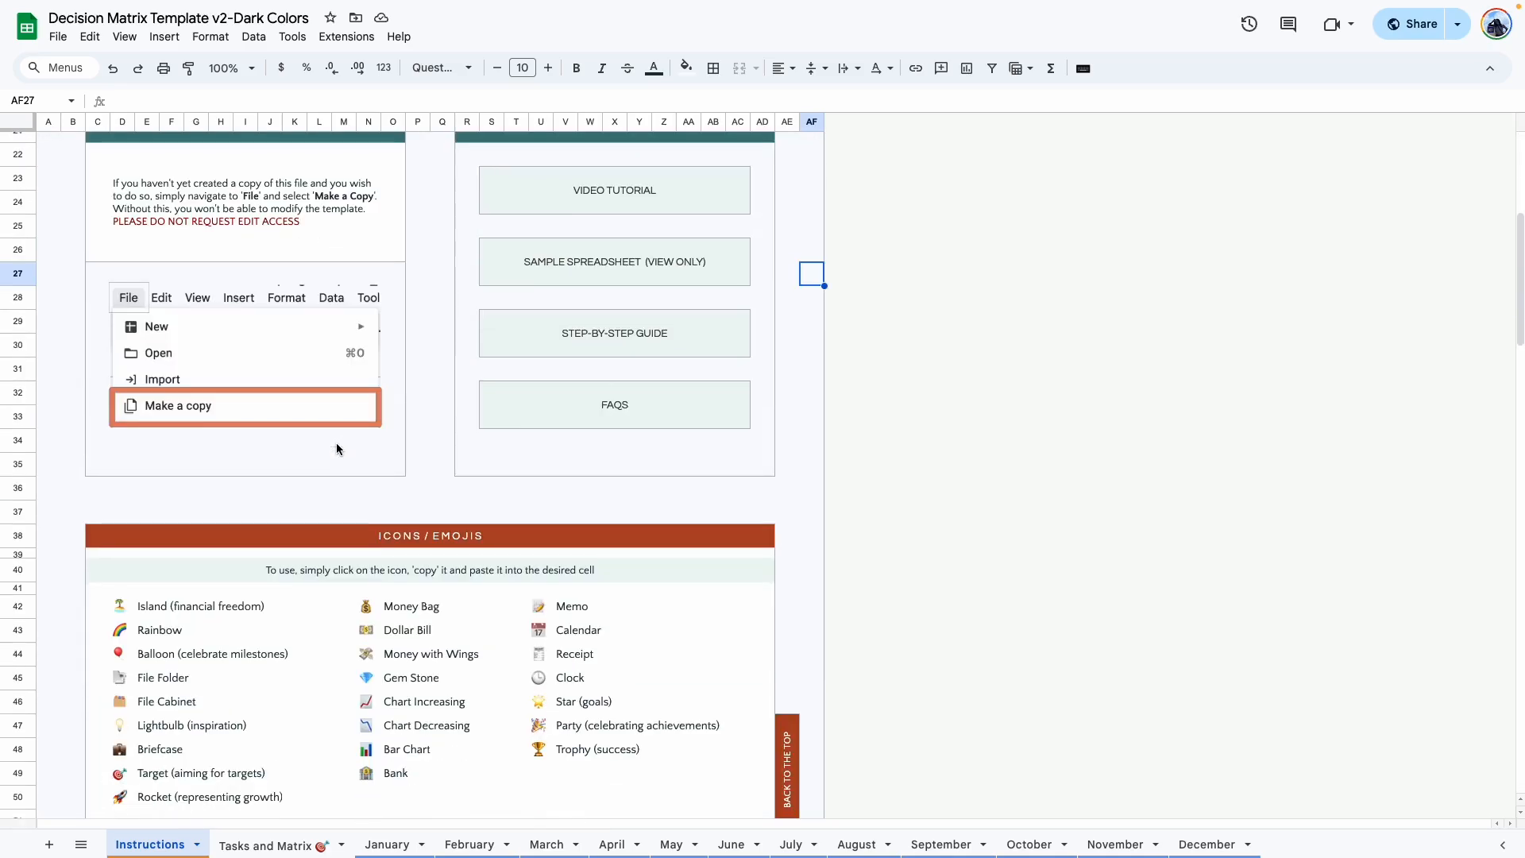
Switch to the Tasks and Matrix sheet and scroll across to review its four quadrants.
scroll(down, 3)
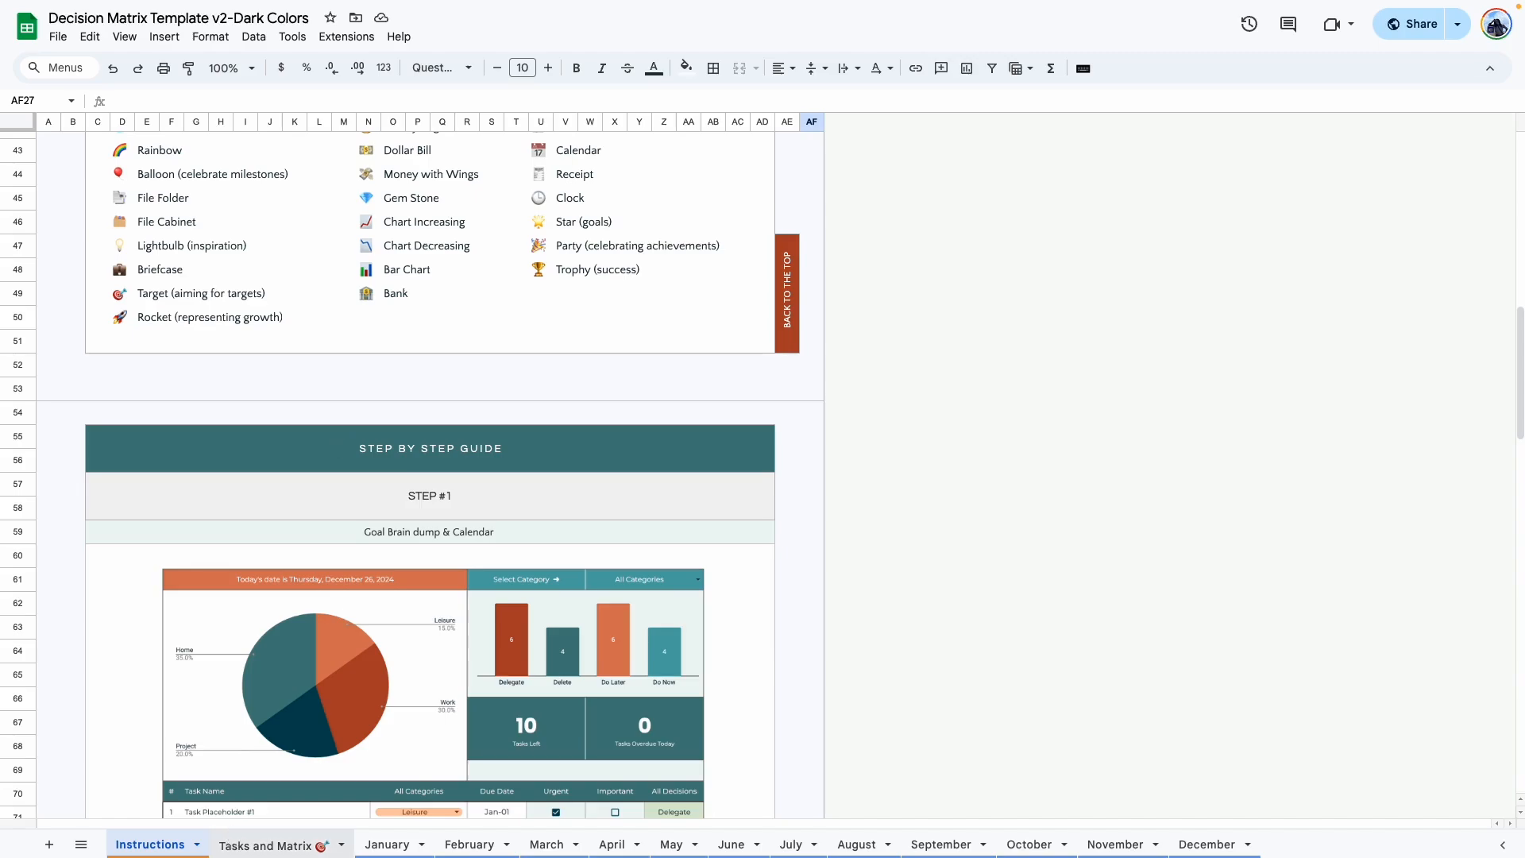
click(271, 843)
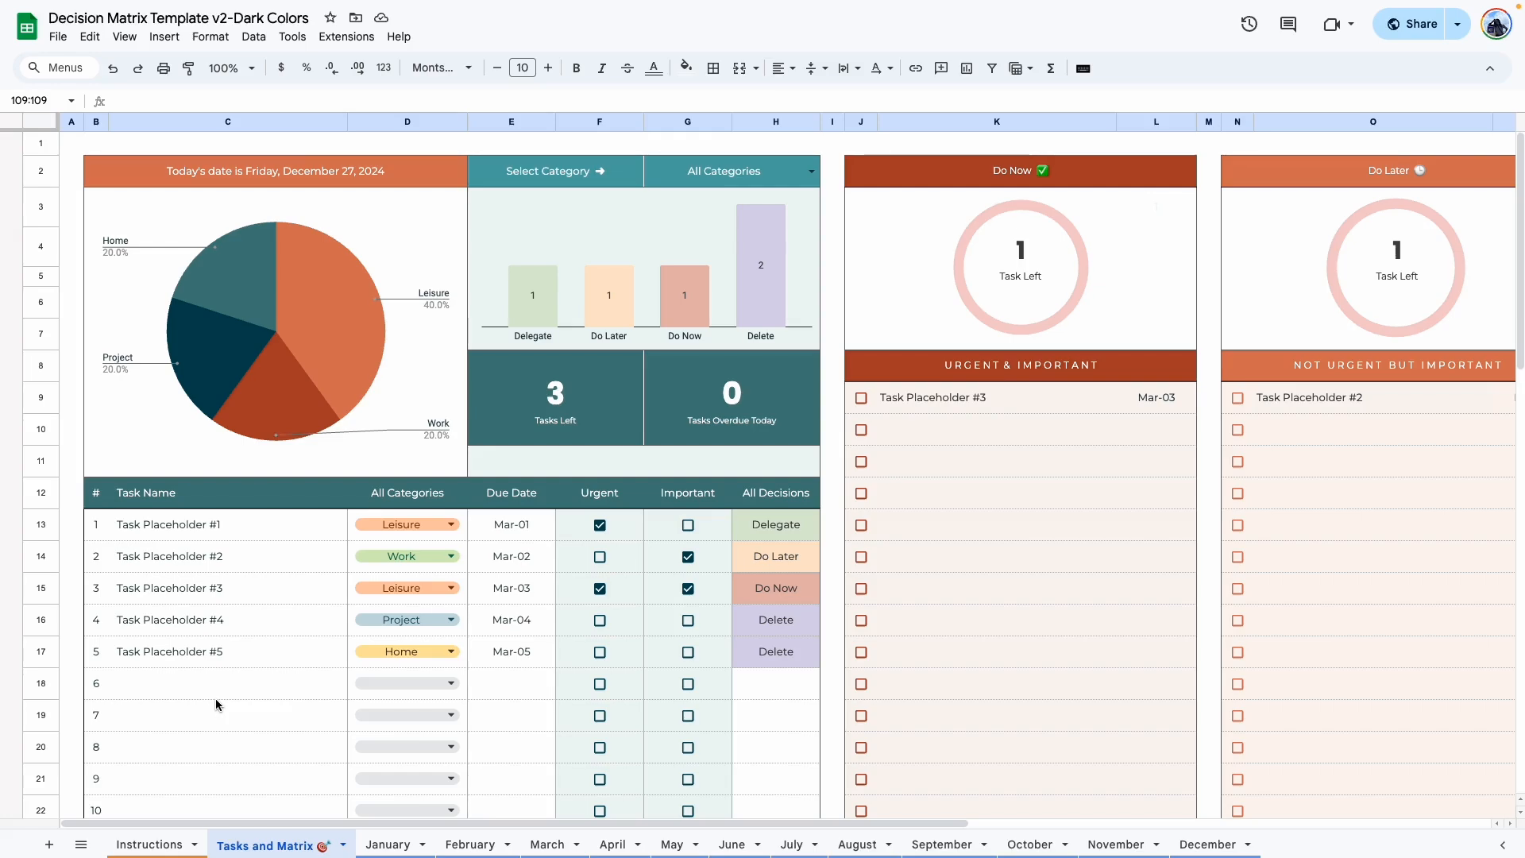
mouse_move(114, 587)
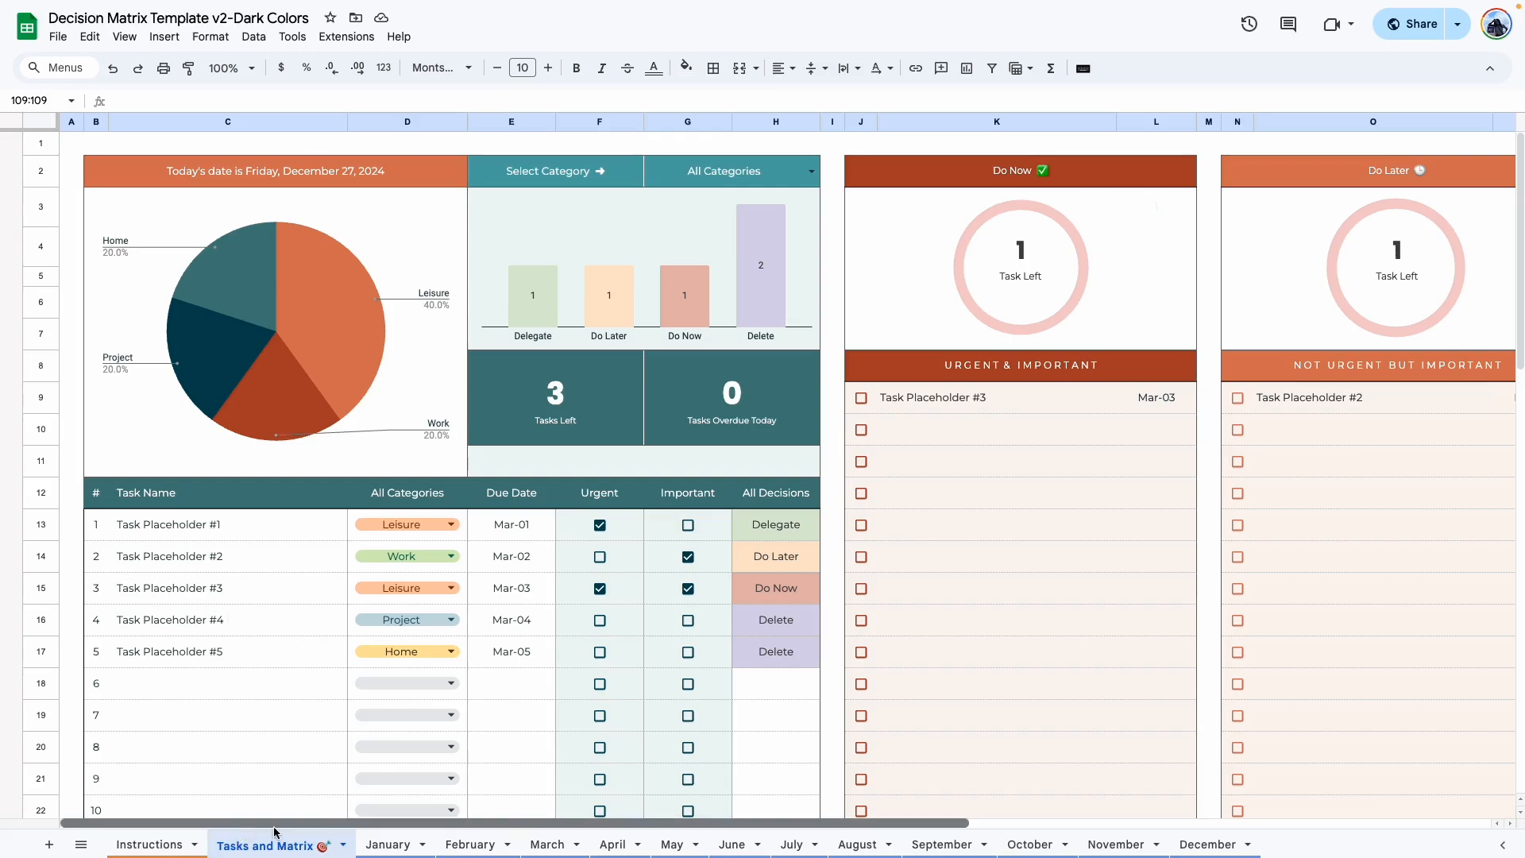
scroll(right, 3)
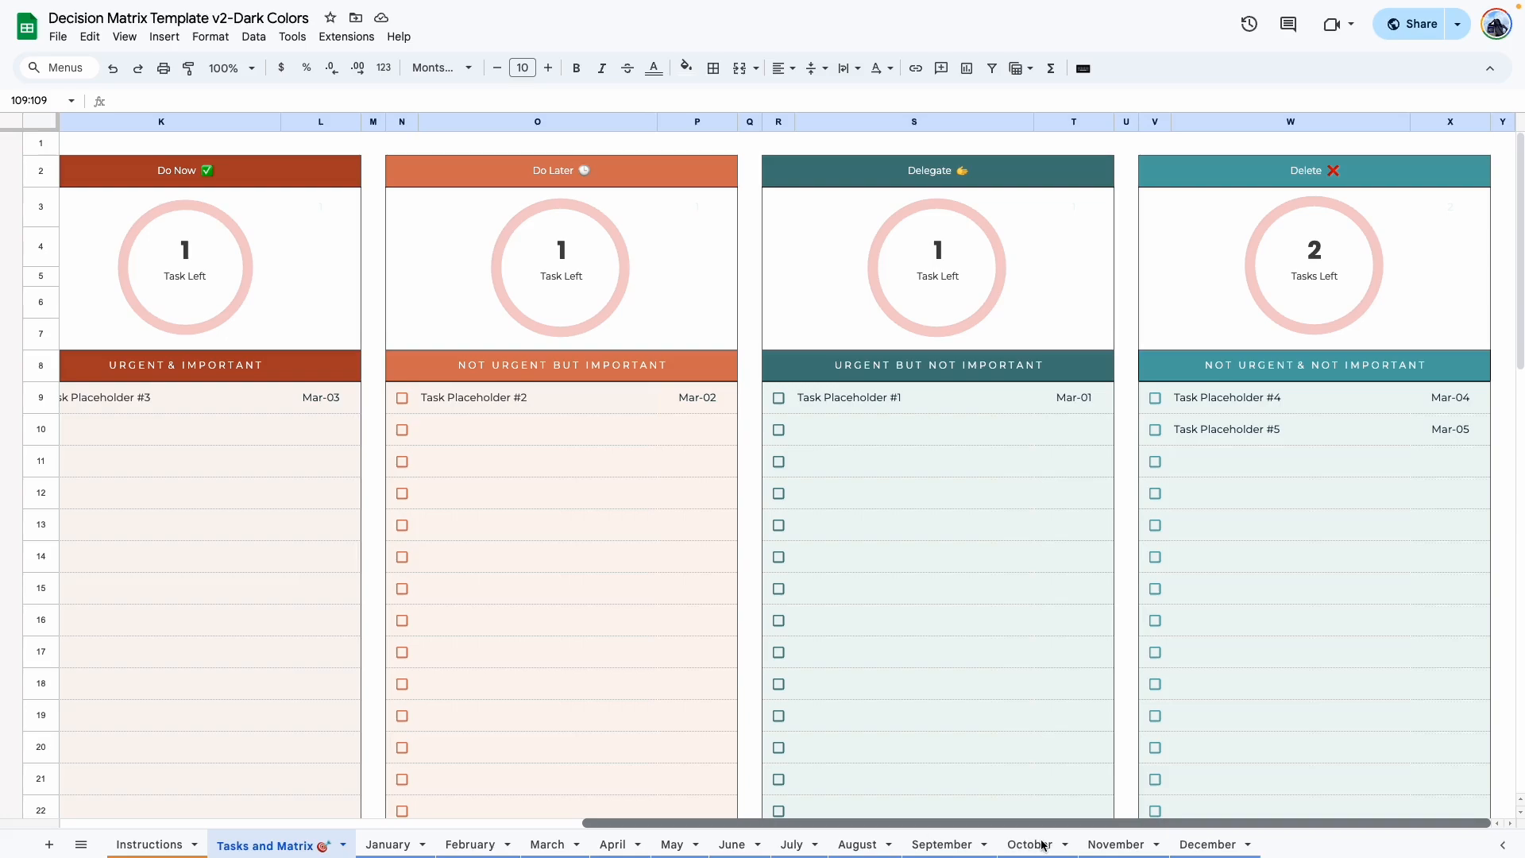
scroll(left, 3)
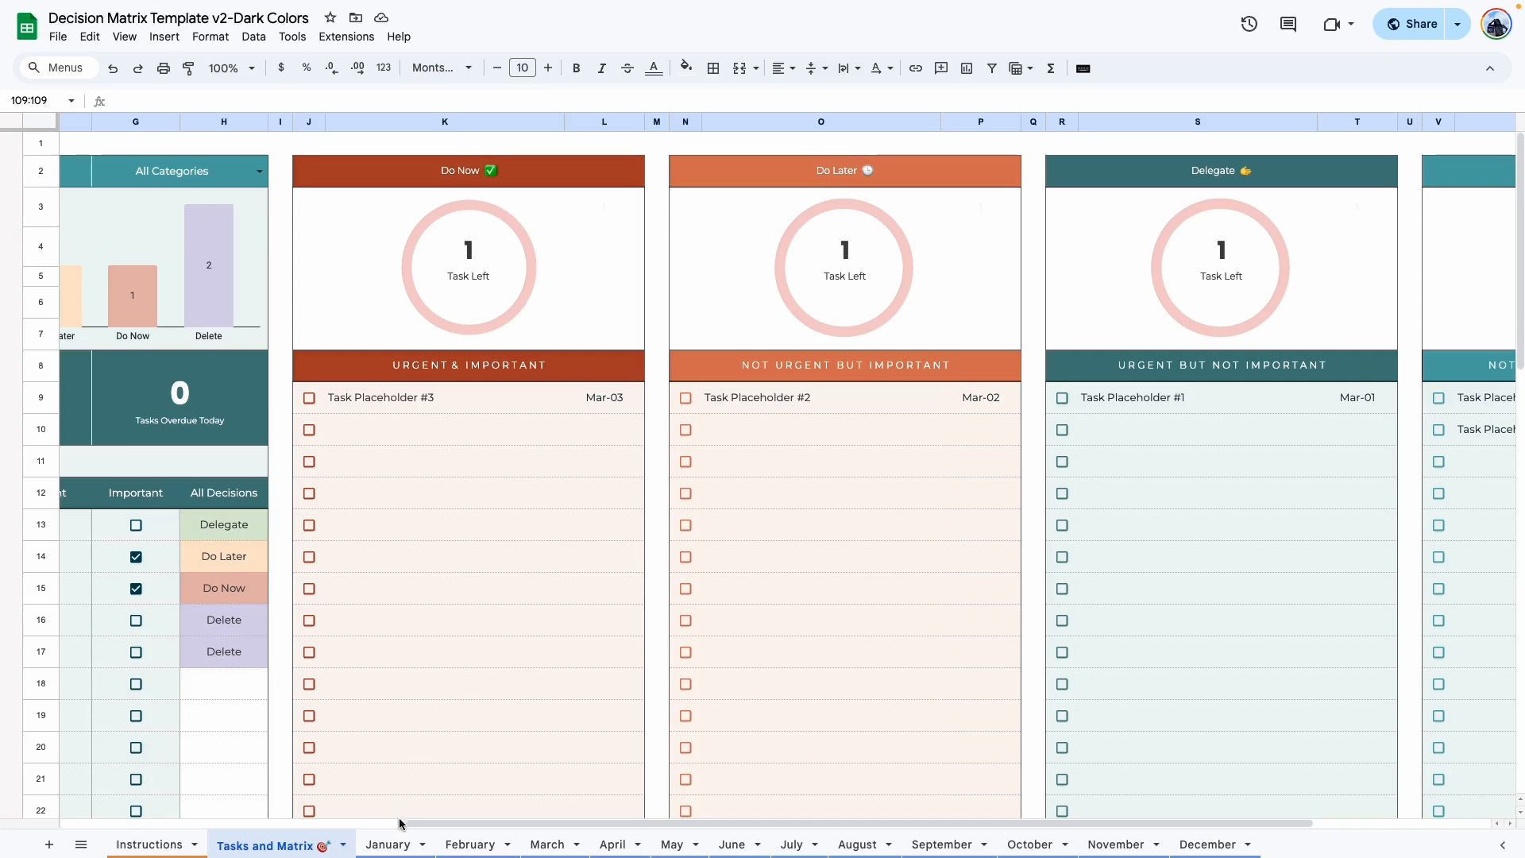
Browse the February and March calendar sheets, then return to Tasks and Matrix to compare due dates.
click(467, 843)
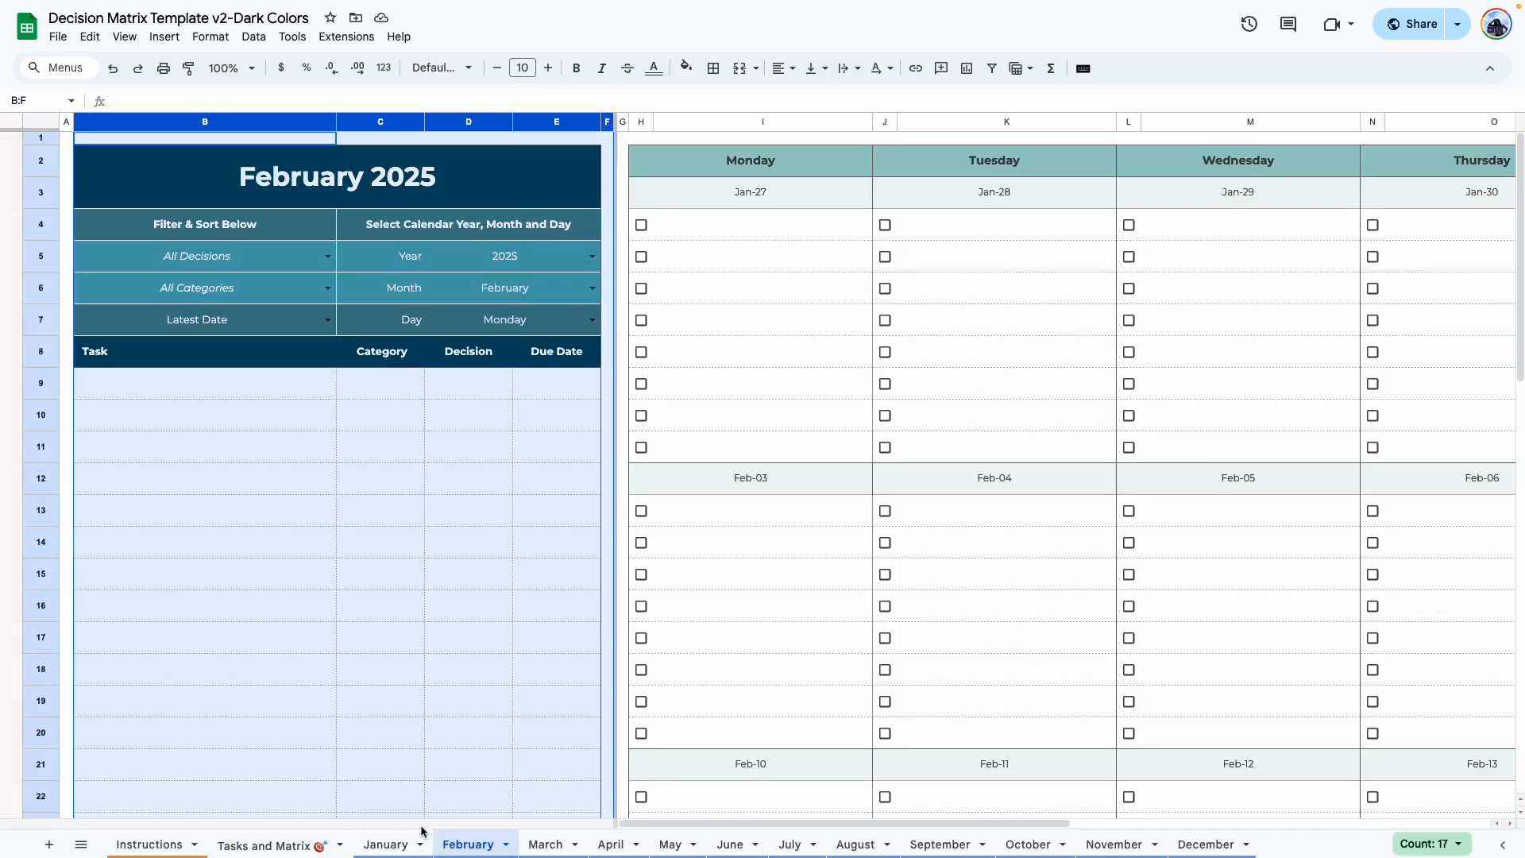
click(545, 844)
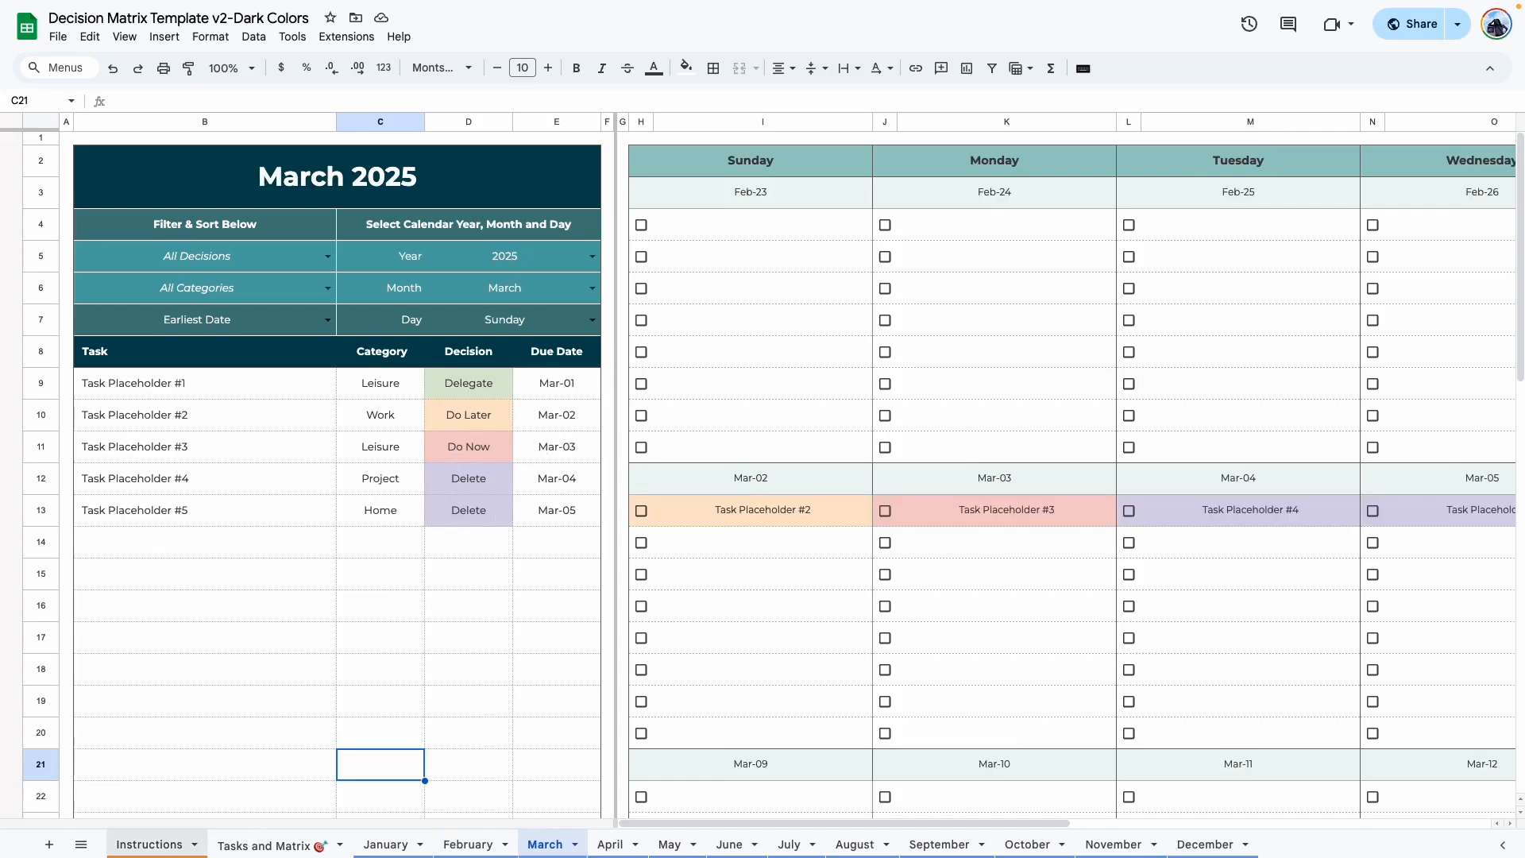
click(271, 844)
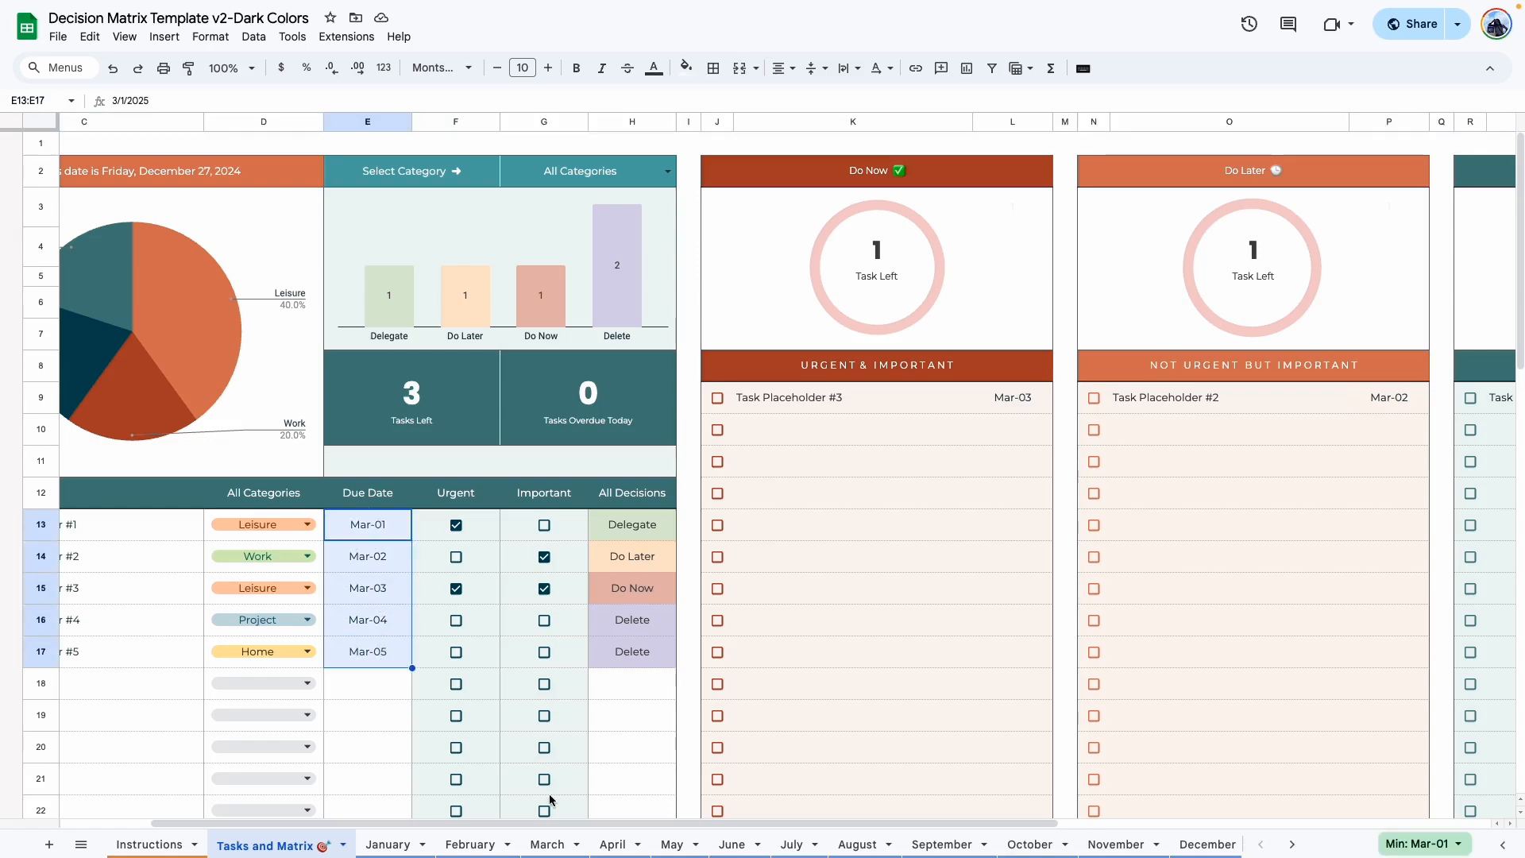
Browse the March, June and next month's calendar sheets.
click(545, 843)
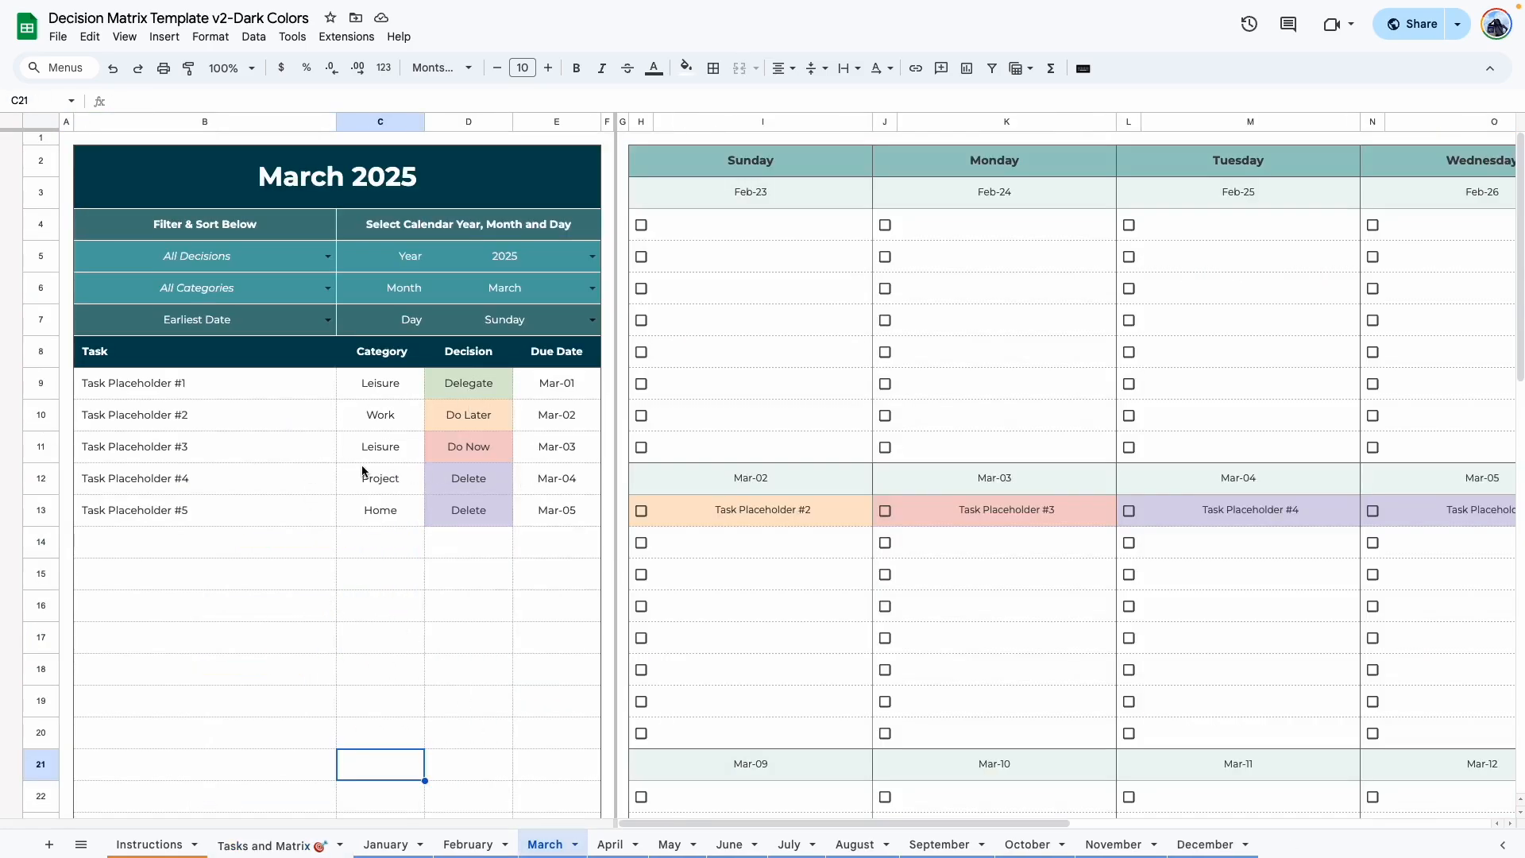
click(729, 843)
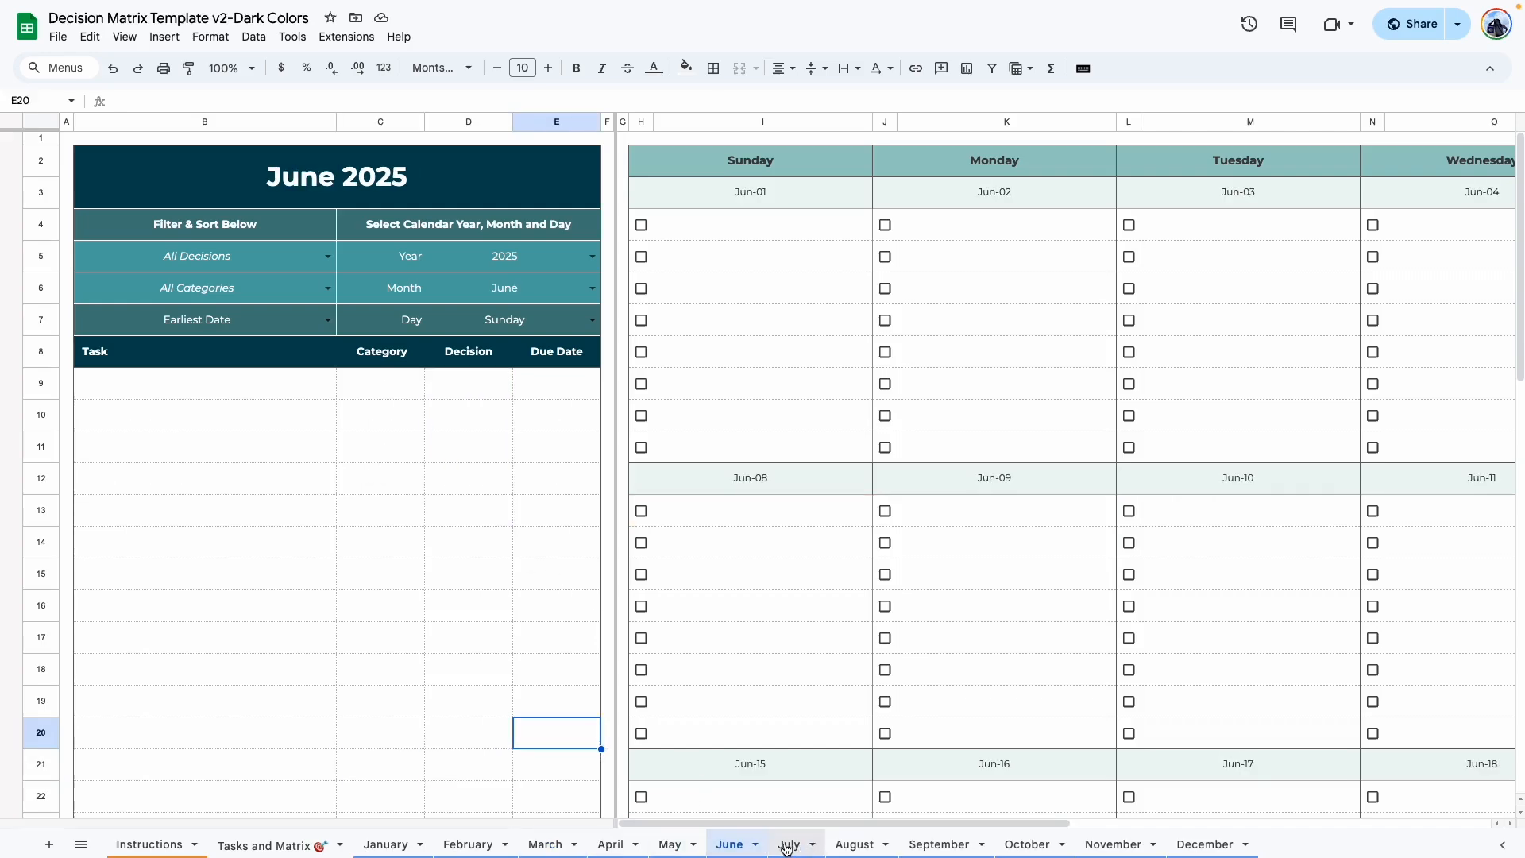
click(170, 844)
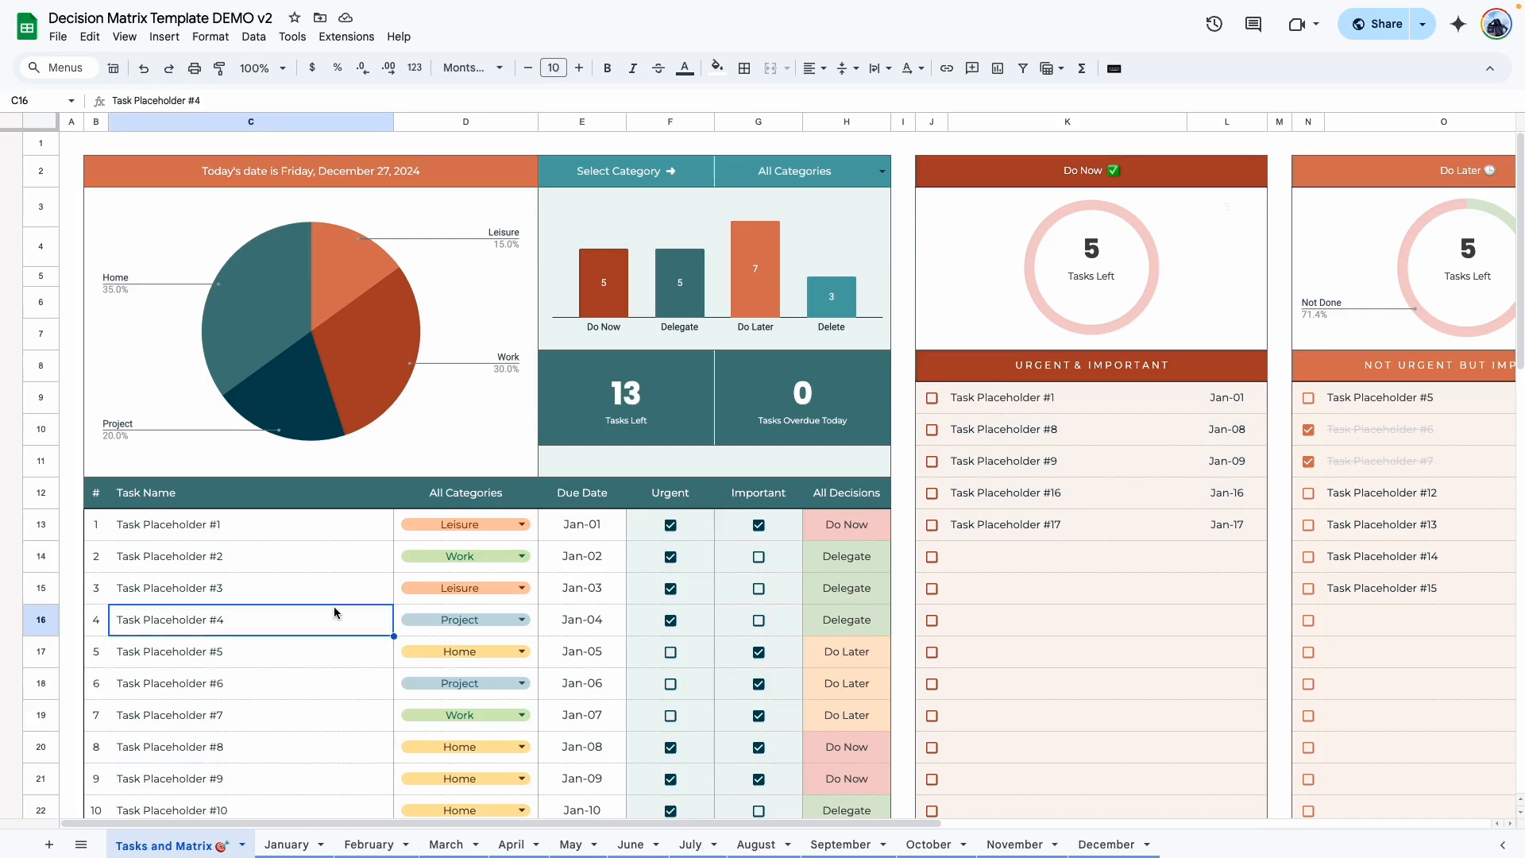
mouse_move(193, 807)
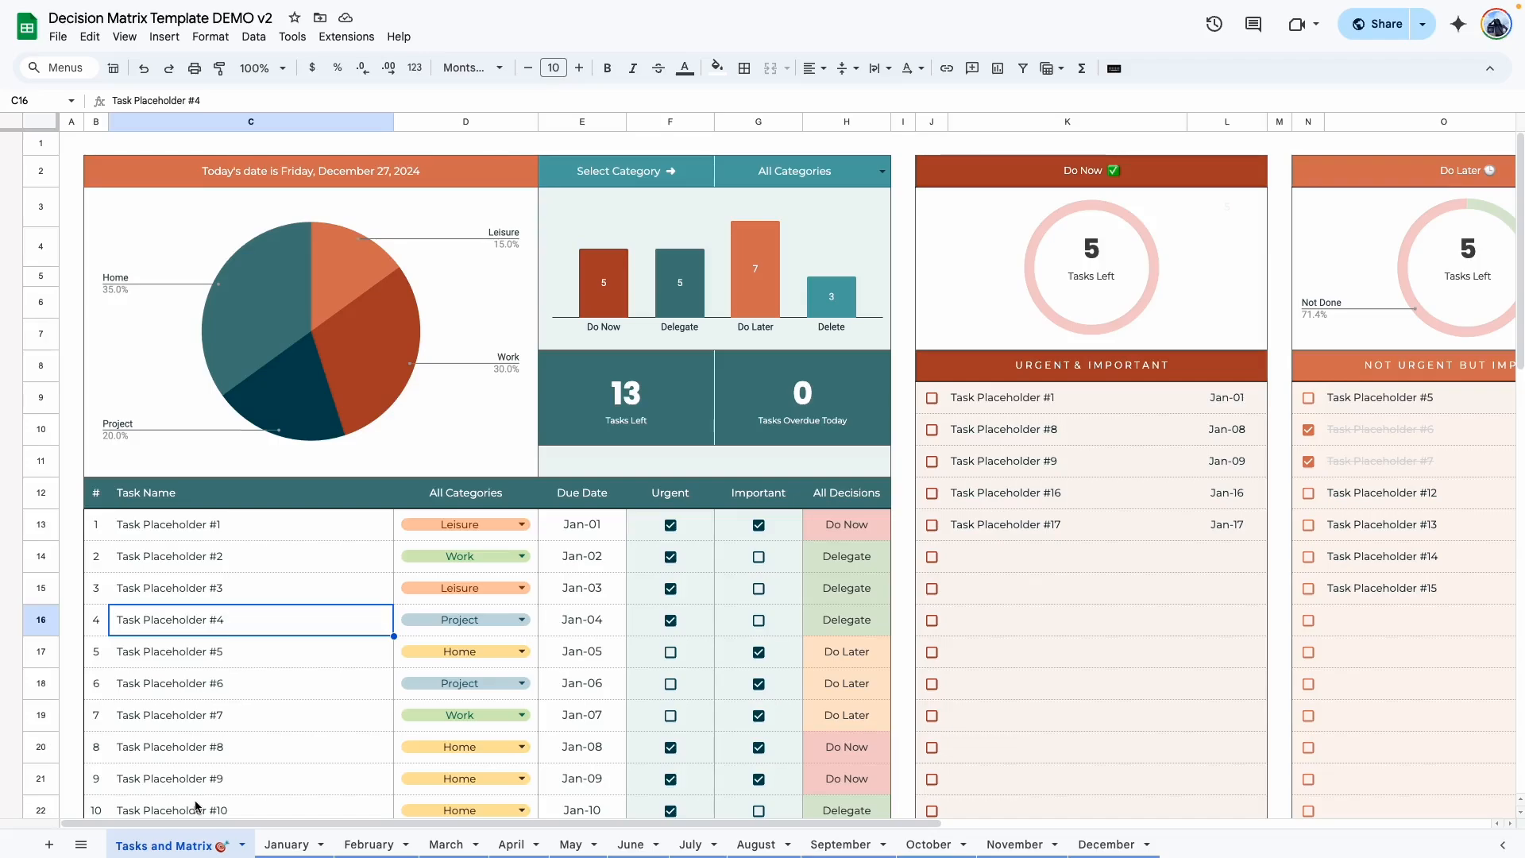
Point out Task Placeholder #8 in the DEMO copy's task list.
click(250, 746)
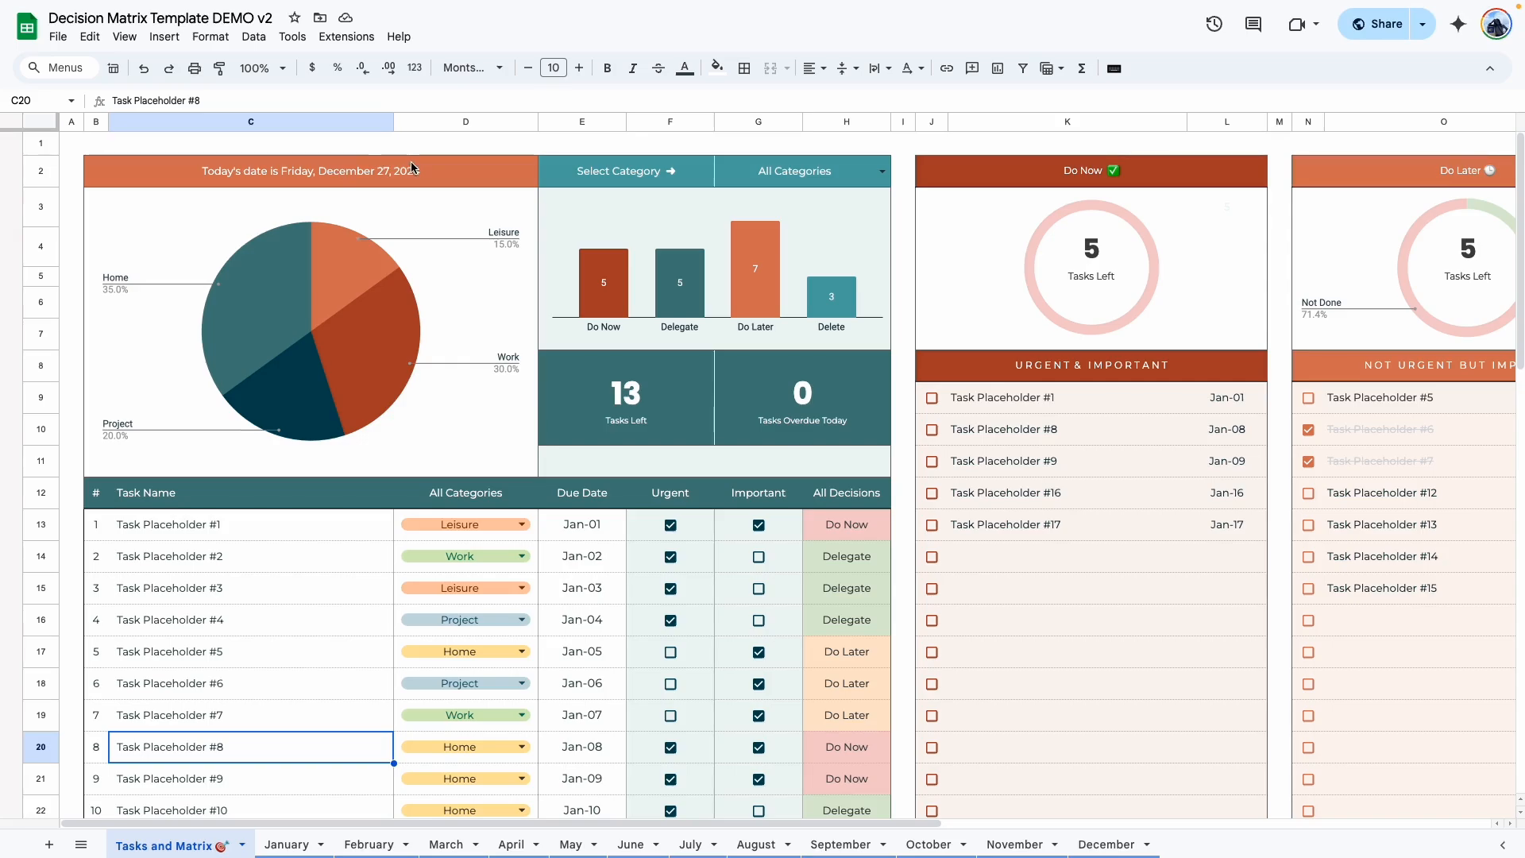
mouse_move(162, 402)
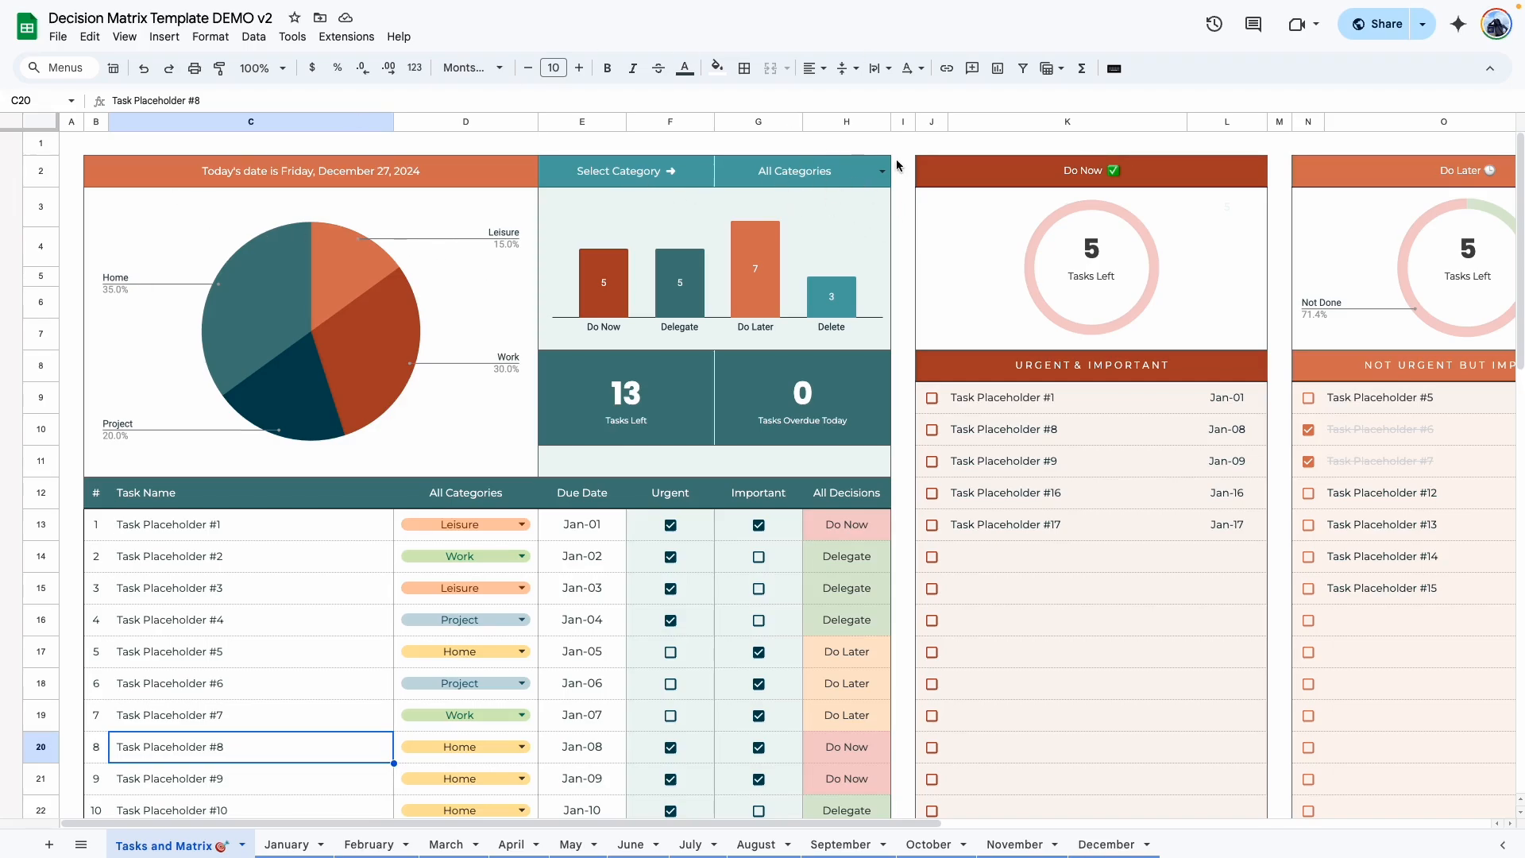
mouse_move(1282, 503)
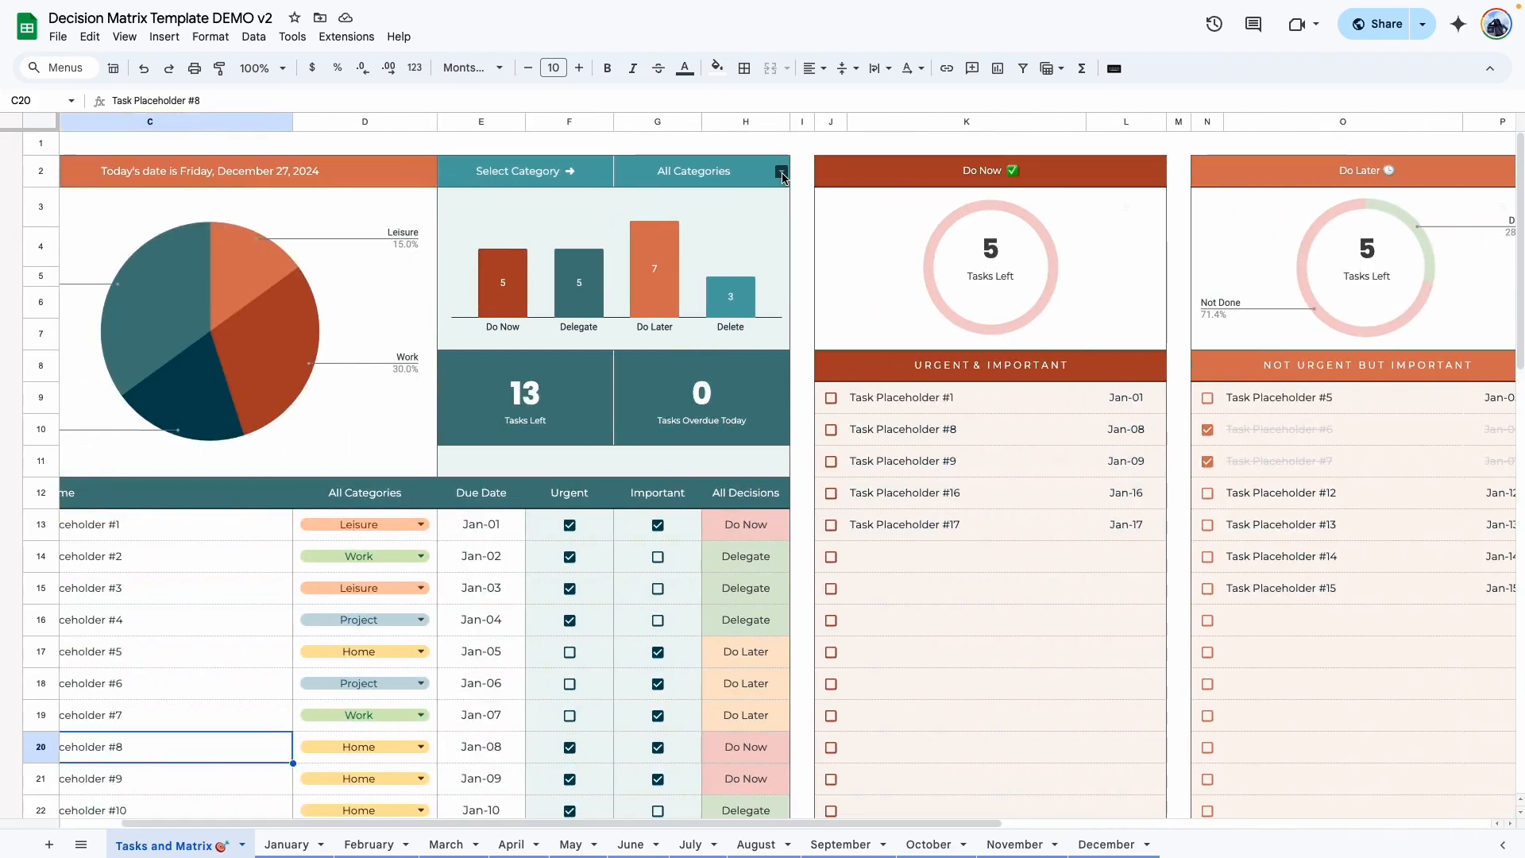
click(782, 171)
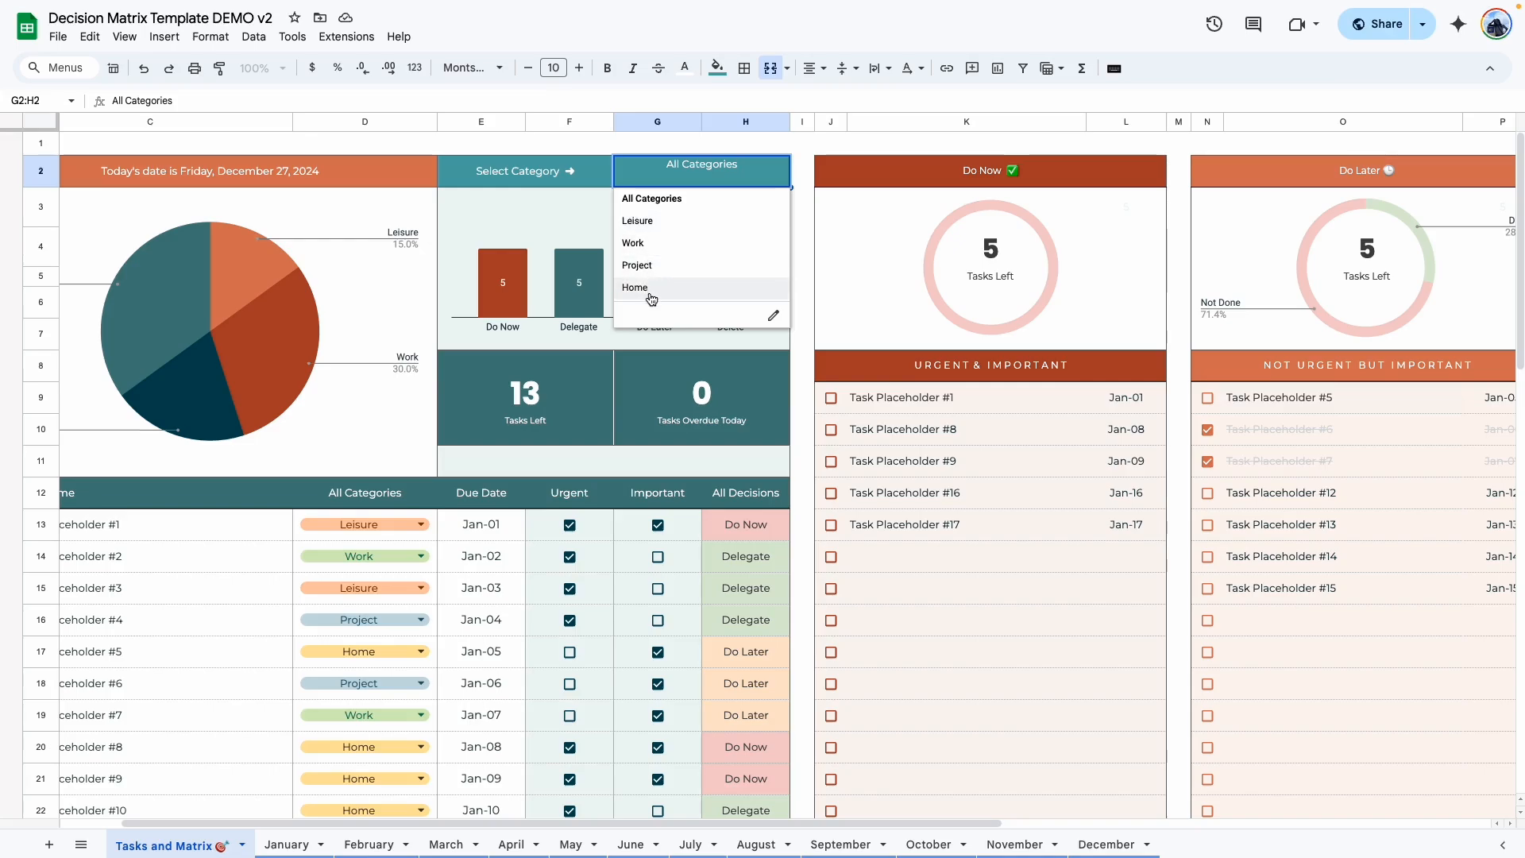
mouse_move(667, 296)
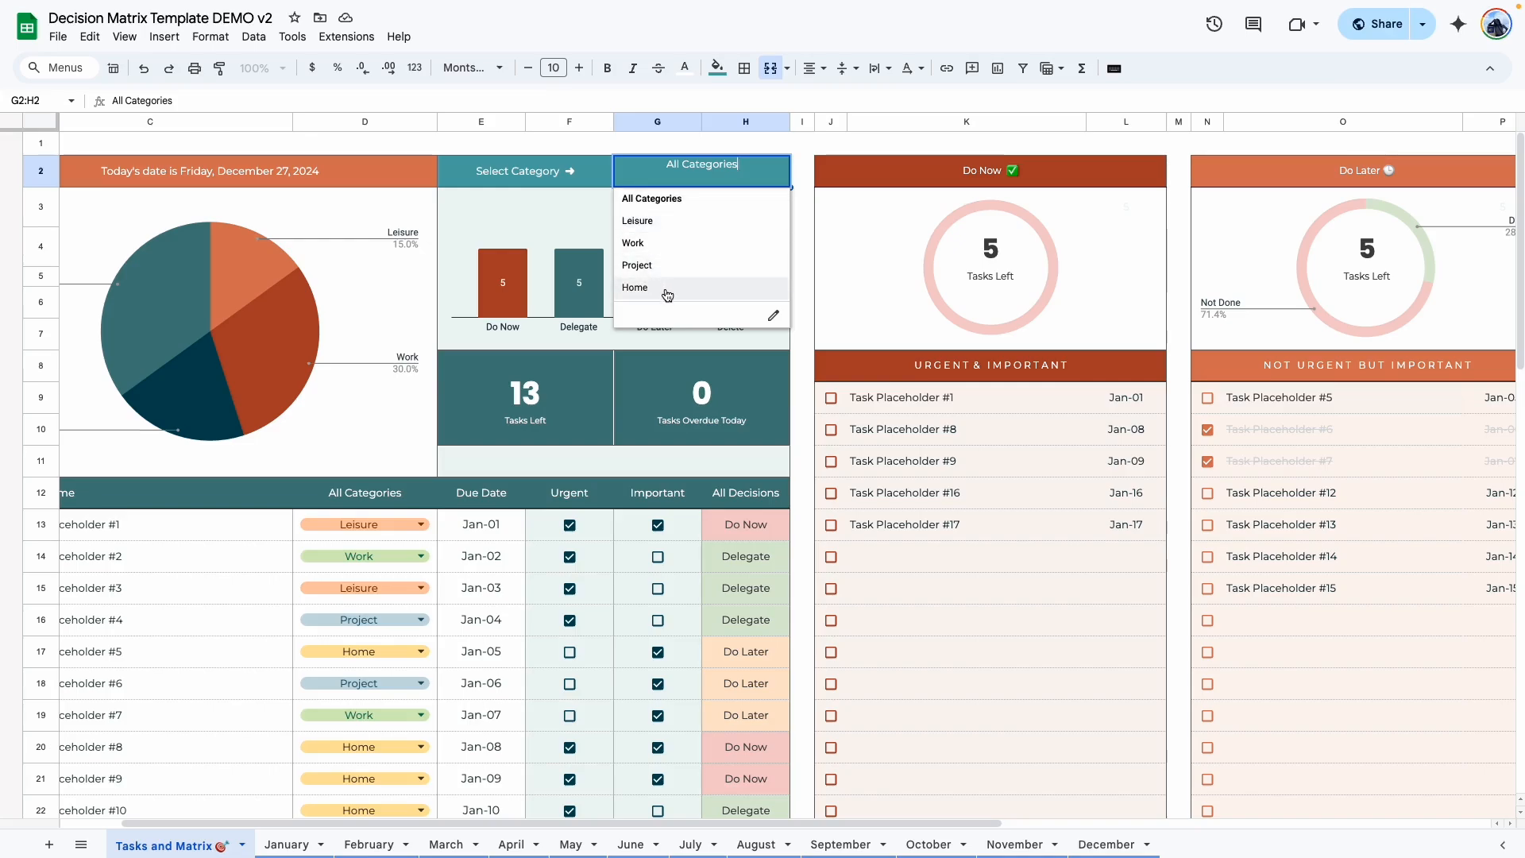
click(801, 365)
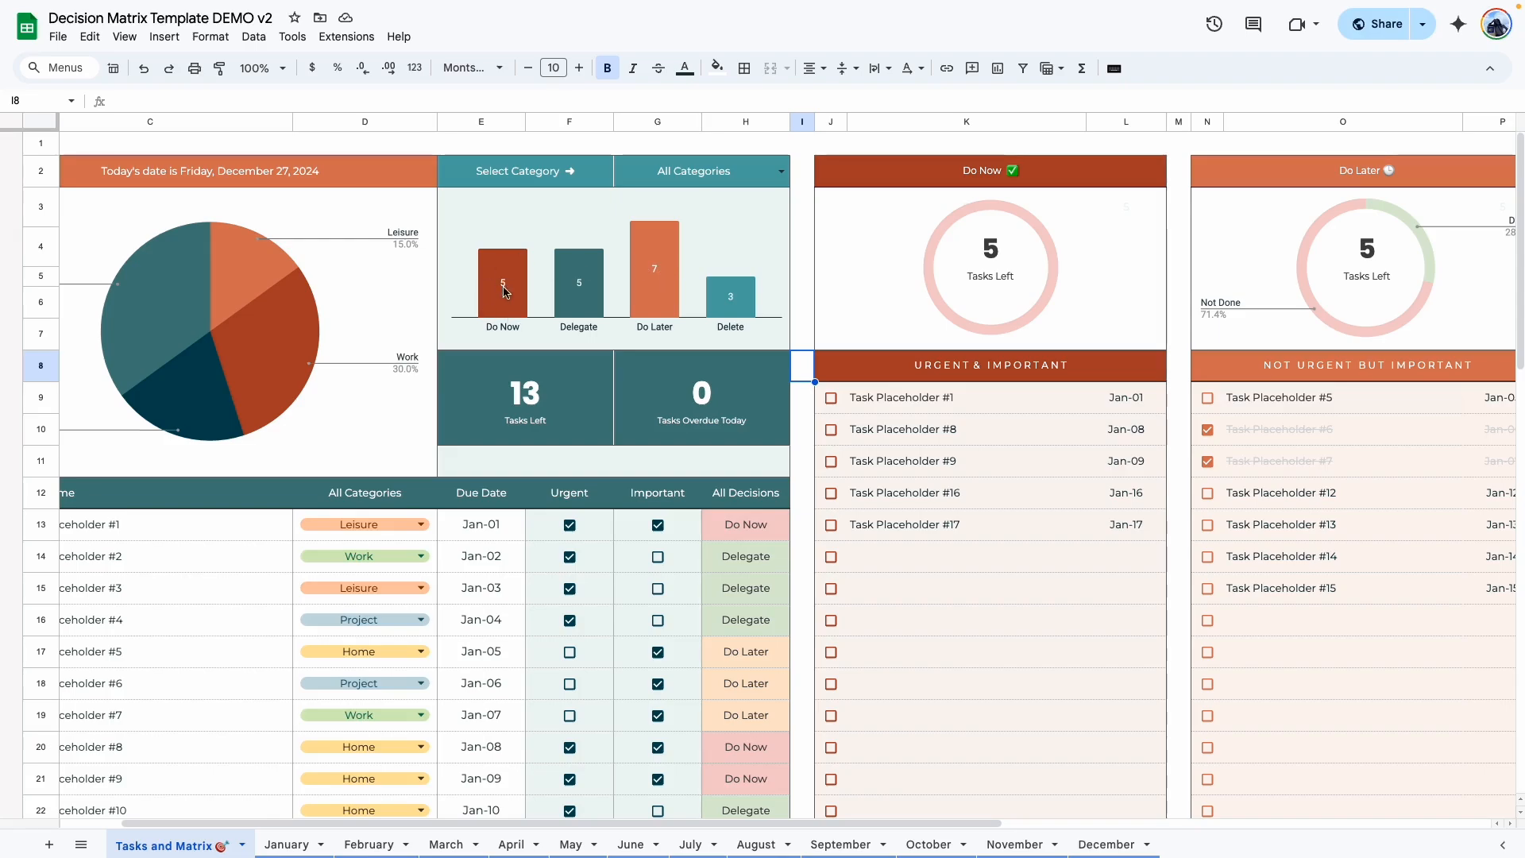
mouse_move(610, 310)
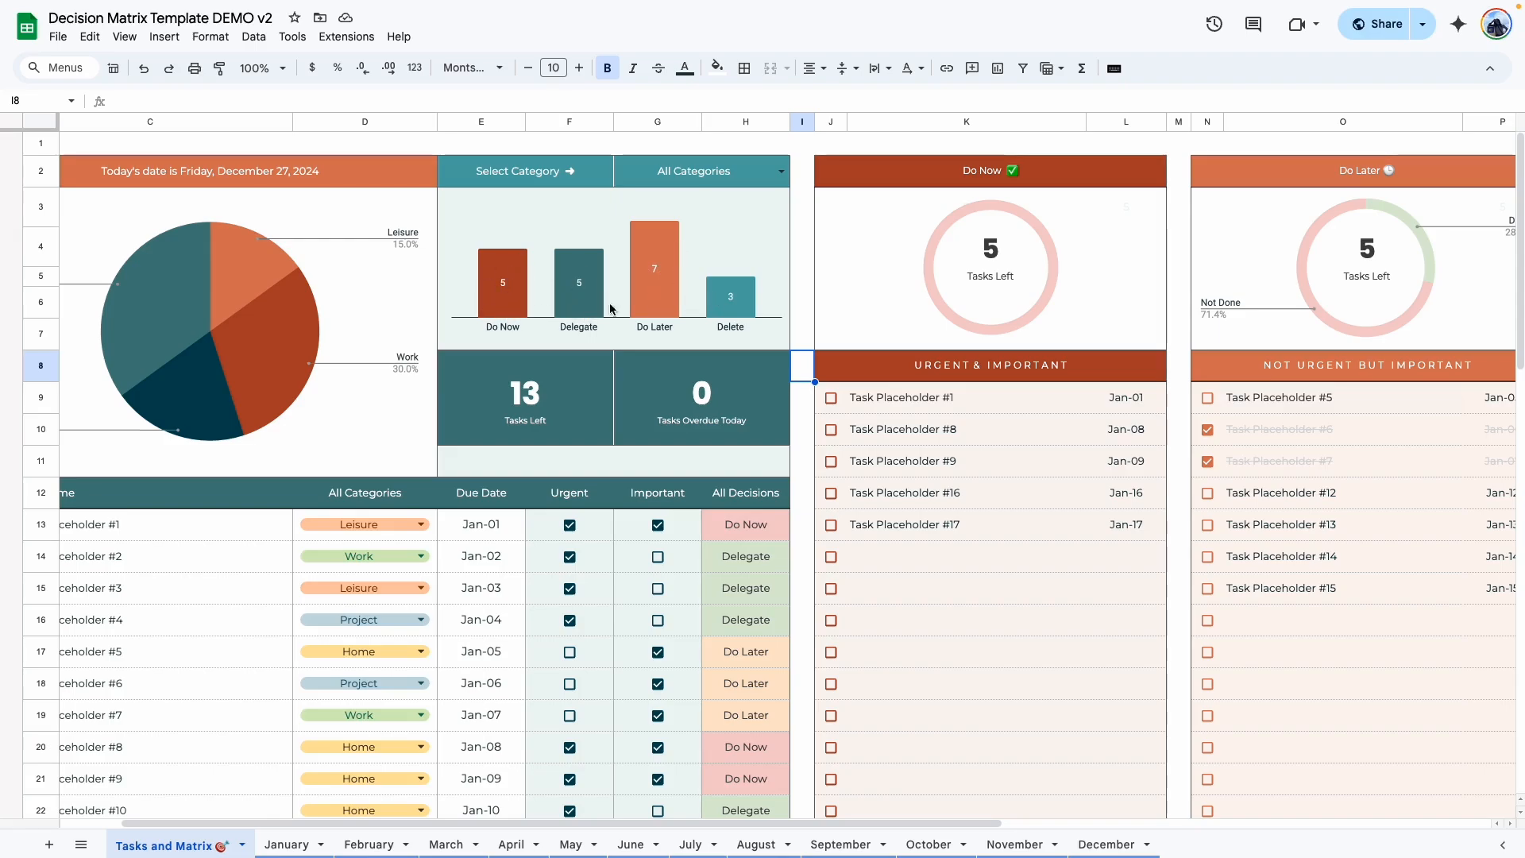
Scroll across to the matrix and select the overdue Task Placeholder #1 in the Urgent & Important quadrant.
scroll(down, 3)
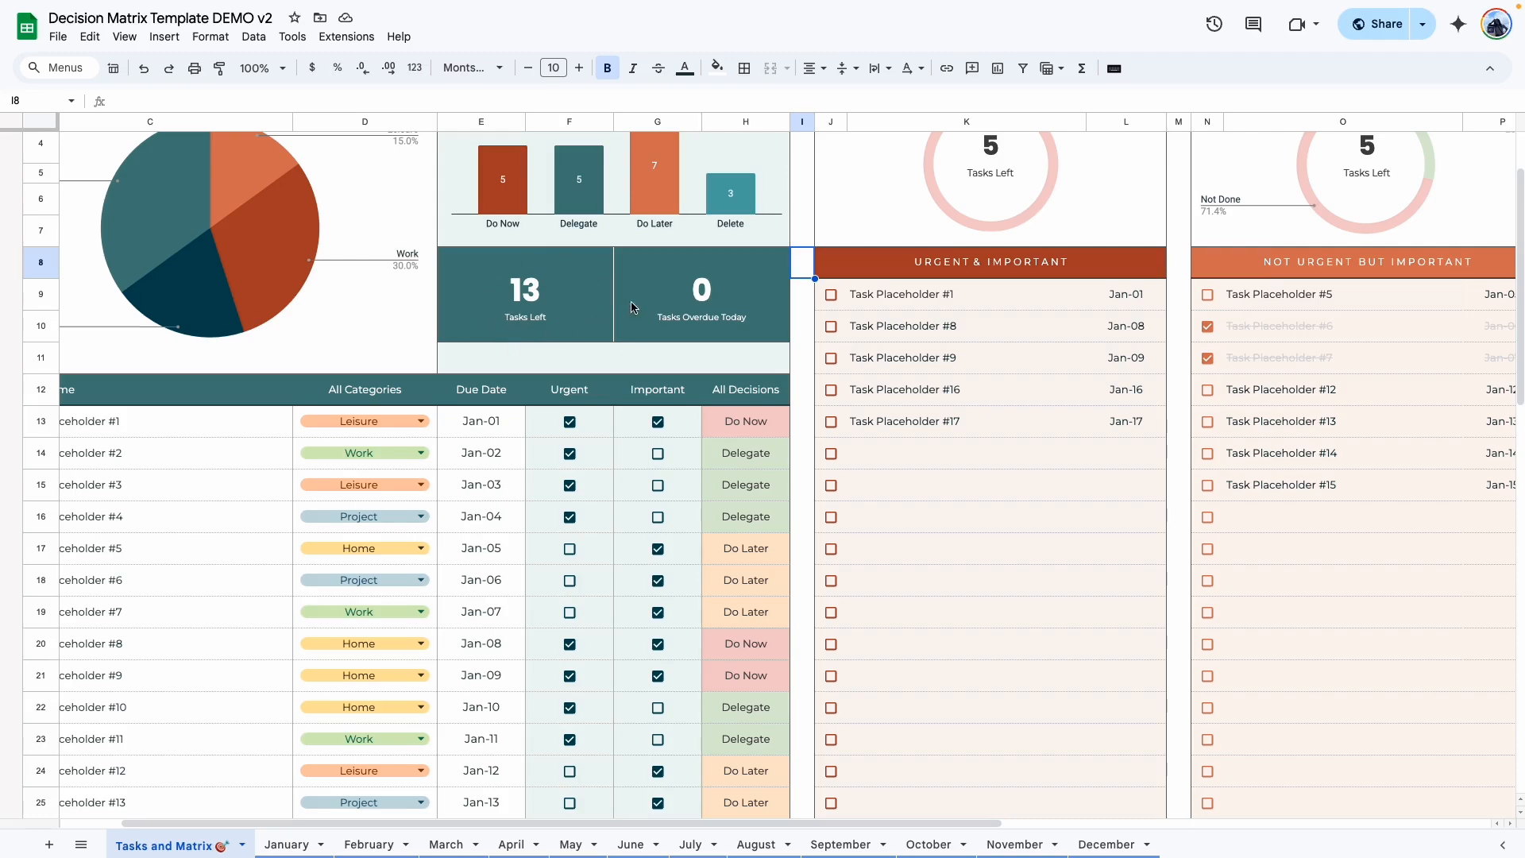
mouse_move(885, 311)
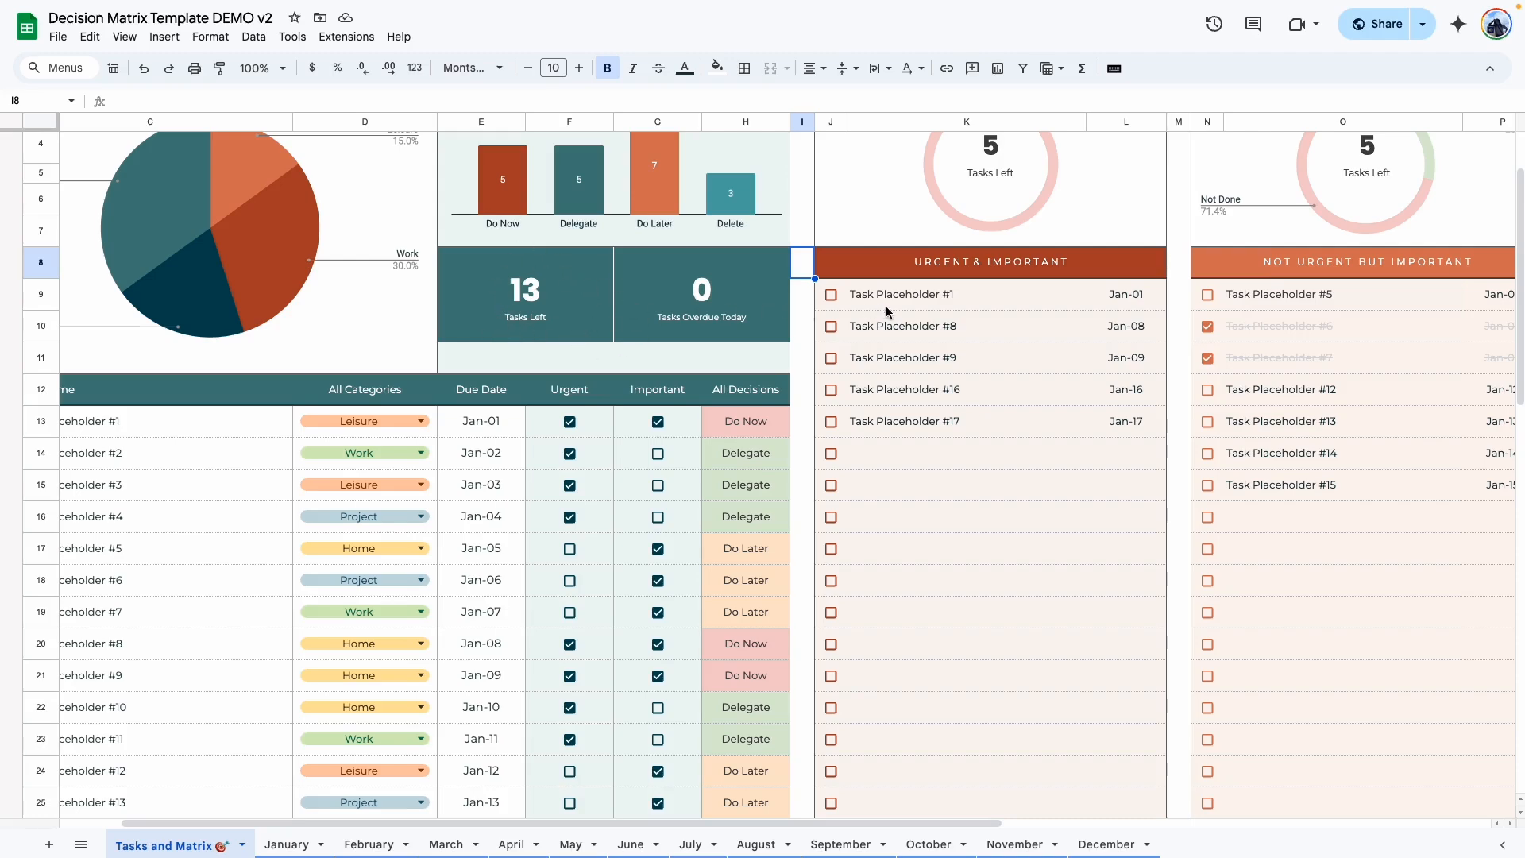
scroll(right, 3)
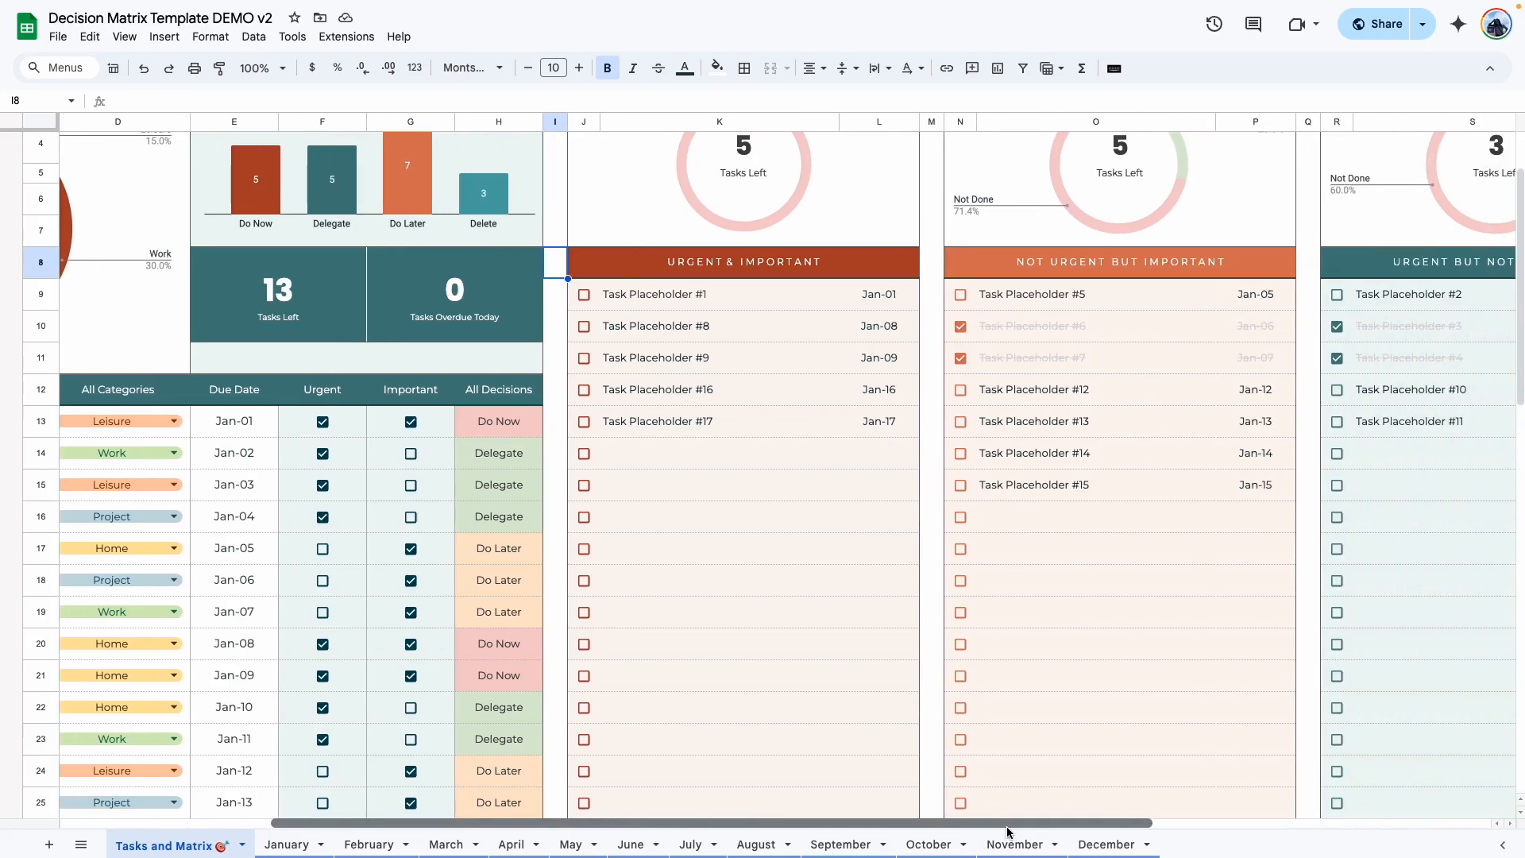
scroll(right, 3)
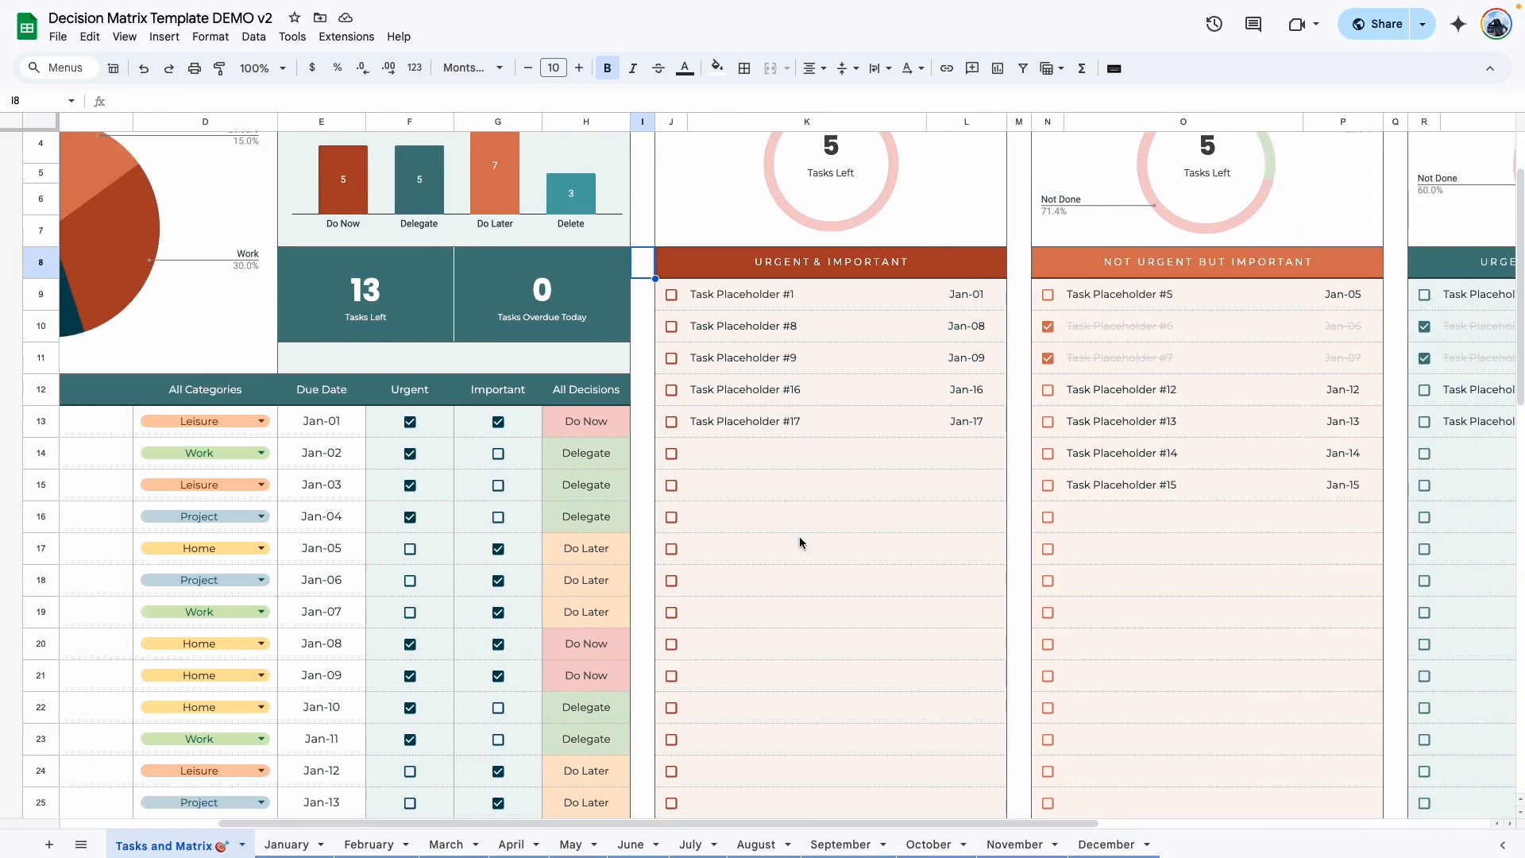
click(671, 326)
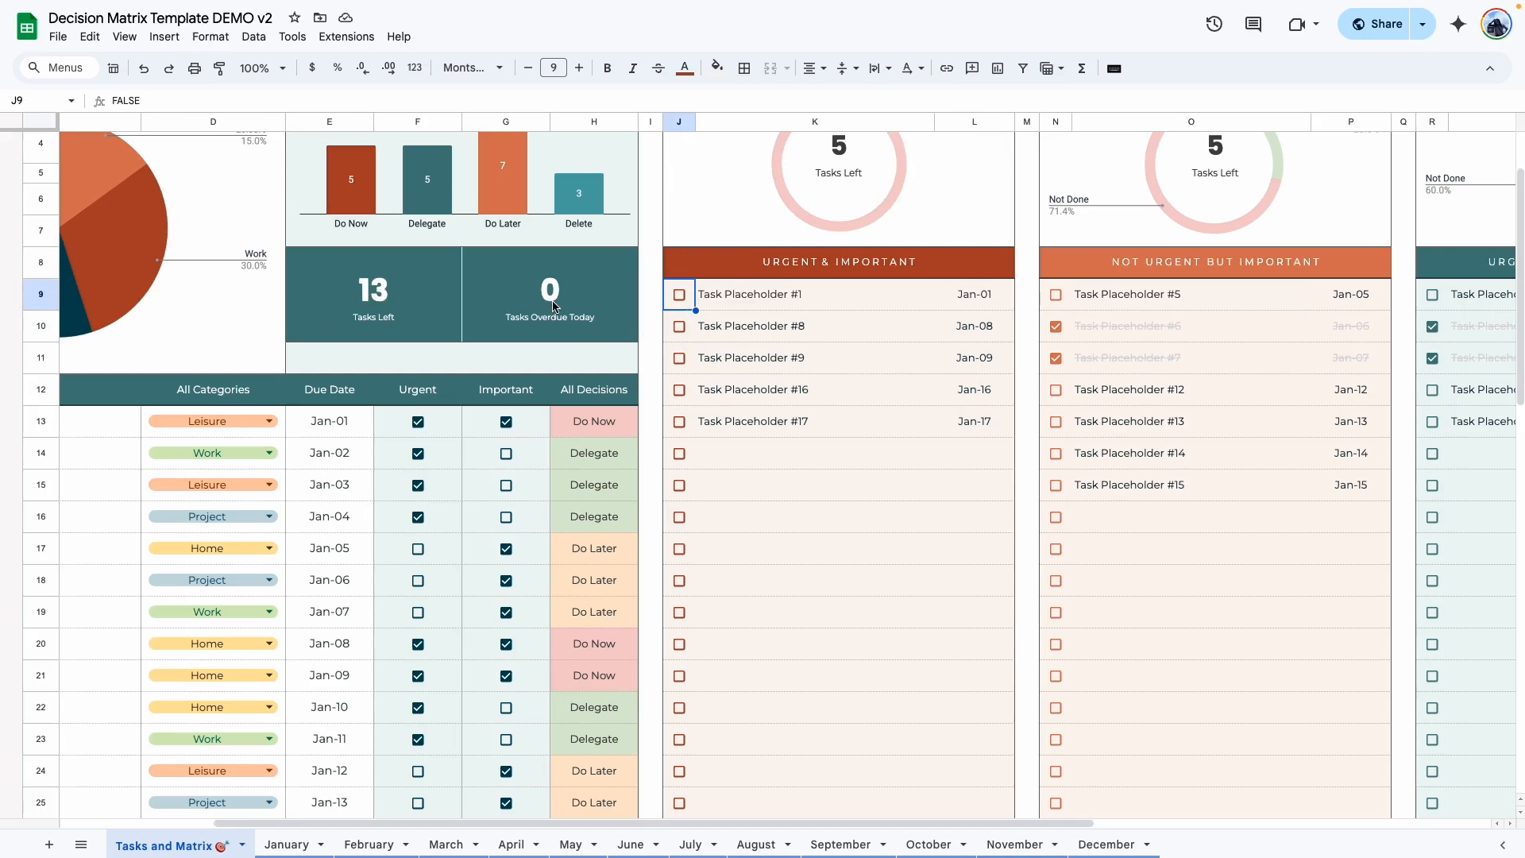
mouse_move(543, 270)
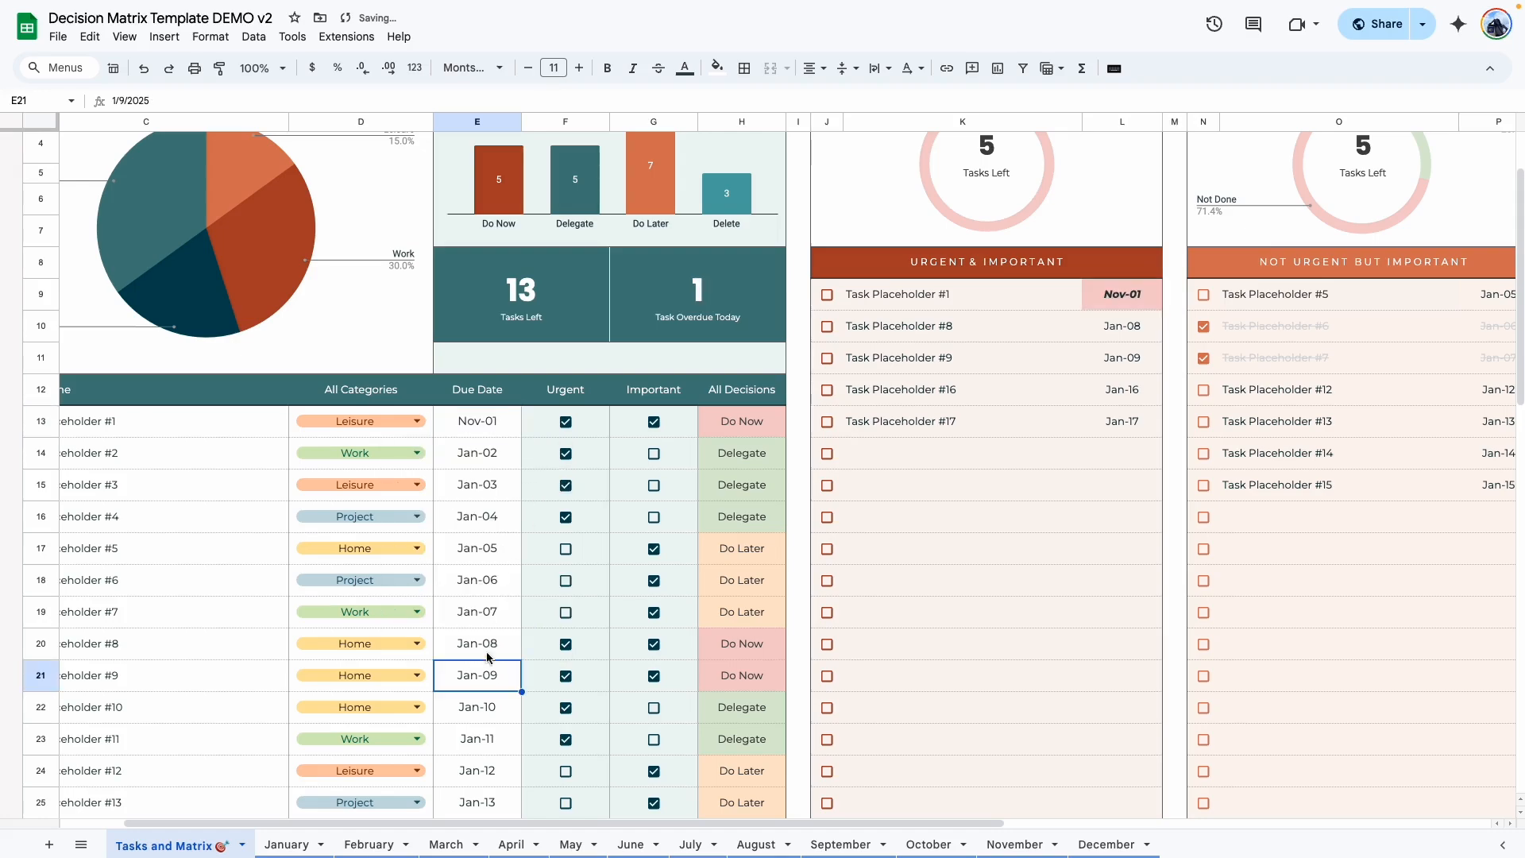
mouse_move(747, 727)
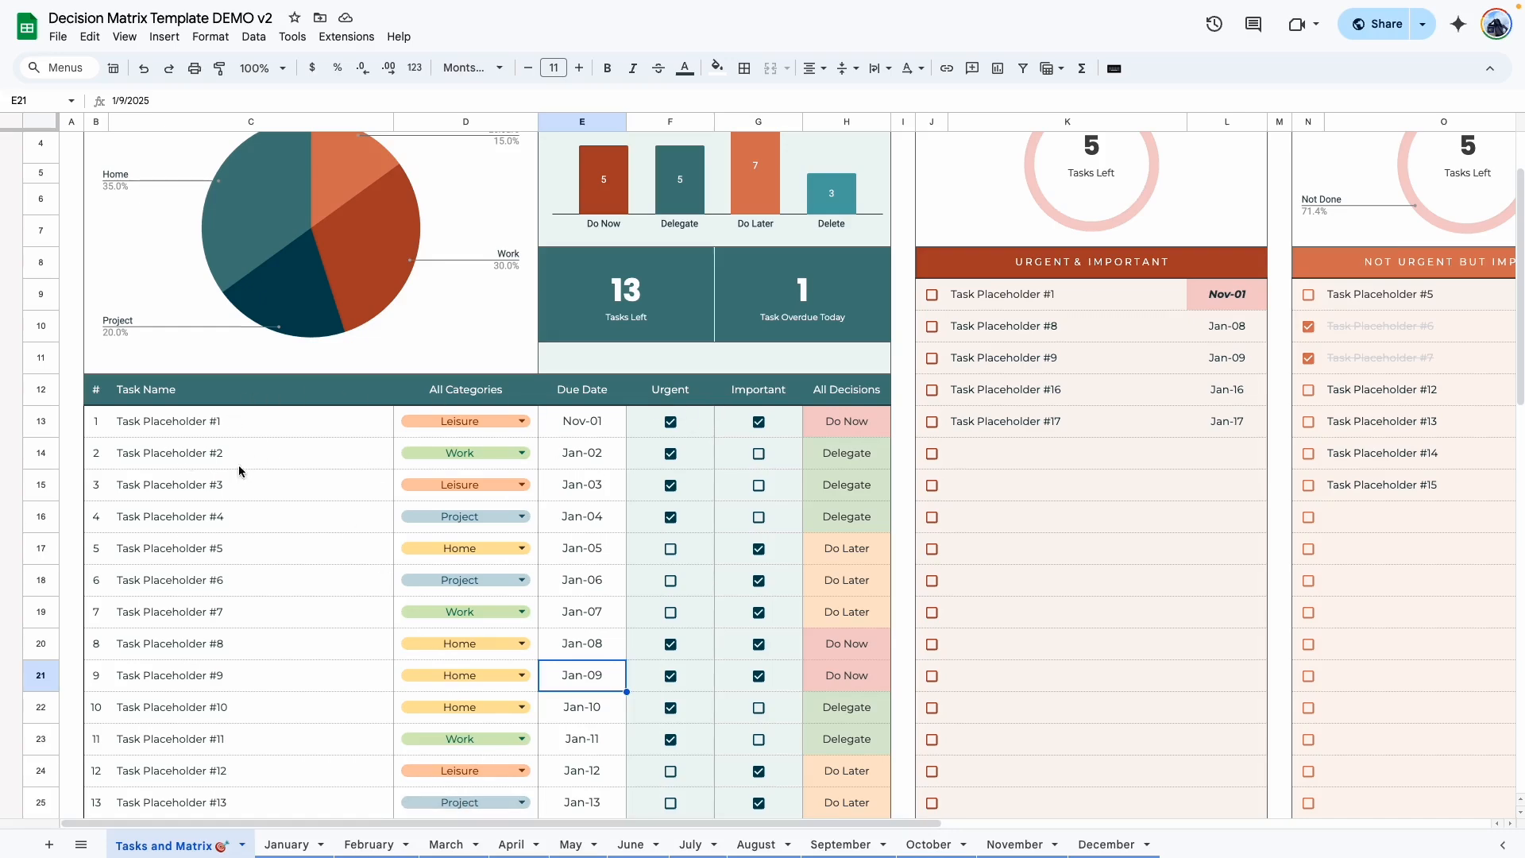
mouse_move(606, 567)
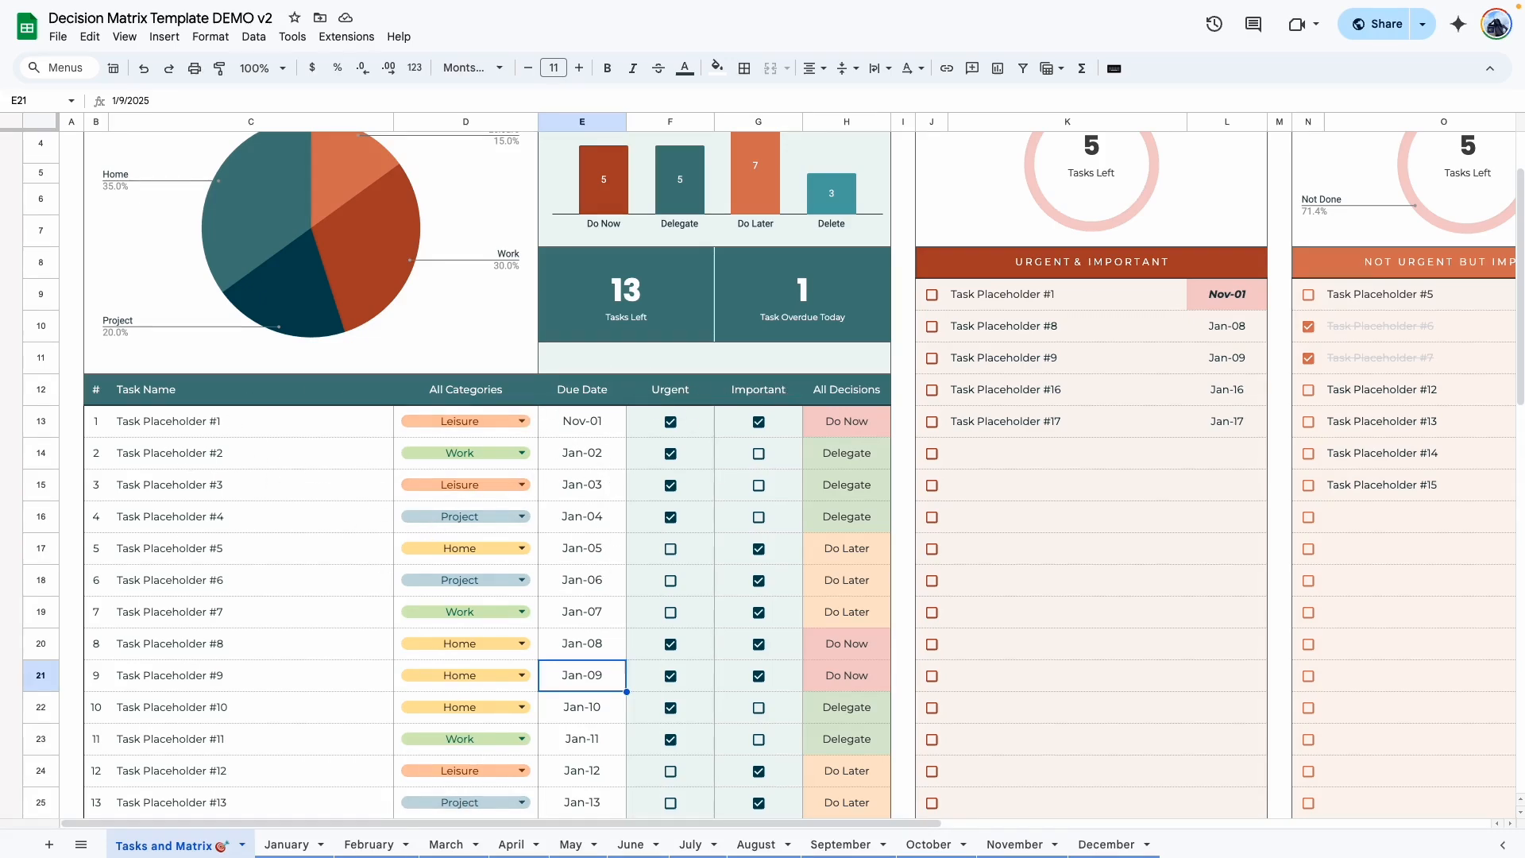
Dismiss the protected-area warning and expand the hidden rows below task 50.
scroll(down, 3)
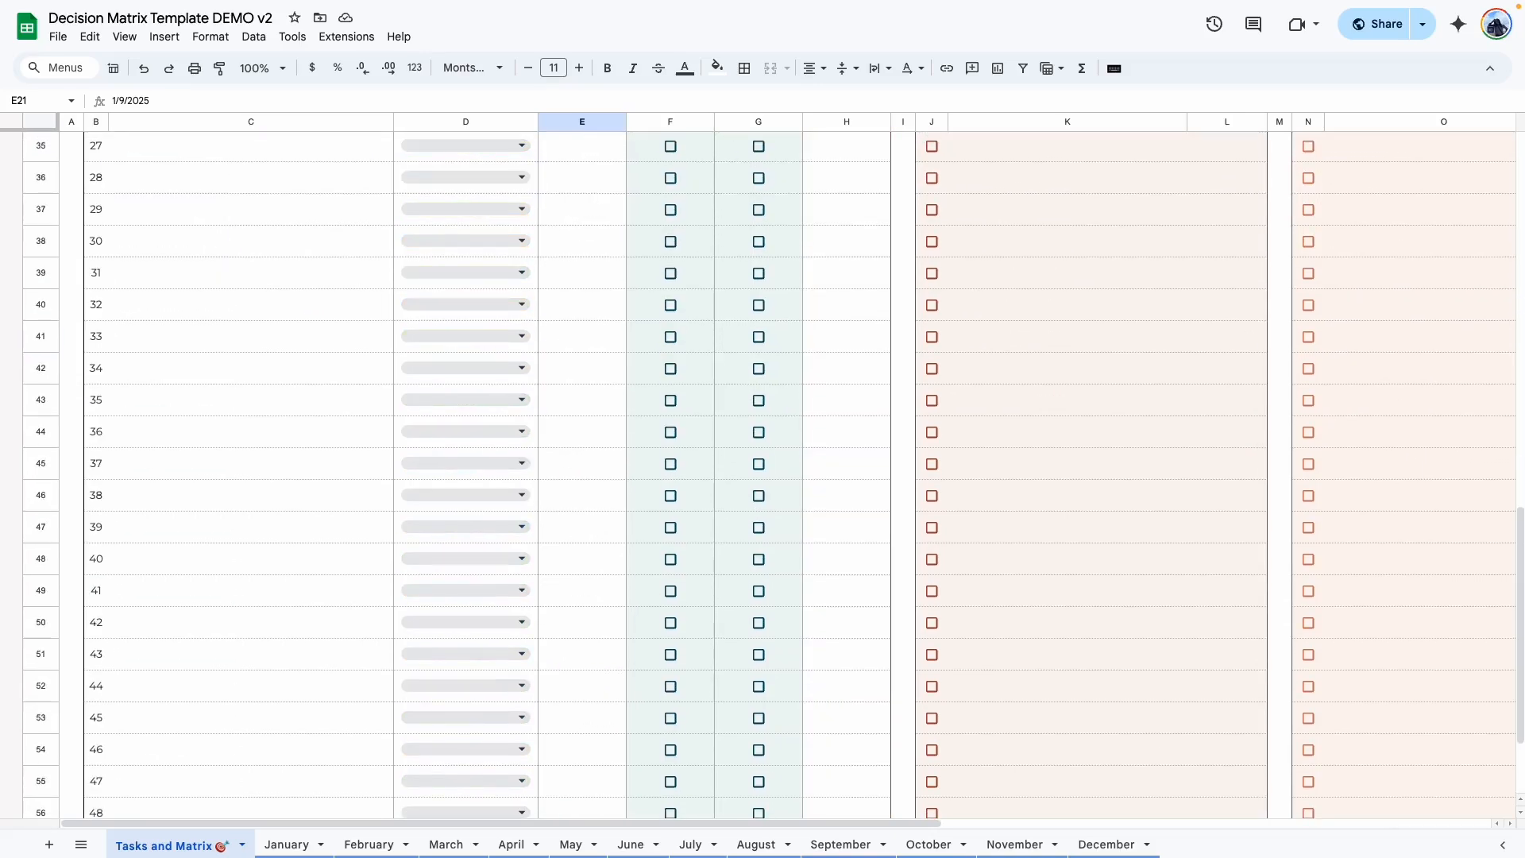
scroll(down, 3)
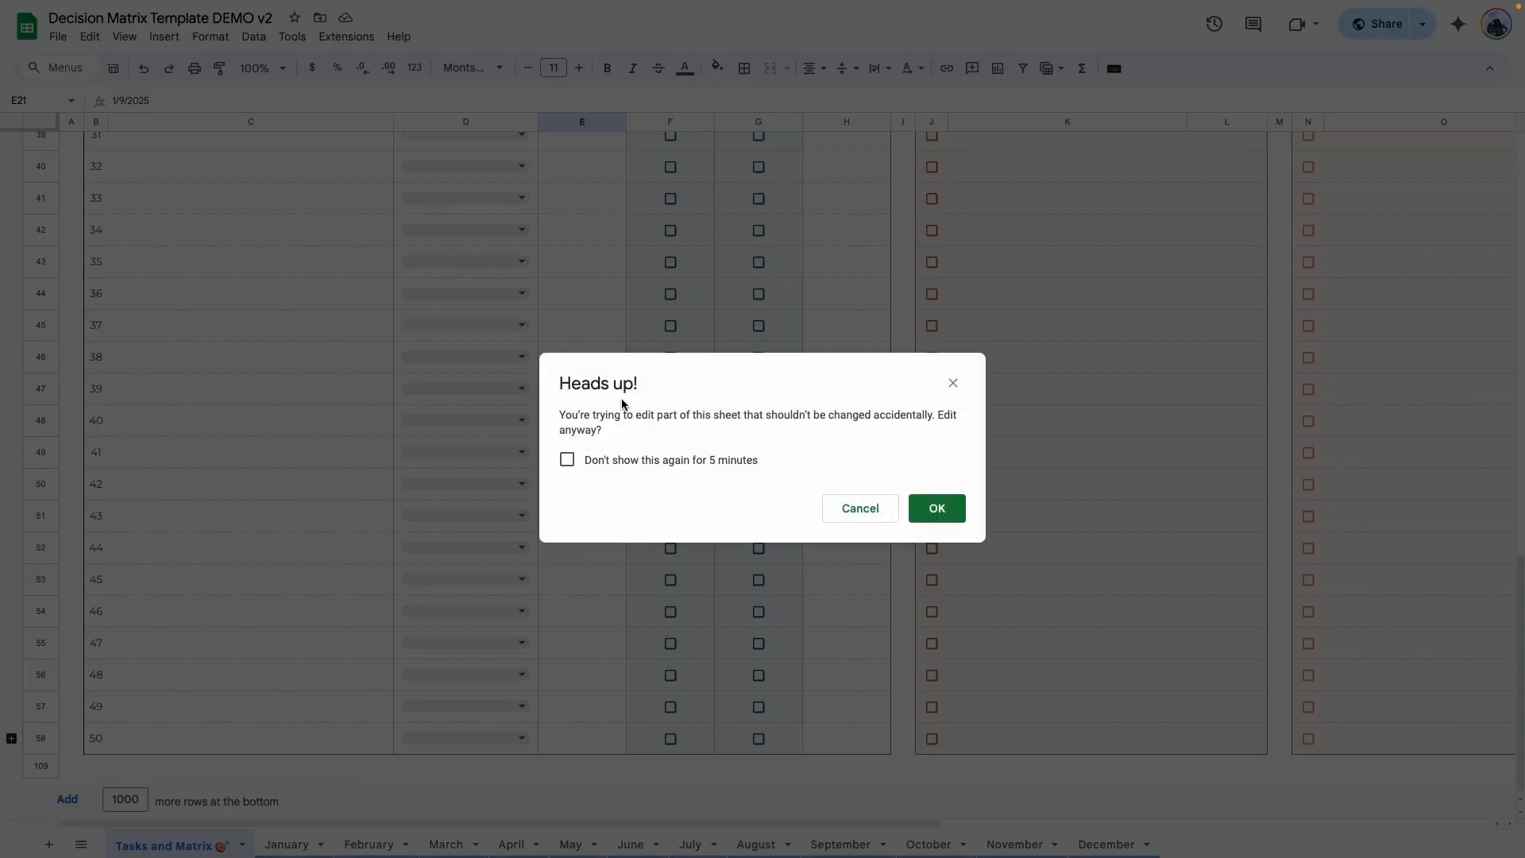
click(934, 509)
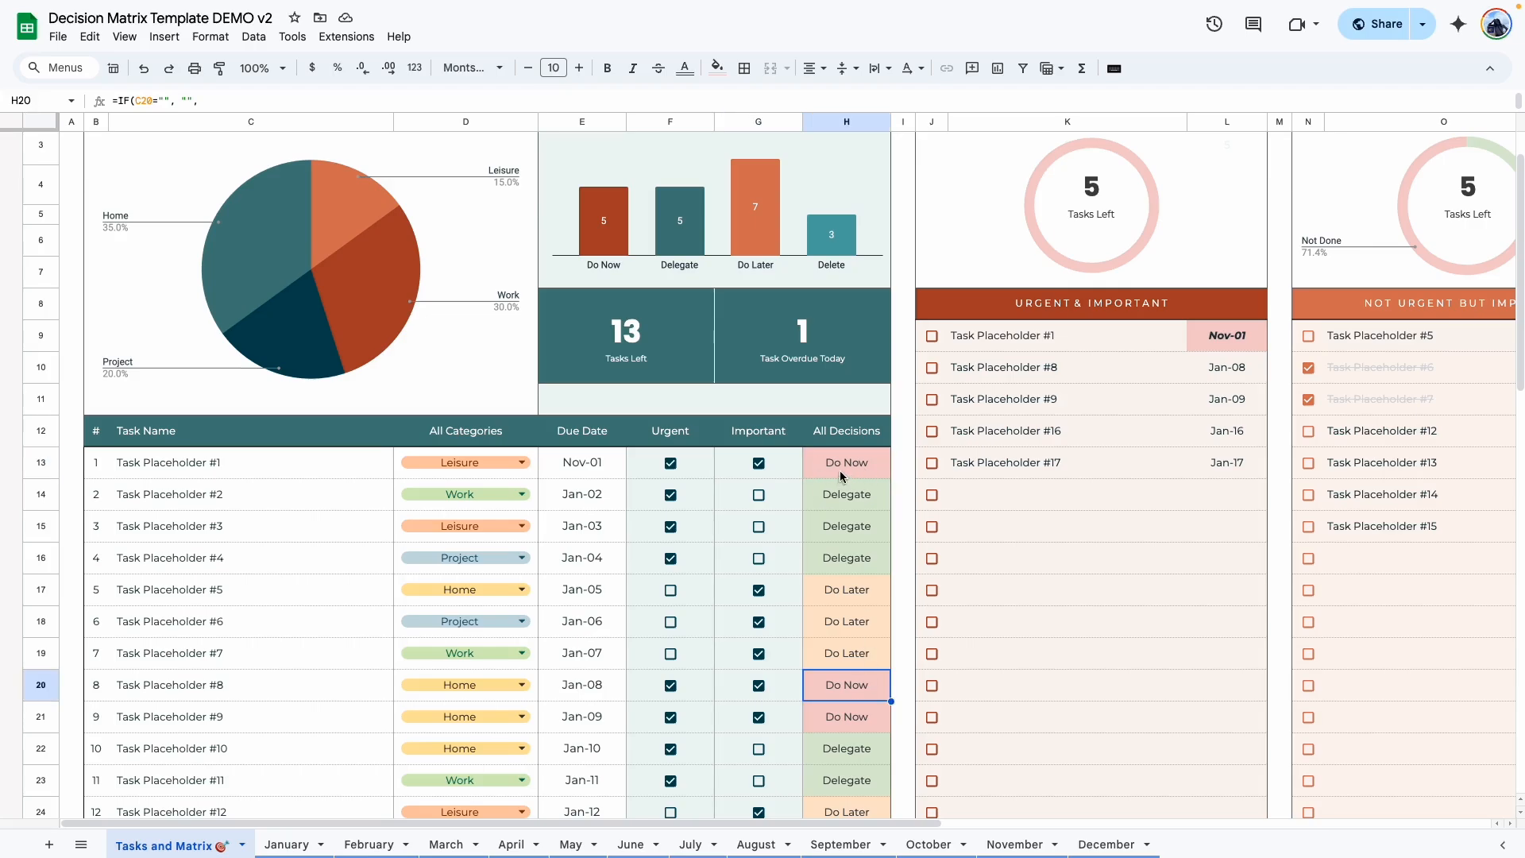
scroll(down, 3)
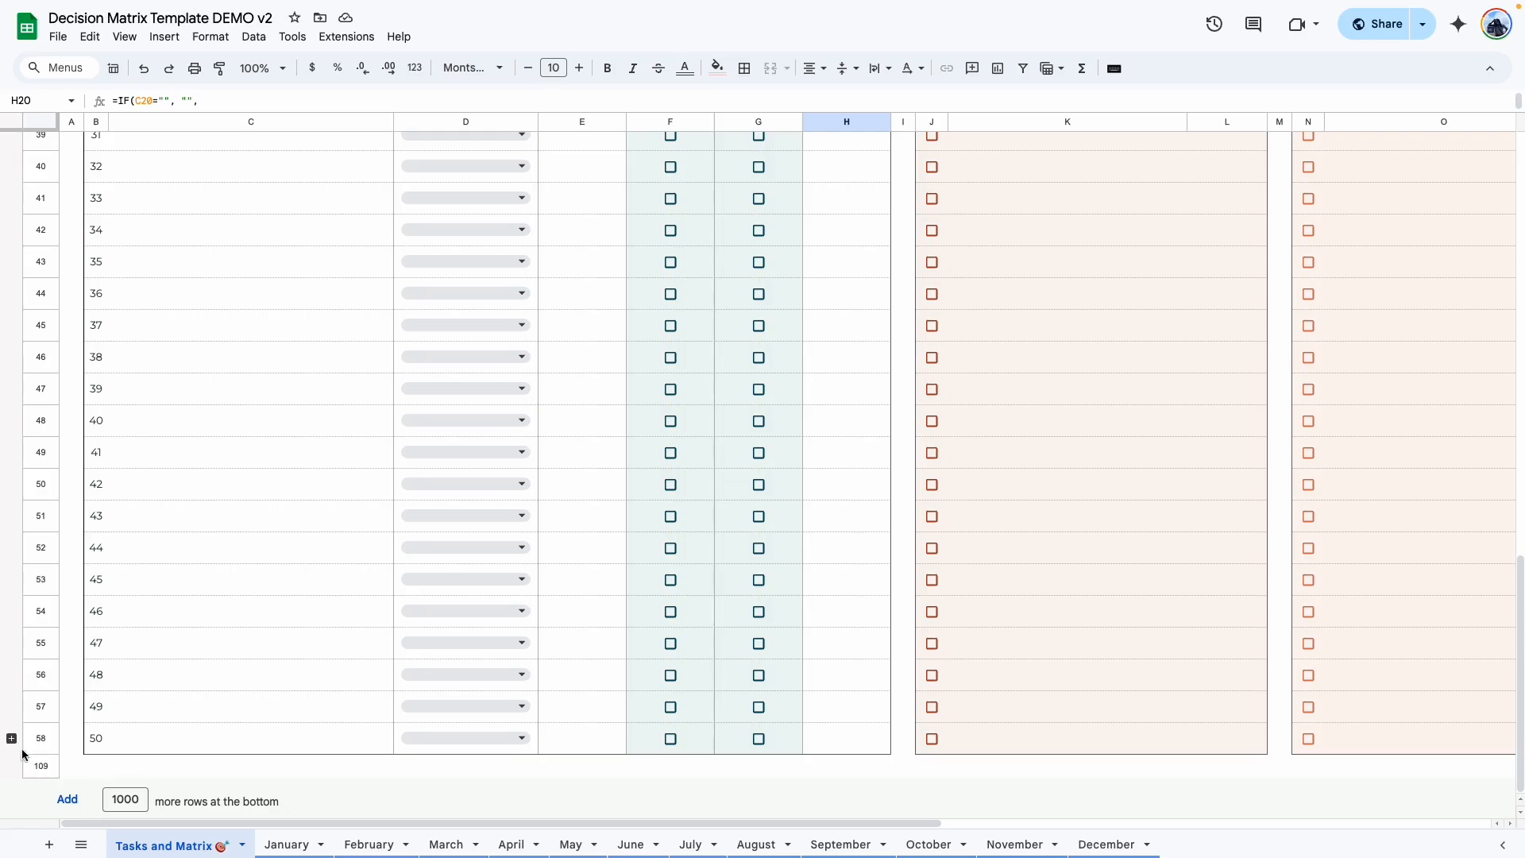
click(669, 580)
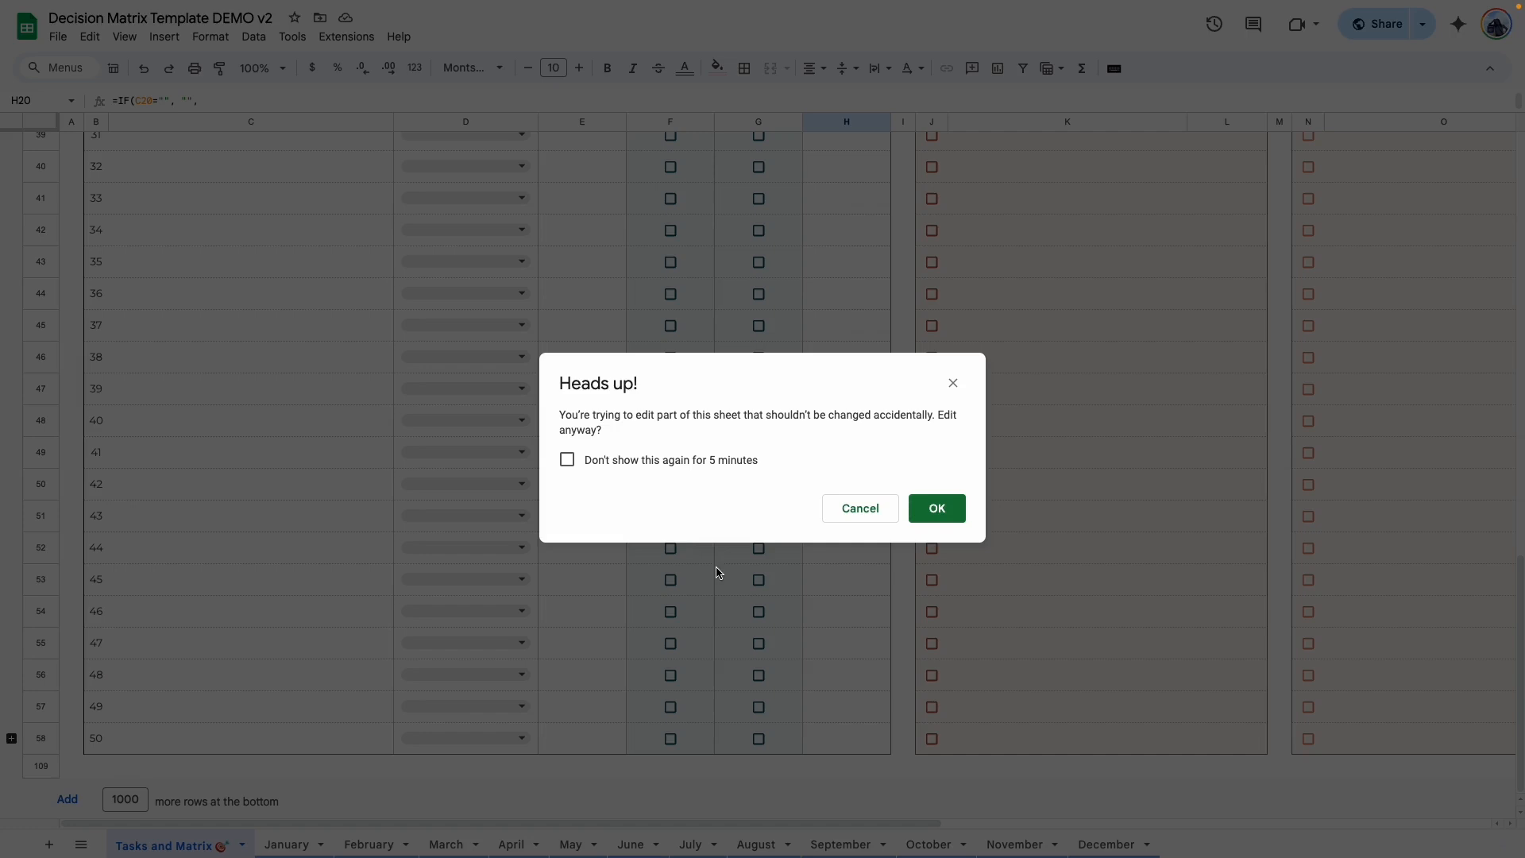
Suppress the edit warning for 5 minutes, confirm editing, and scroll down the revealed blank rows 51 onward.
click(567, 459)
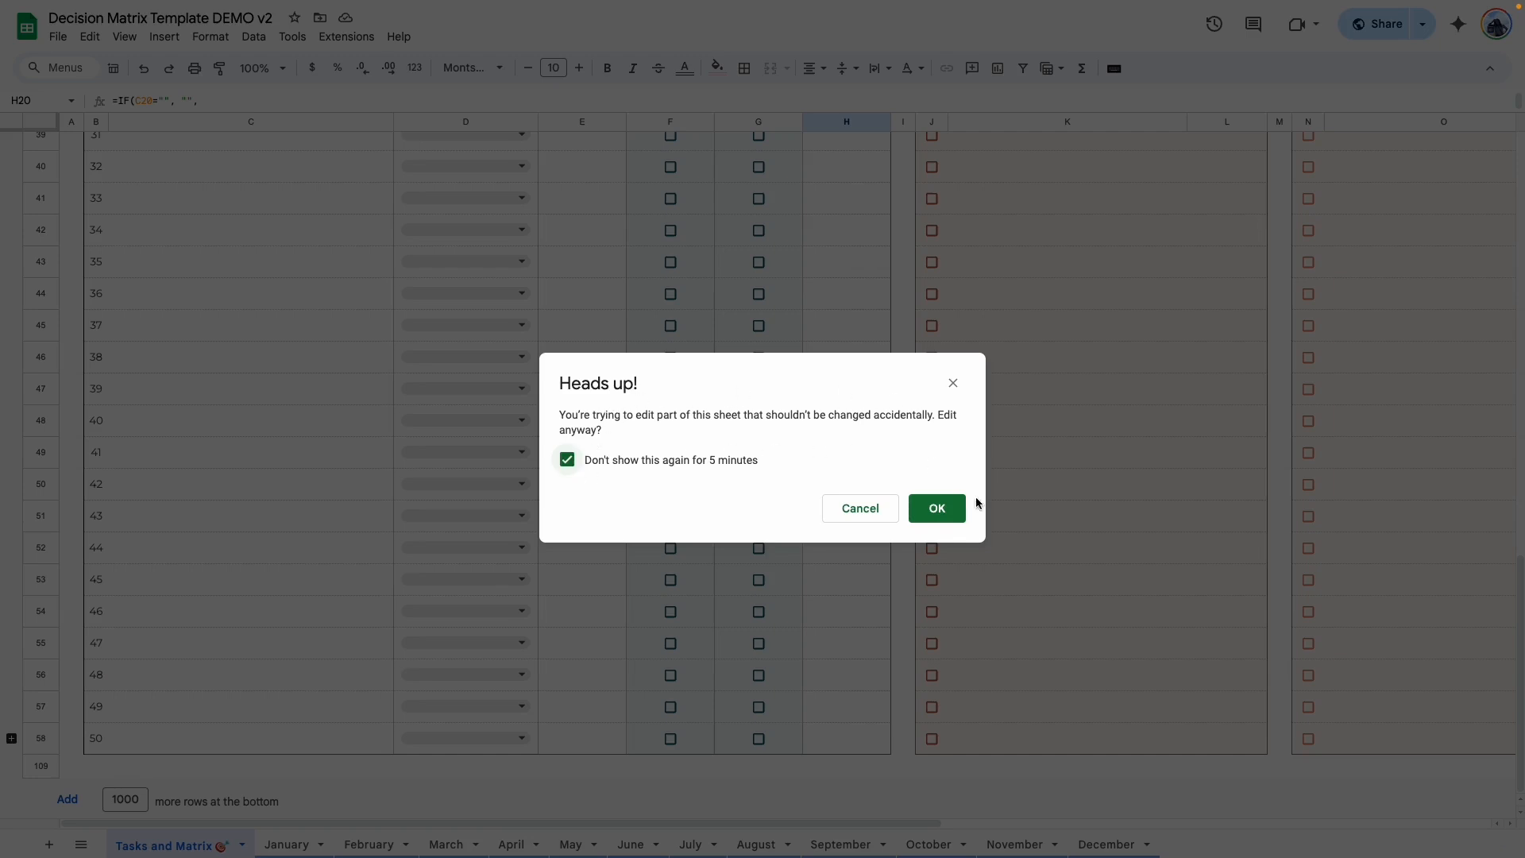
click(934, 508)
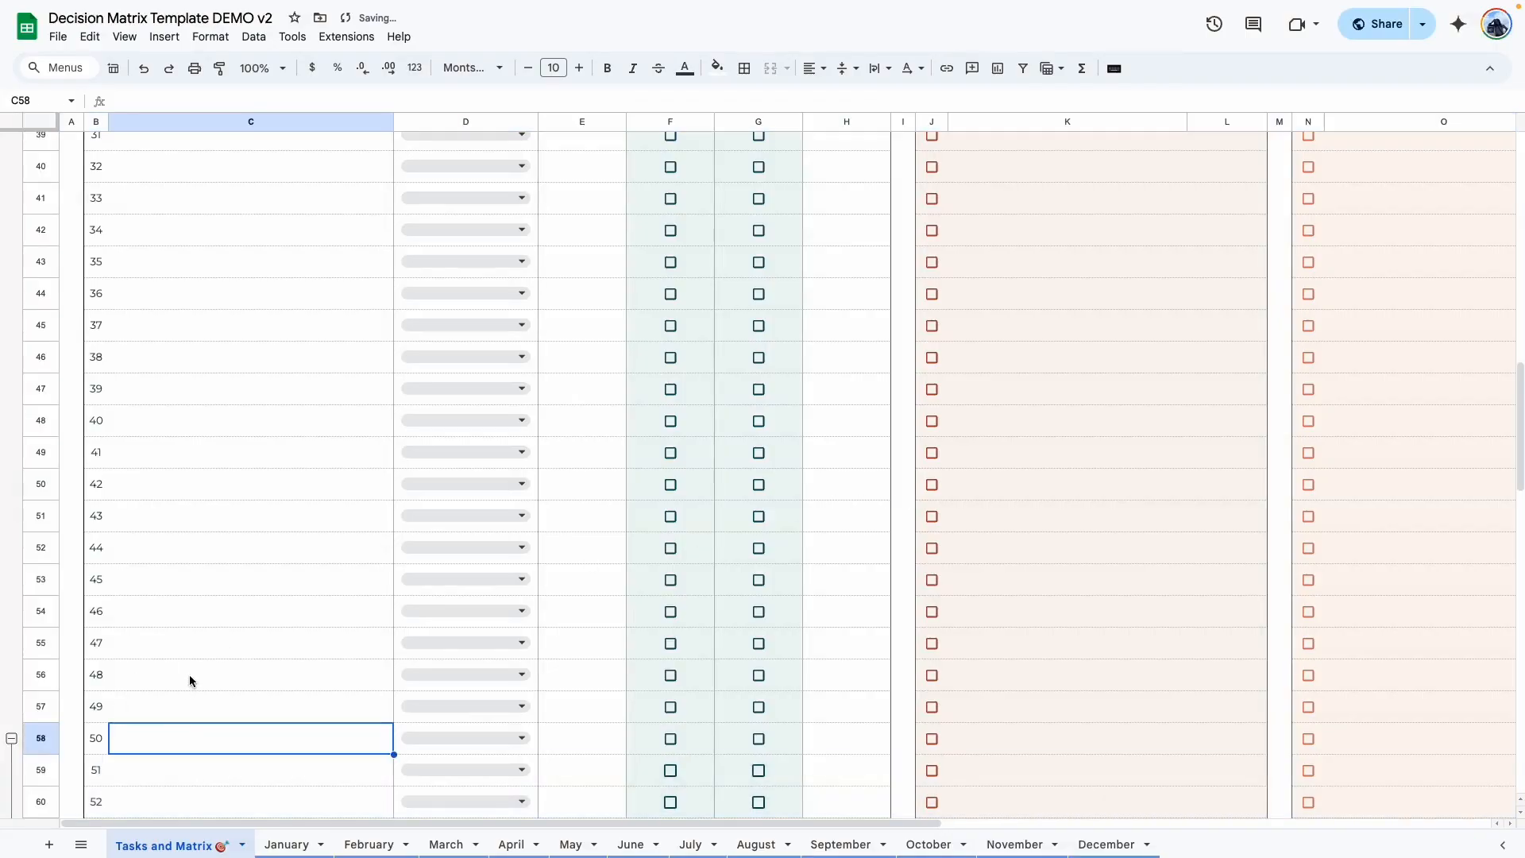
scroll(down, 3)
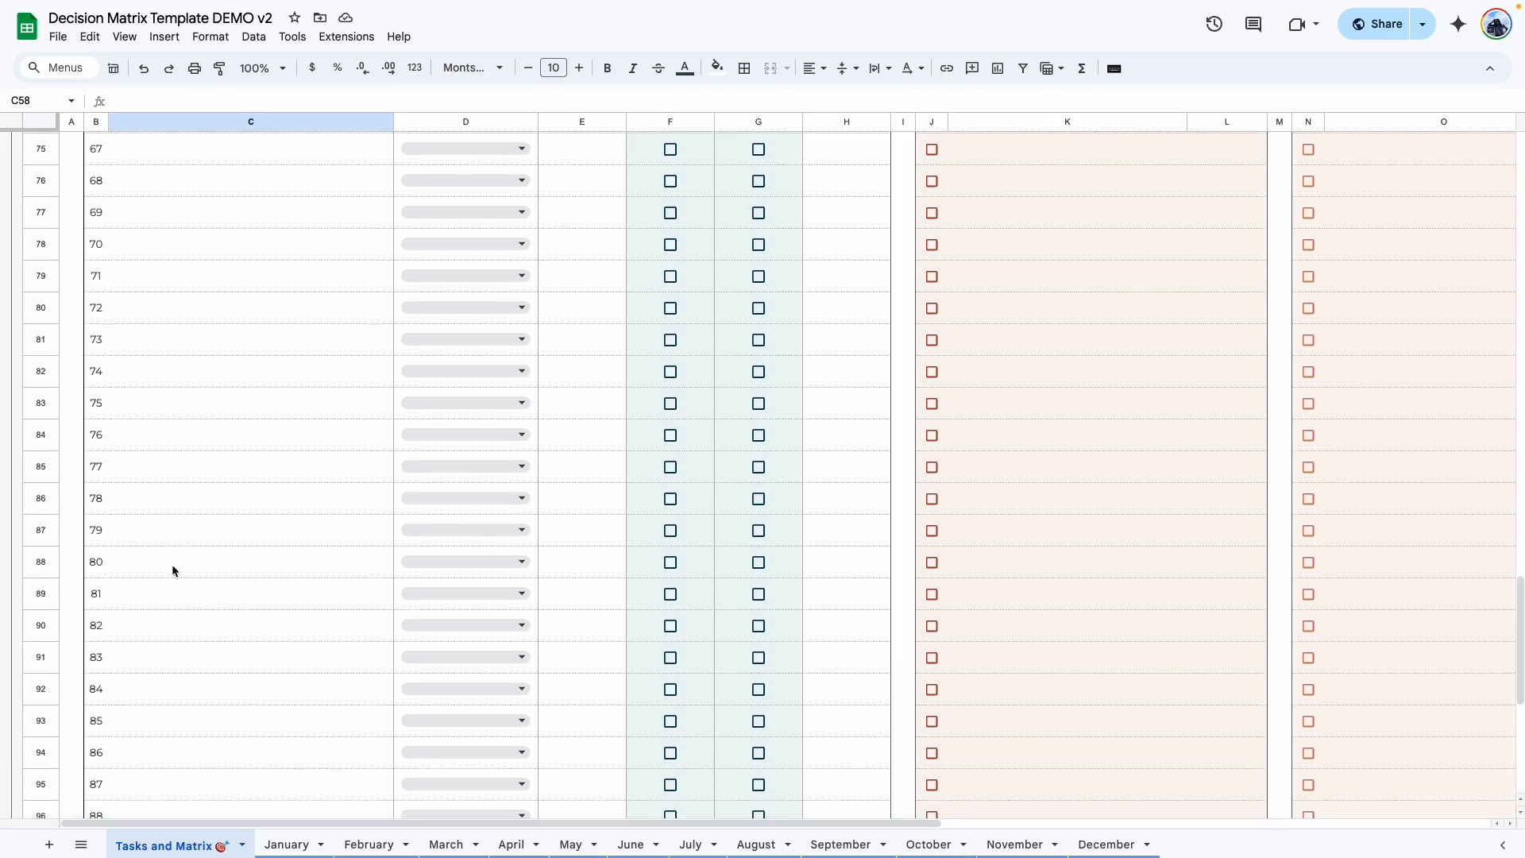
mouse_move(261, 623)
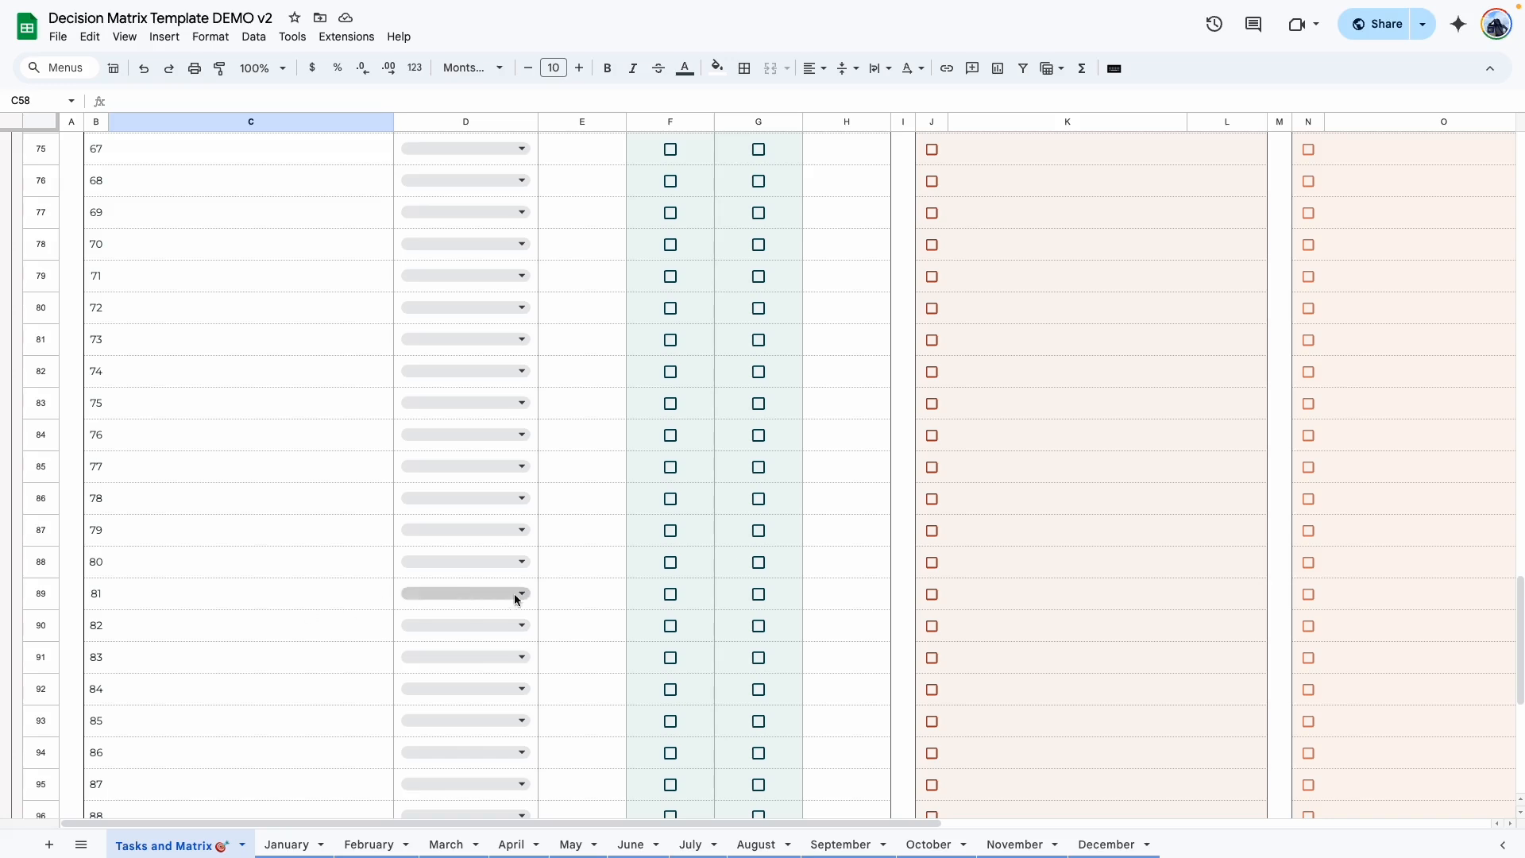
mouse_move(839, 612)
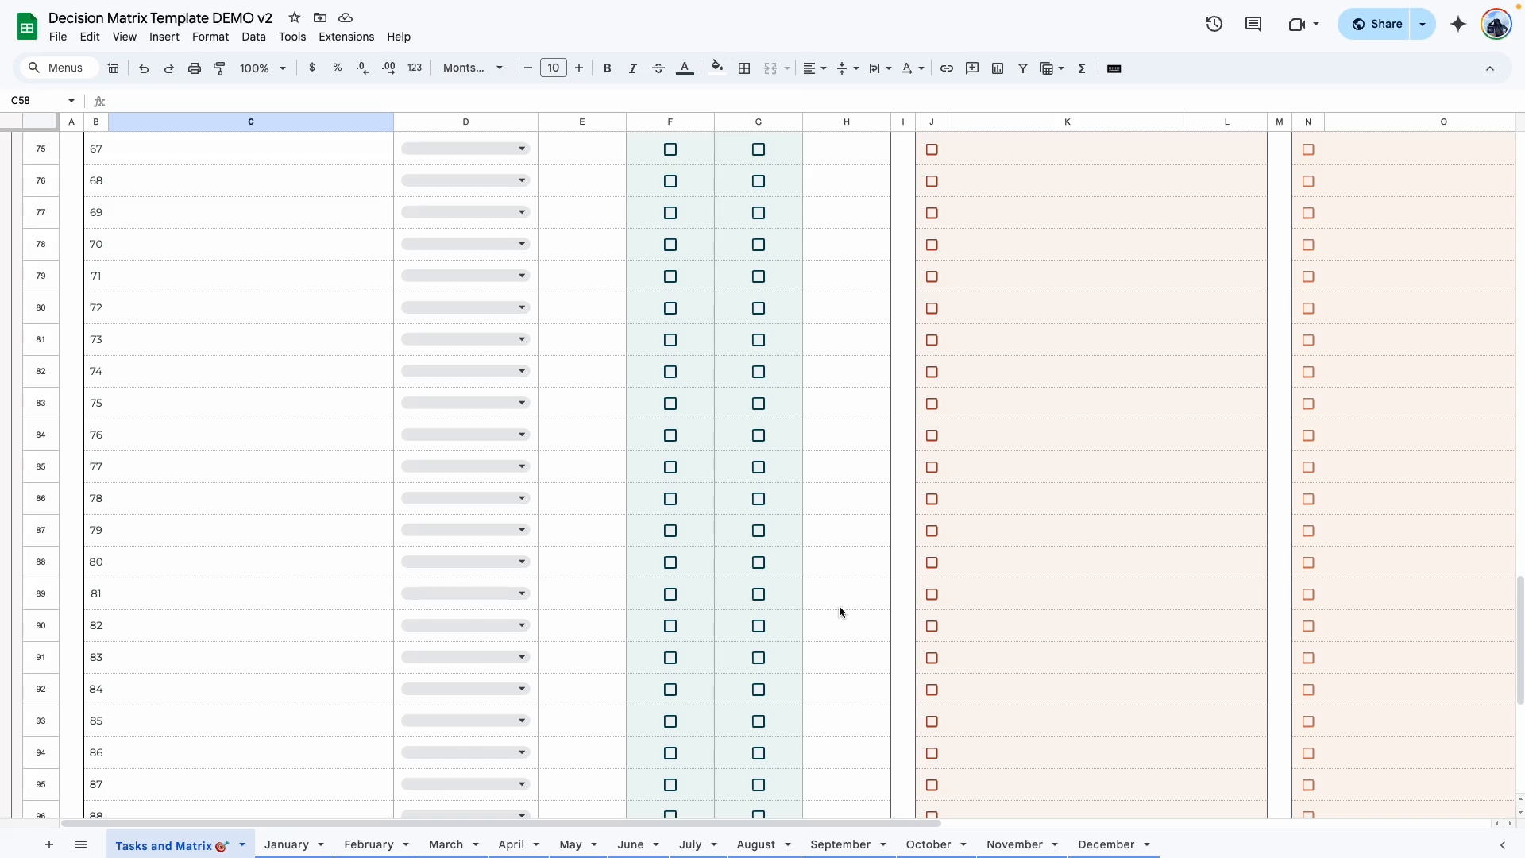
scroll(down, 3)
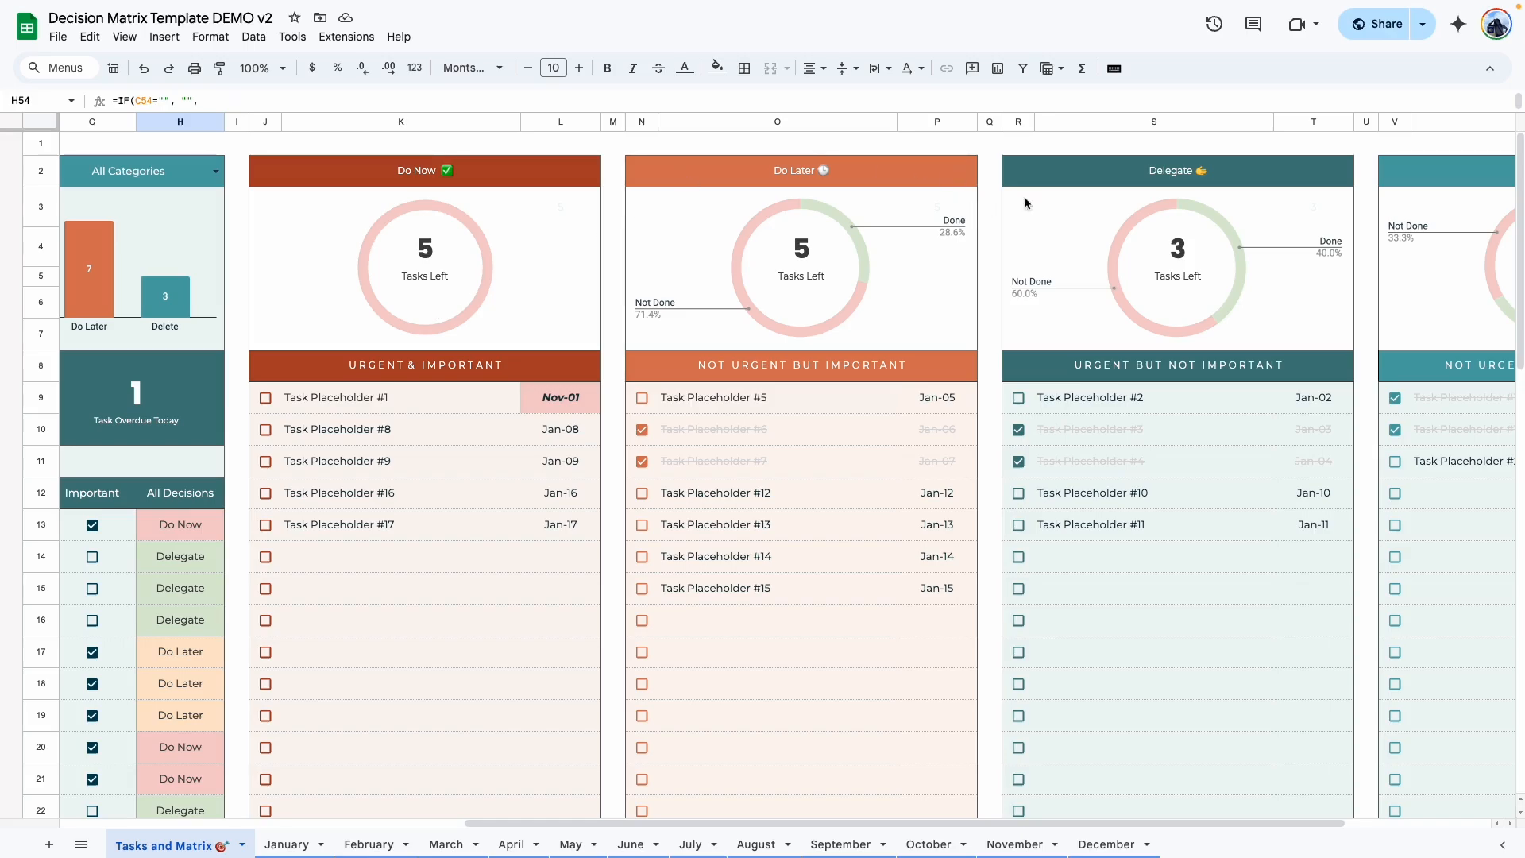
scroll(right, 3)
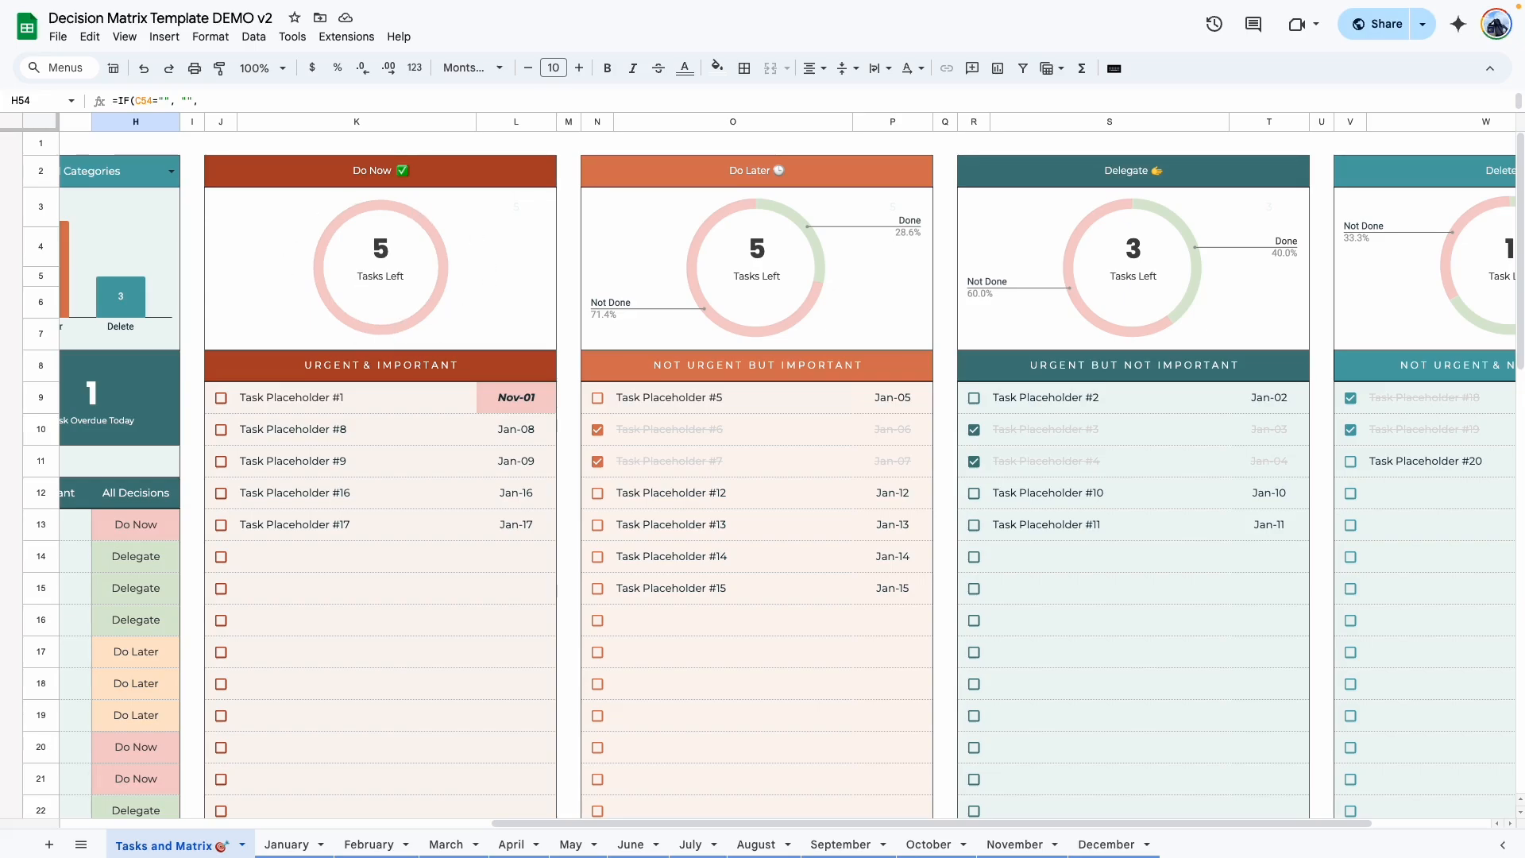
click(355, 461)
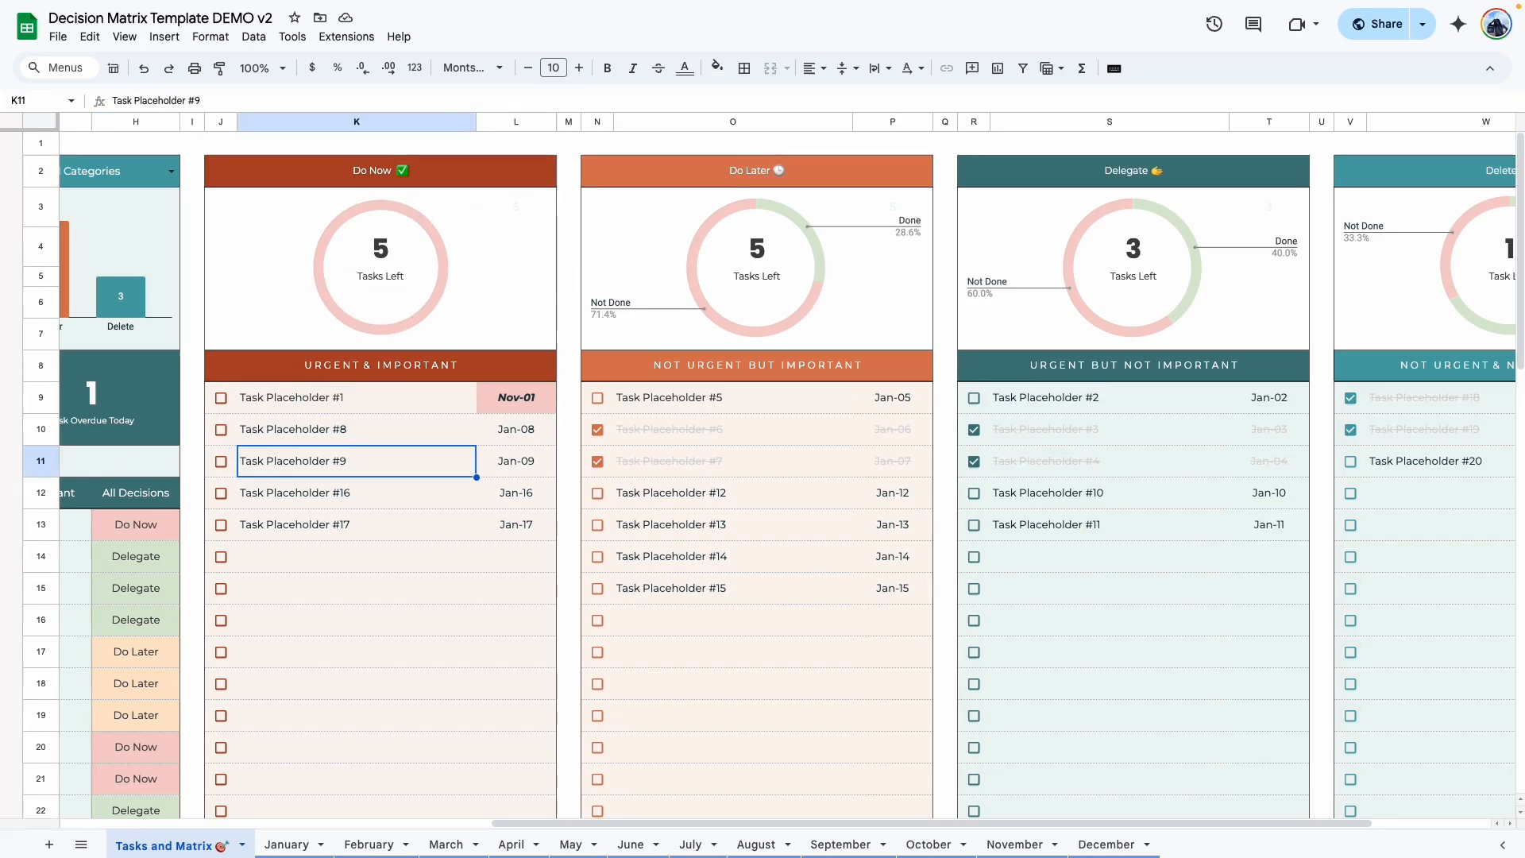
click(221, 397)
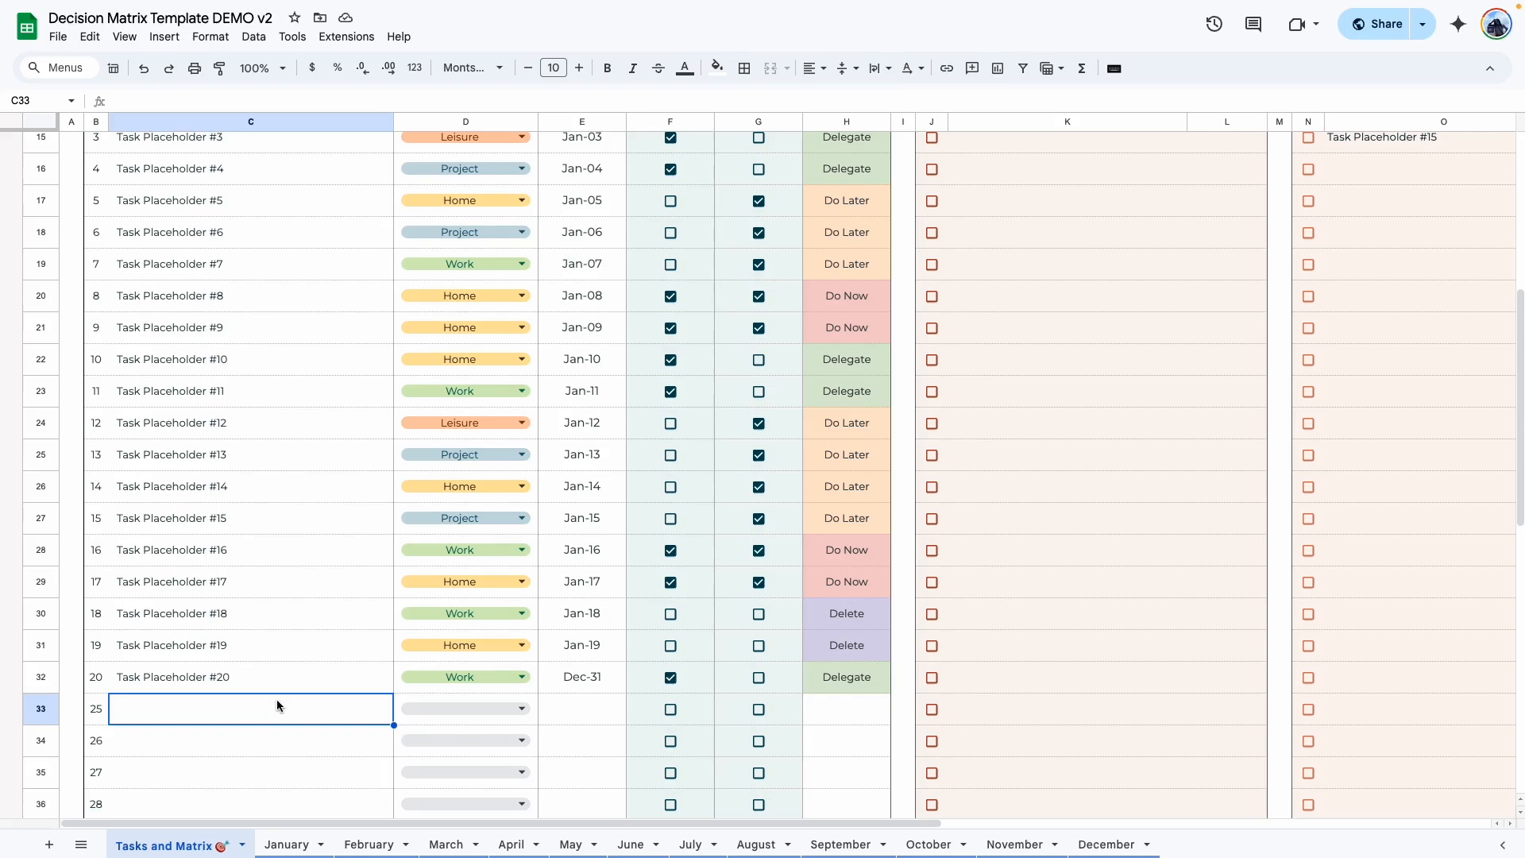
mouse_move(505, 698)
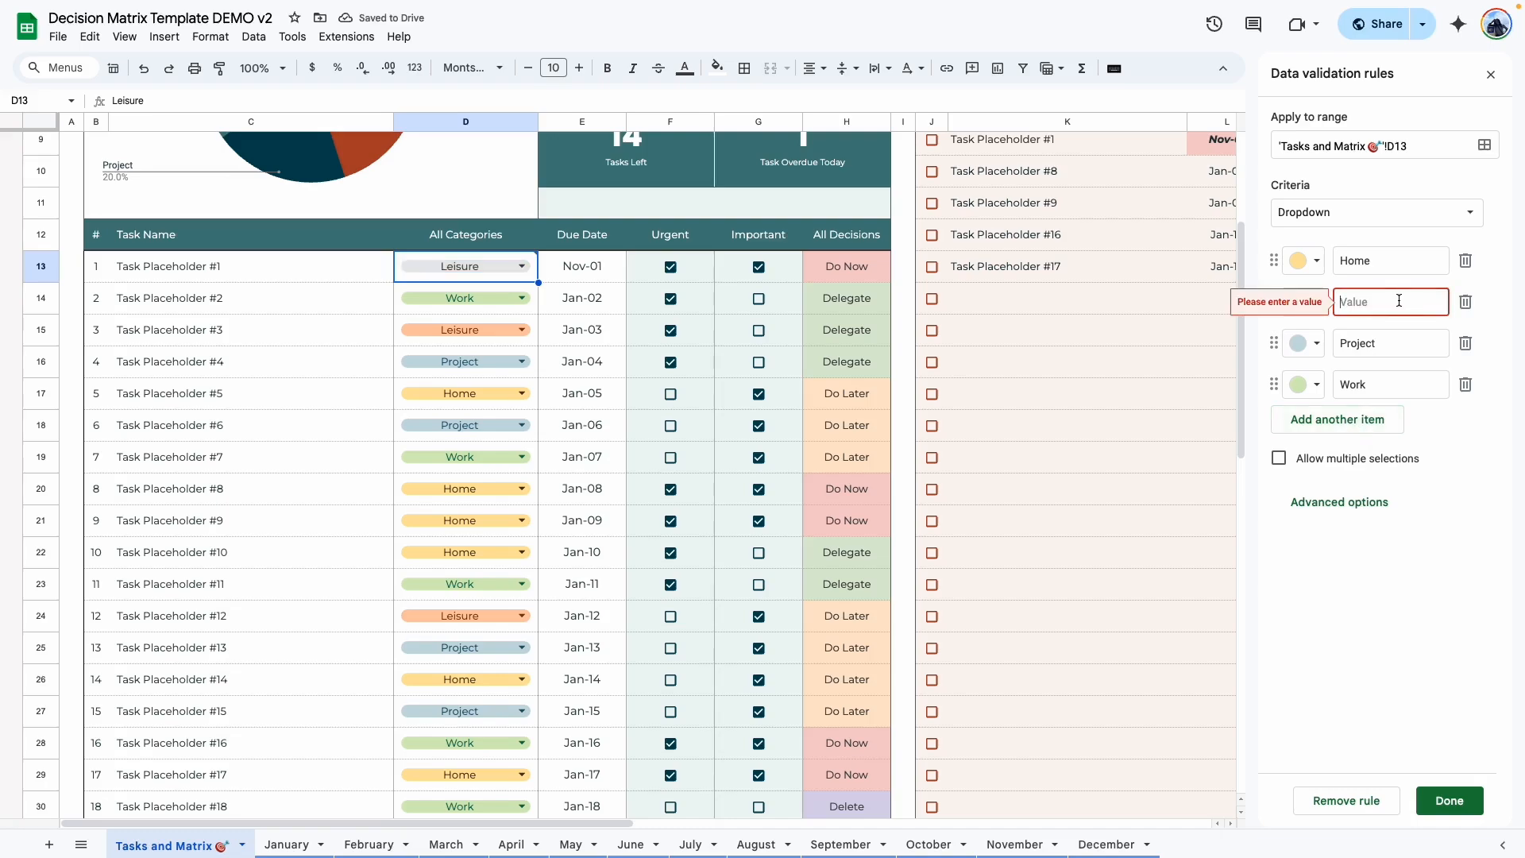
Replace Leisure with School, add a Meeting option, and apply the categories to all task dropdowns.
text(School)
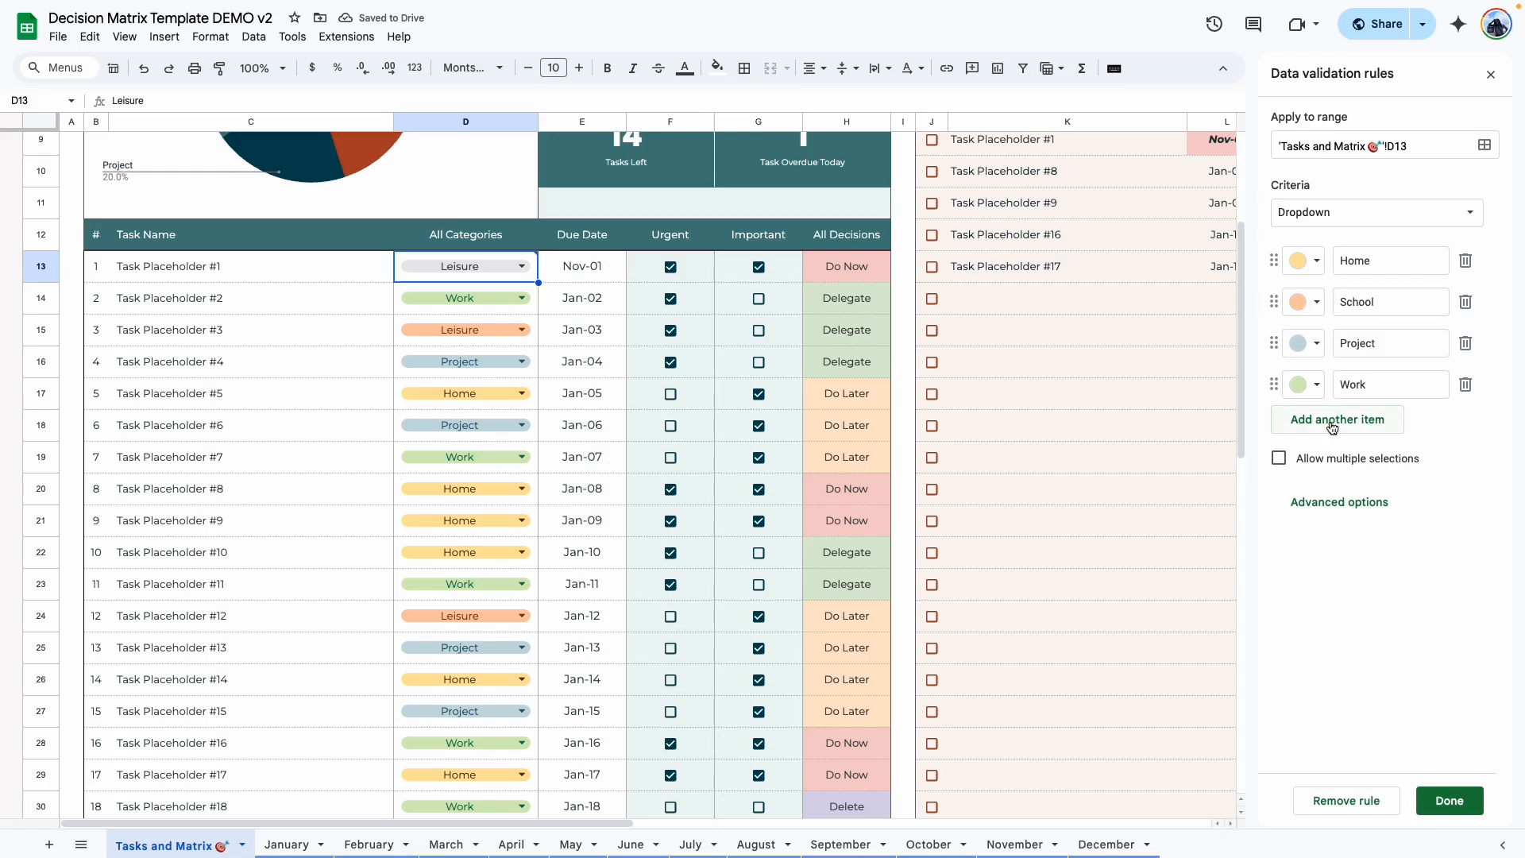
click(1336, 419)
text(Meeting)
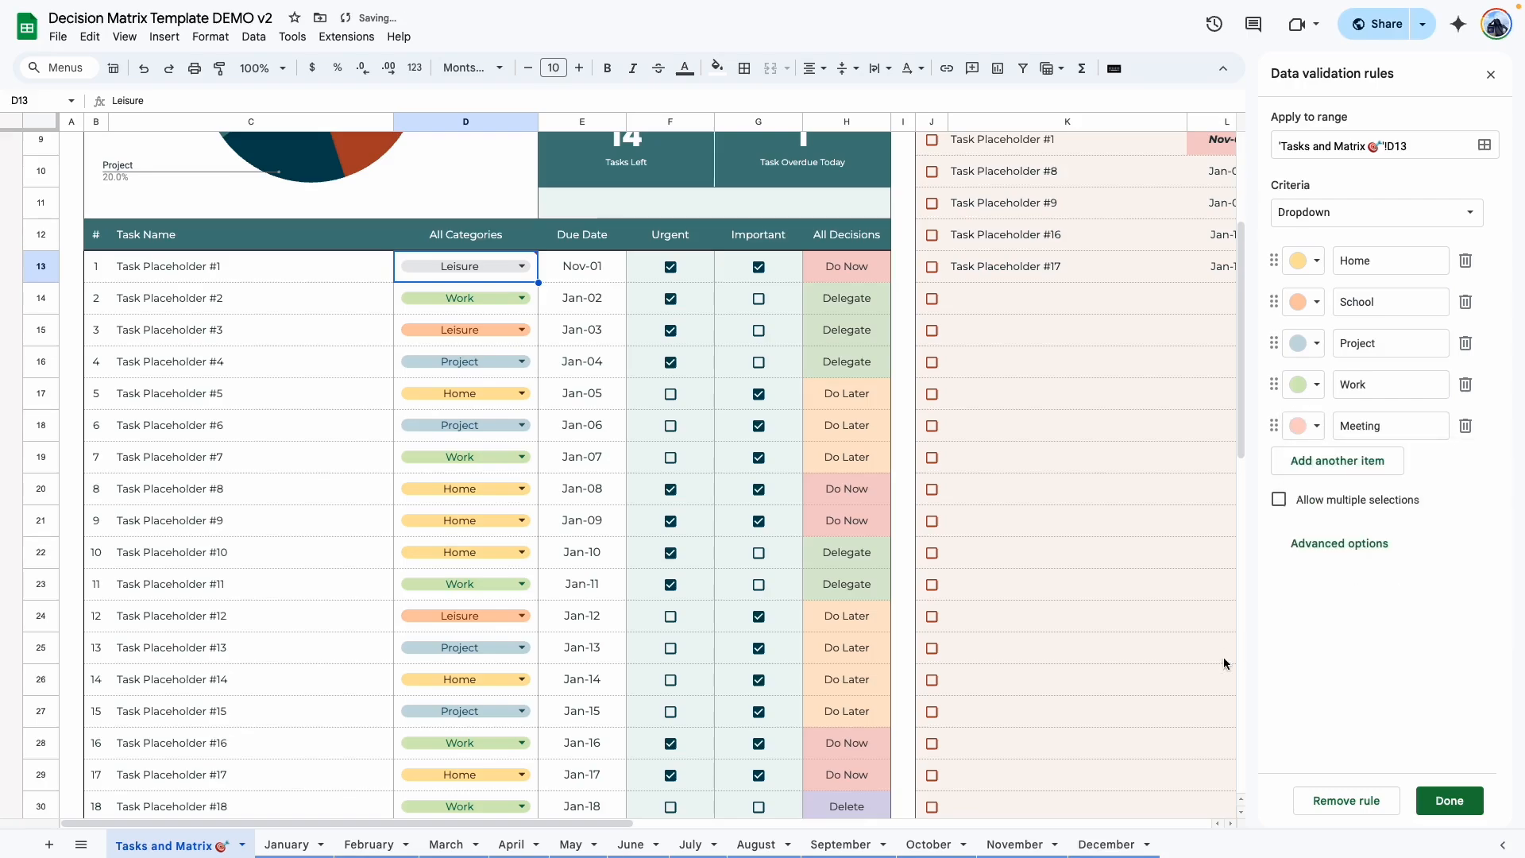
click(1449, 799)
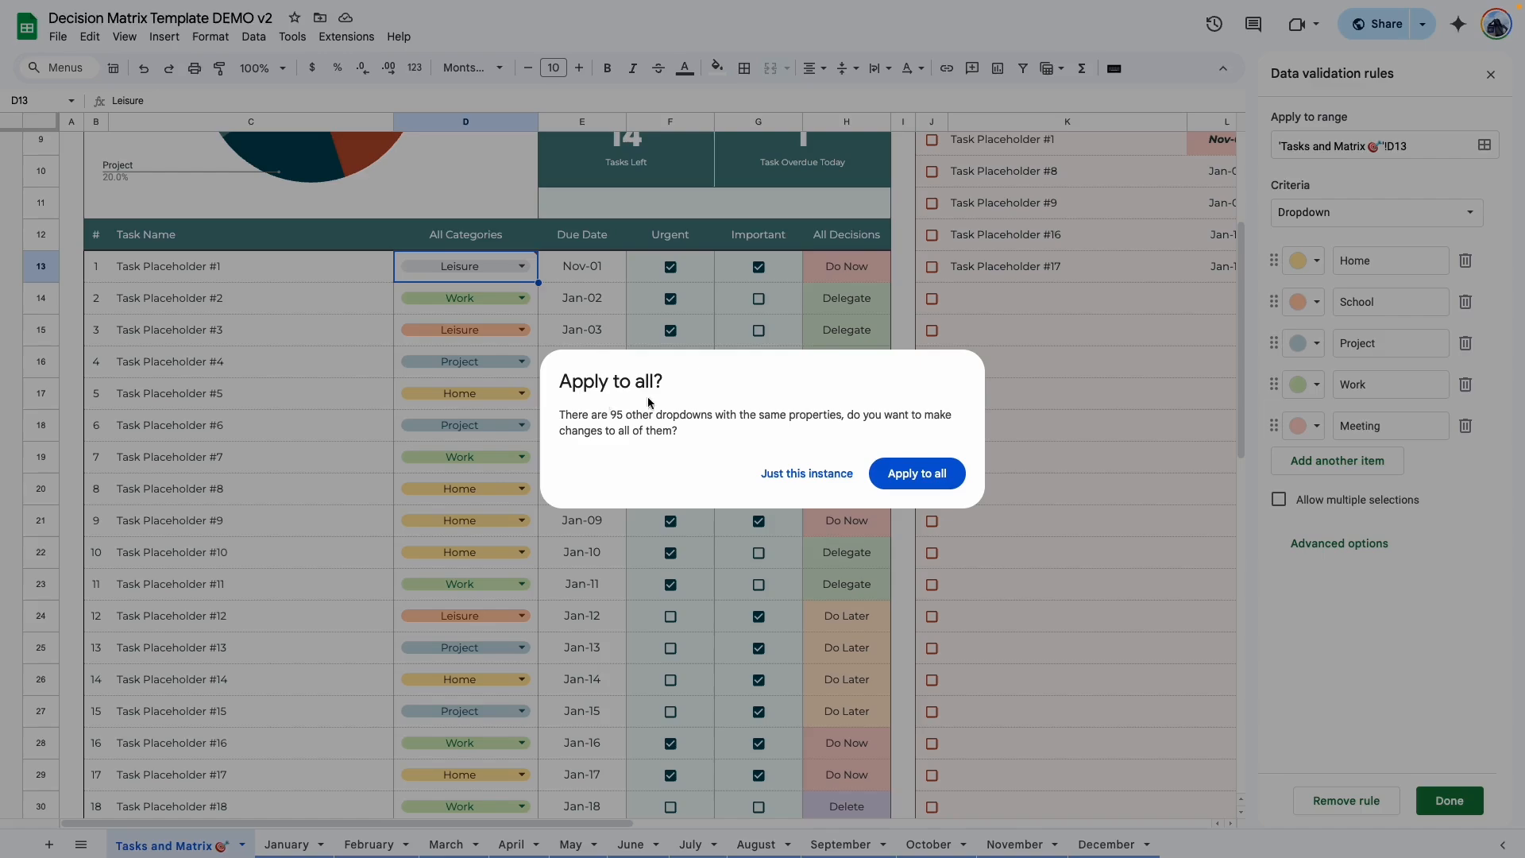
click(915, 473)
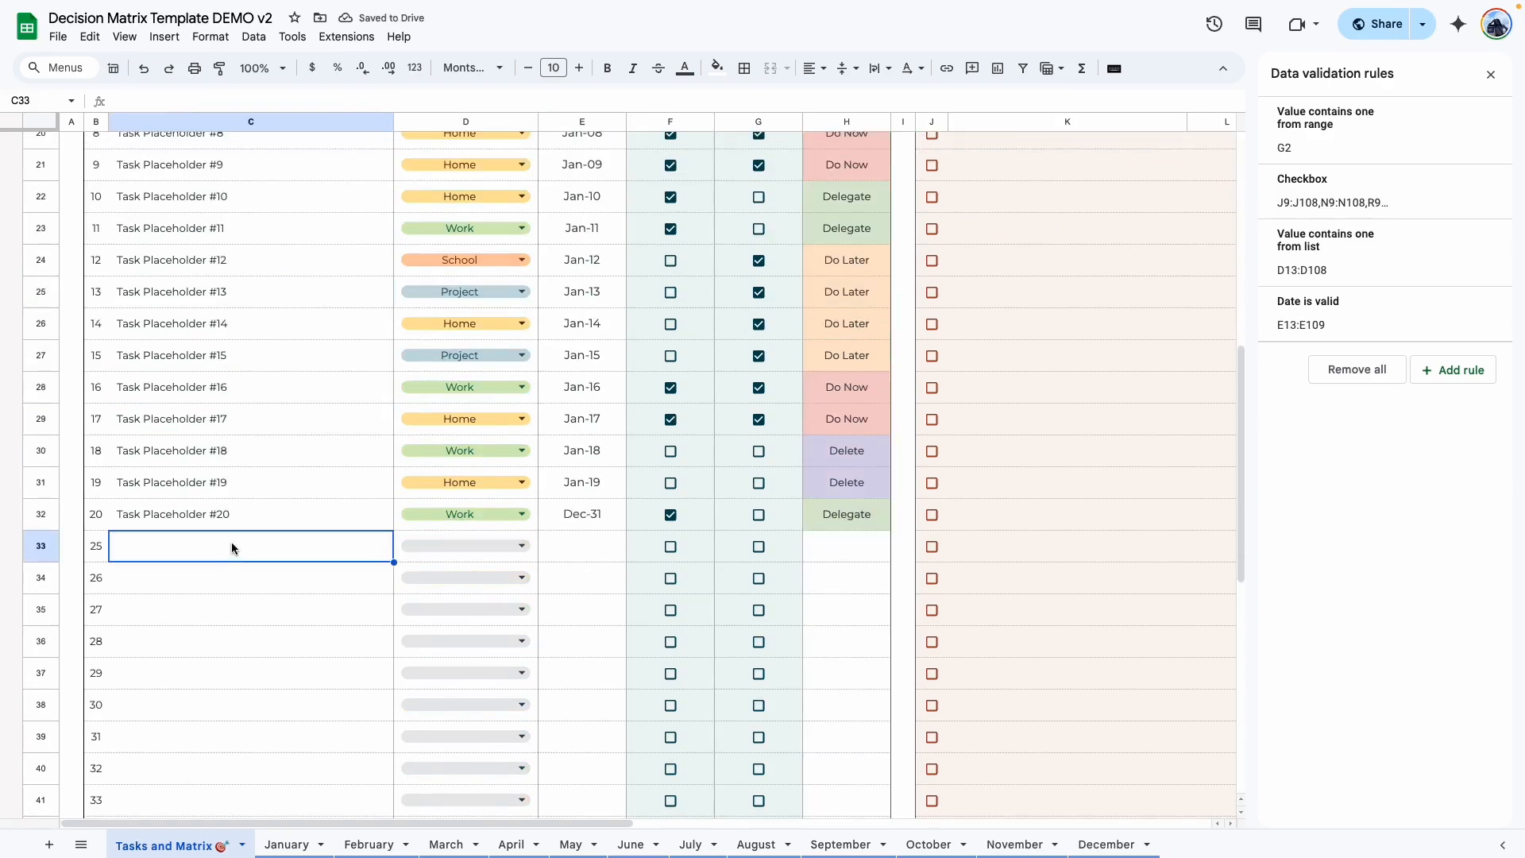
Enter a new task 'Task Number 21' with the Meeting category.
text(Tas)
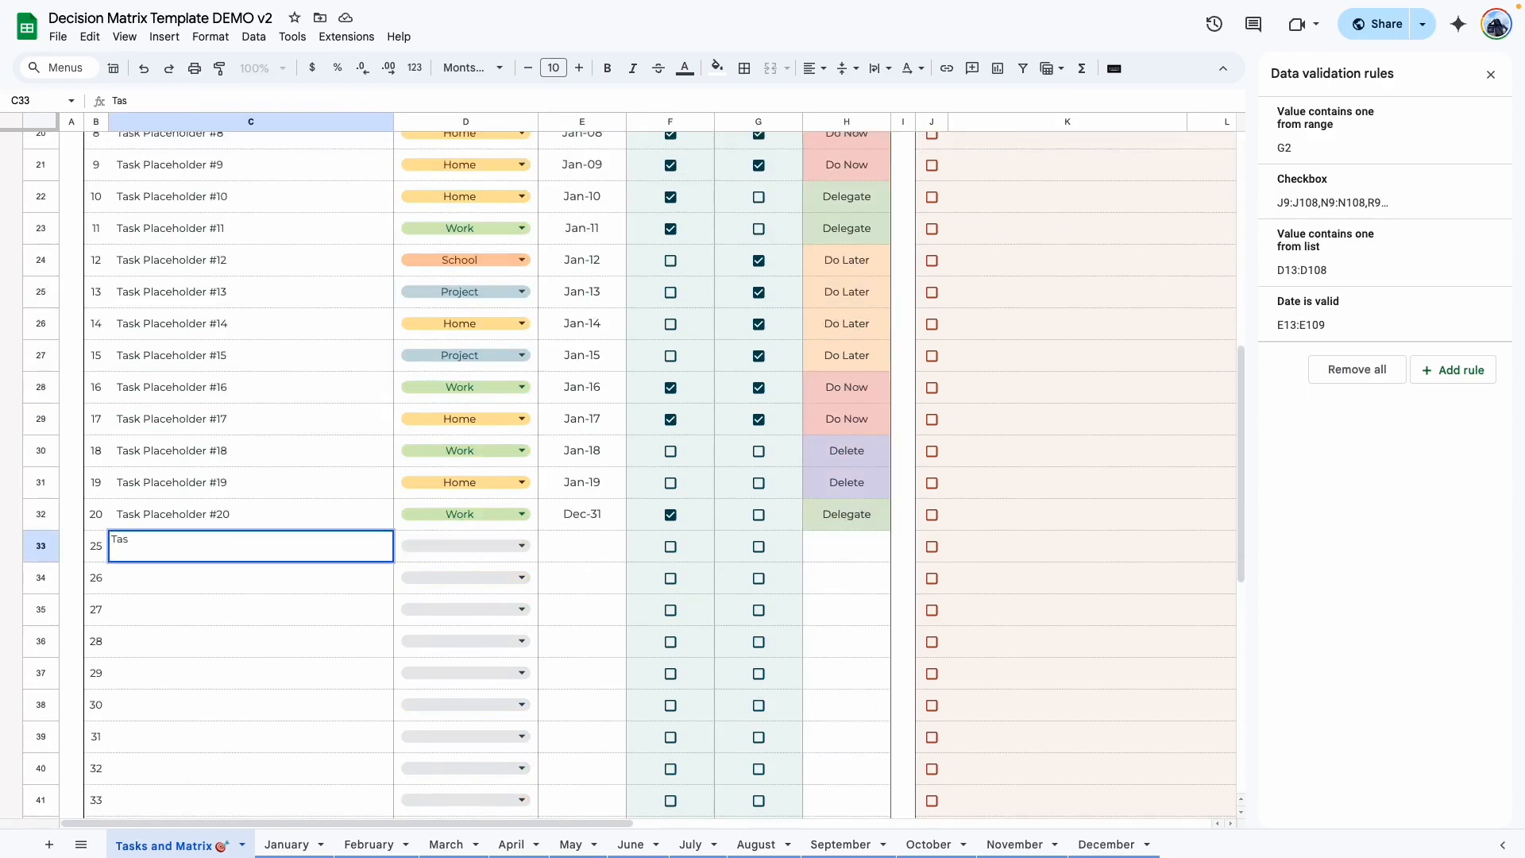
text(Task Number 21)
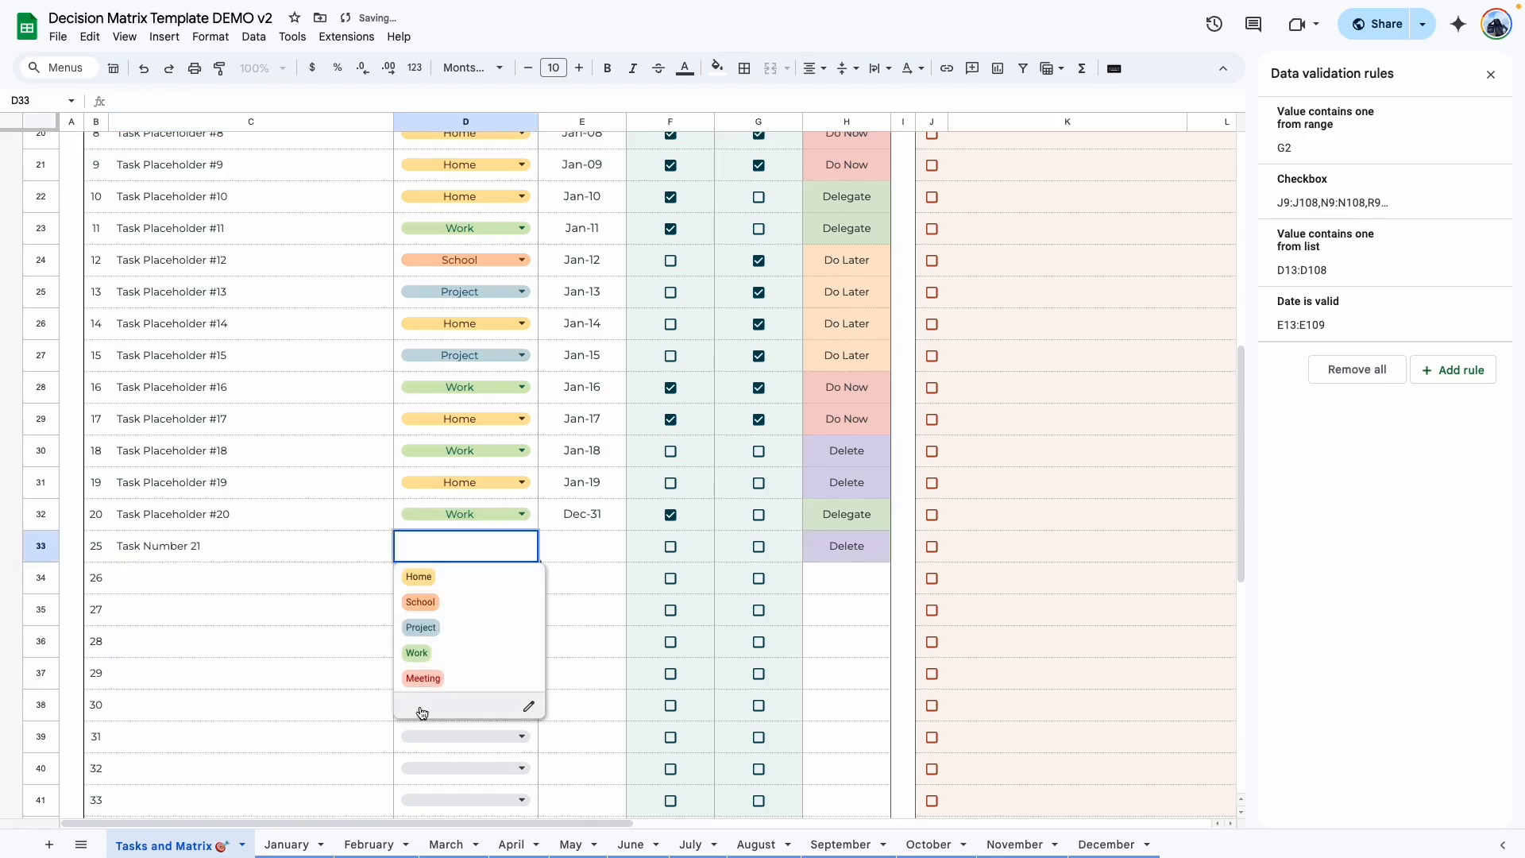
click(422, 679)
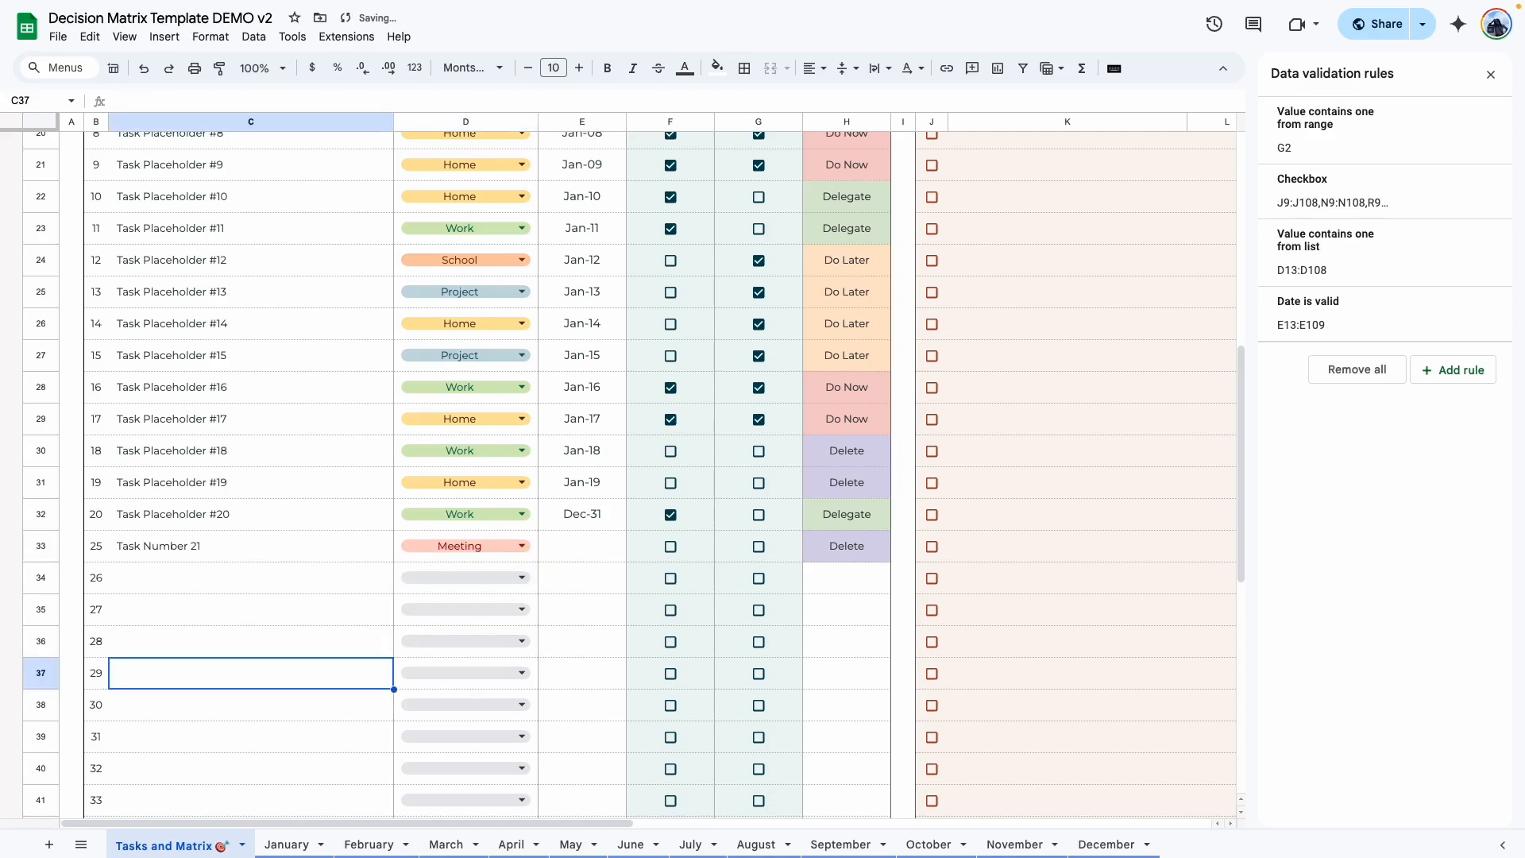
Give Task Number 21 a Feb-18 due date and mark it urgent and important so it reads Do Now.
click(582, 545)
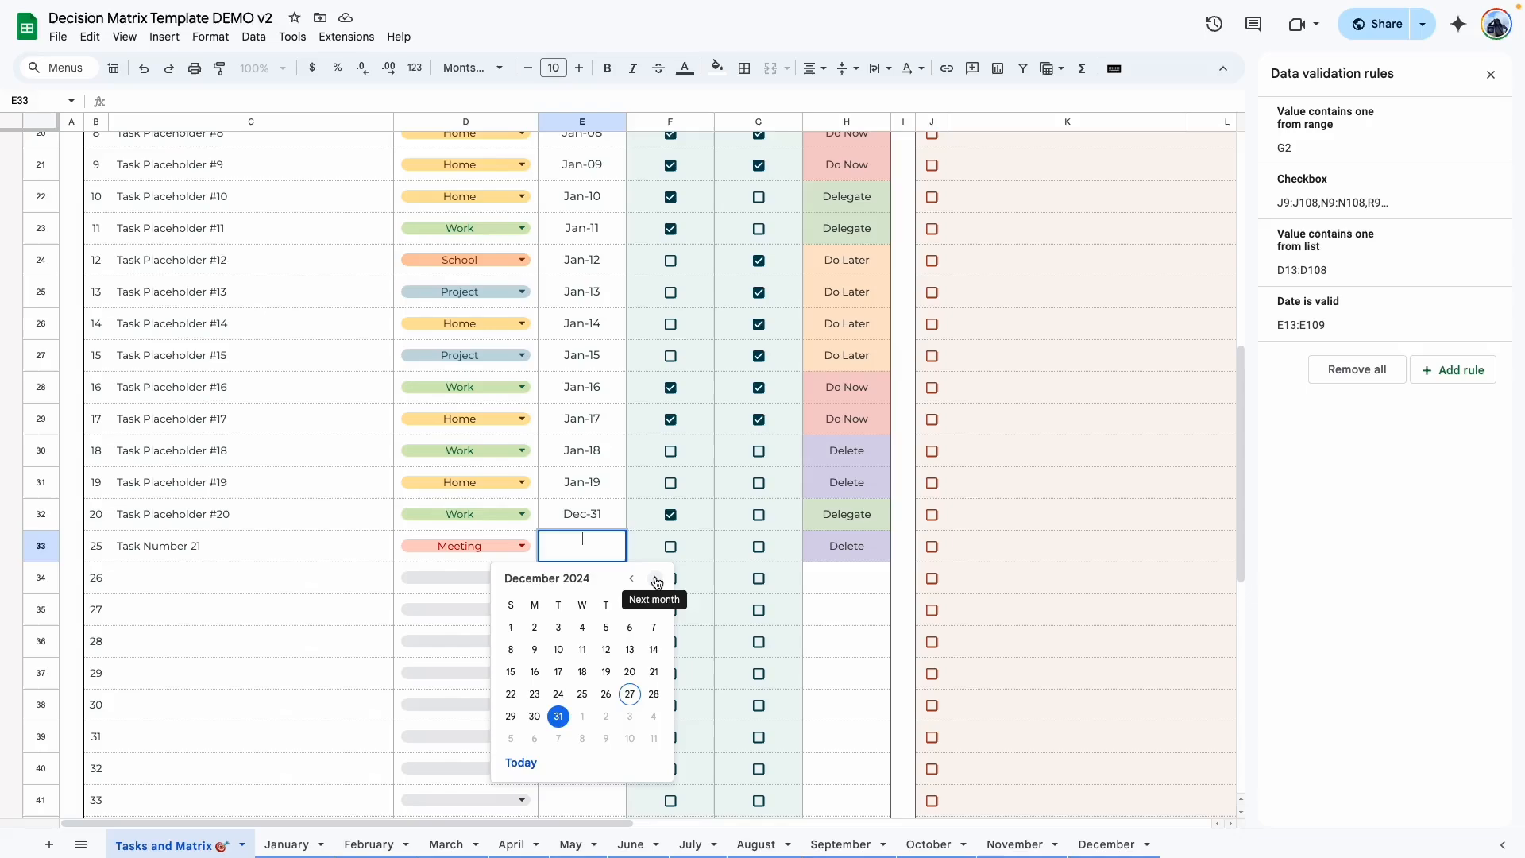
click(655, 579)
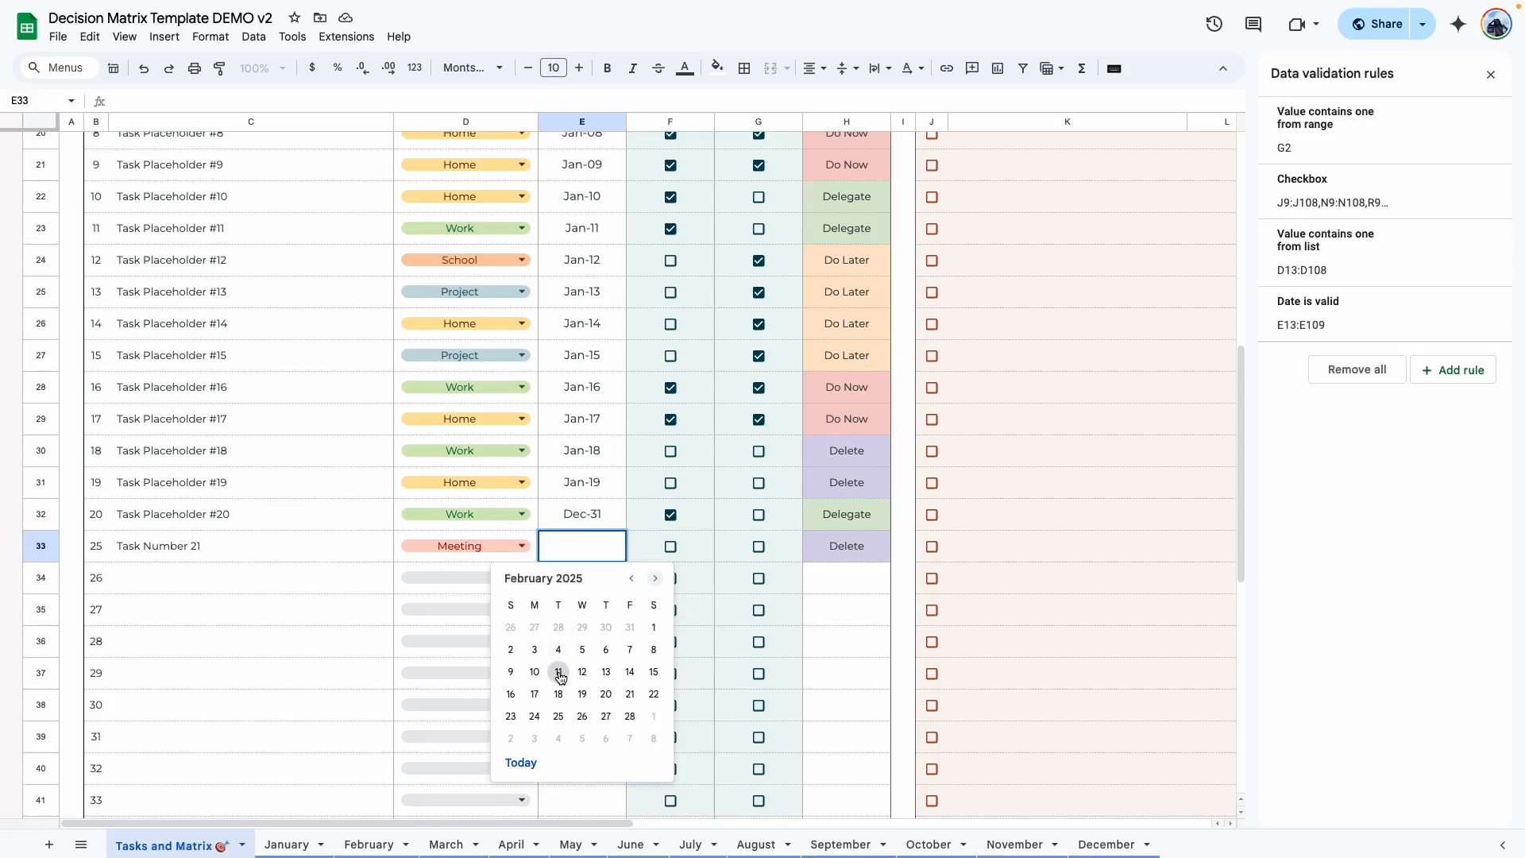
click(557, 694)
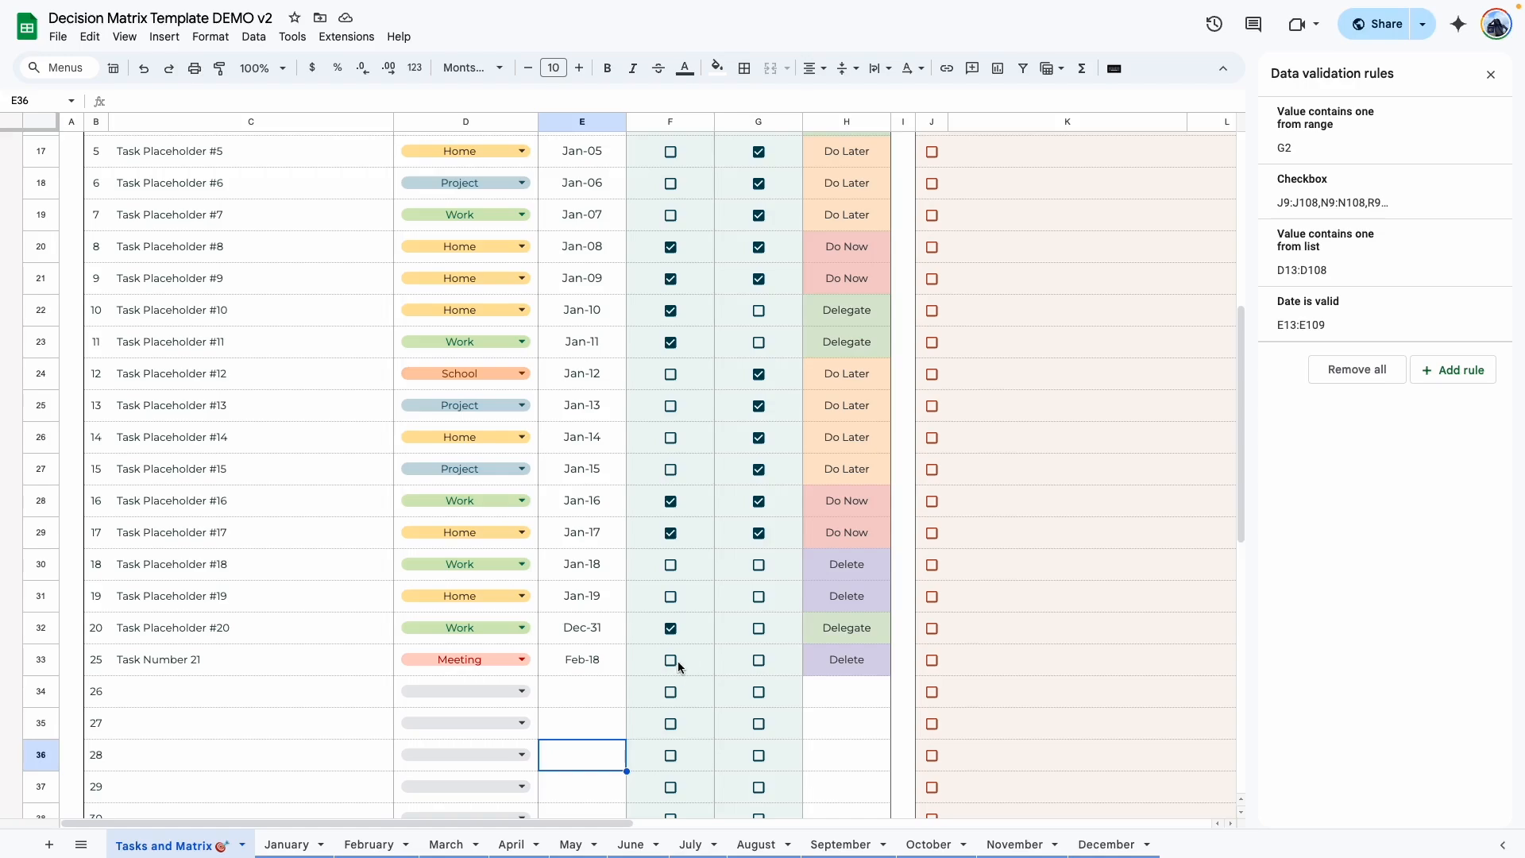
click(669, 659)
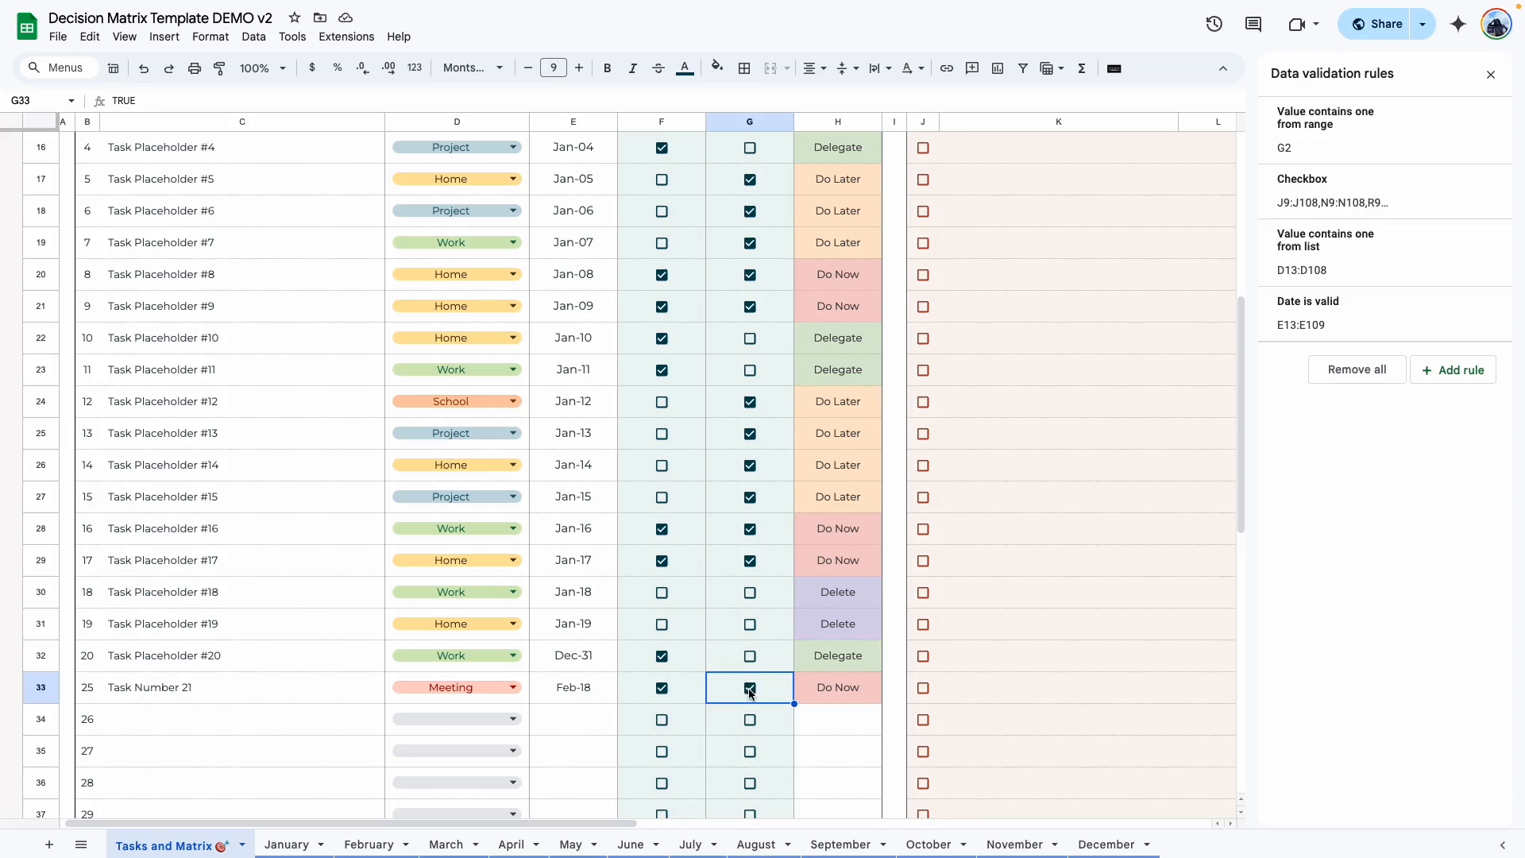
click(748, 688)
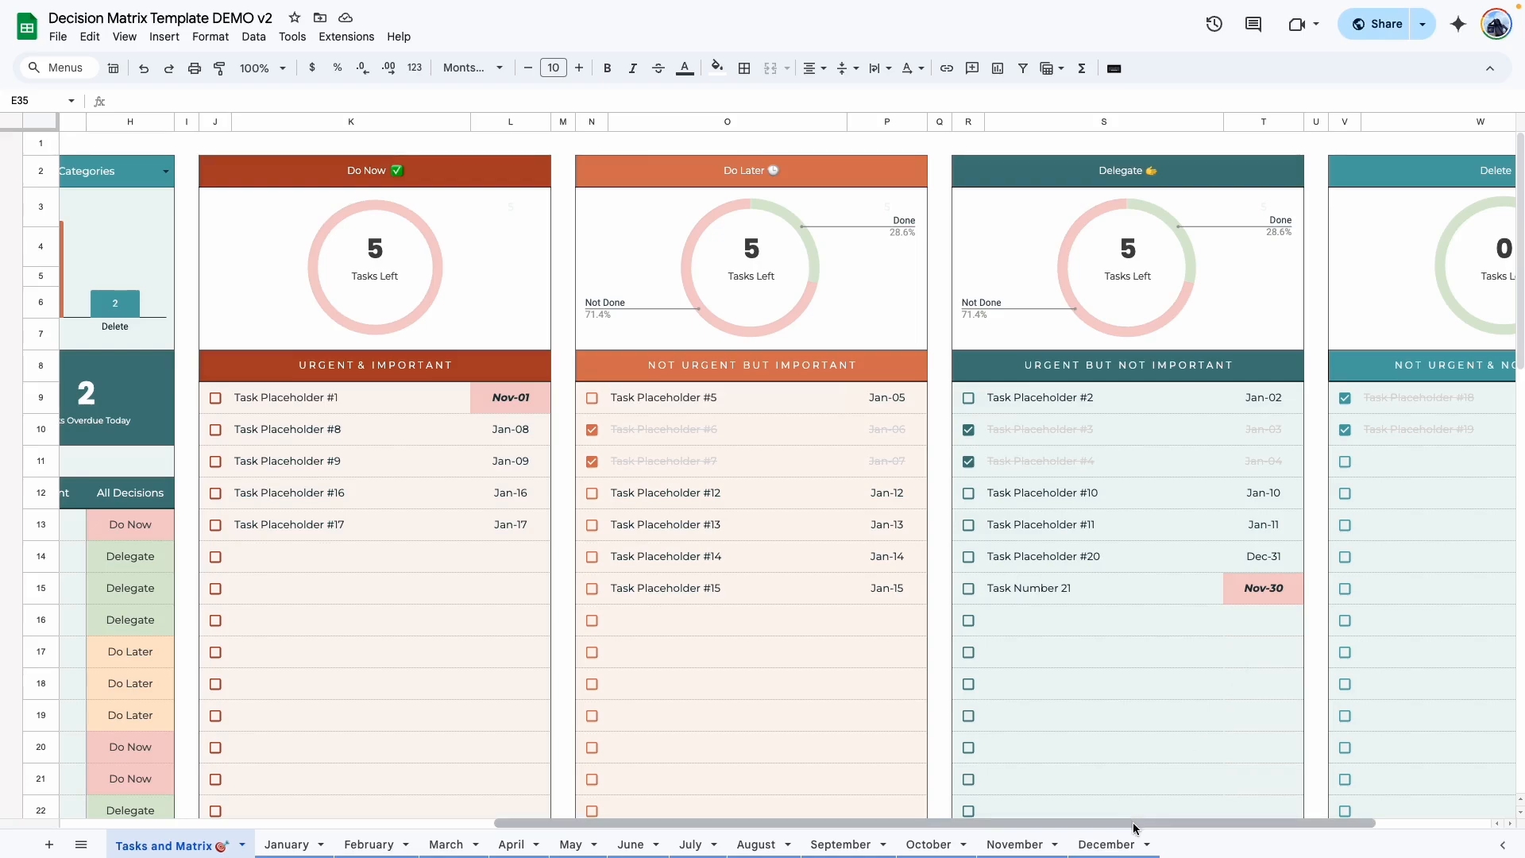
Untick Task Placeholder #18 and check off Delegate tasks #2, #3, #10 and #11 as done.
scroll(right, 3)
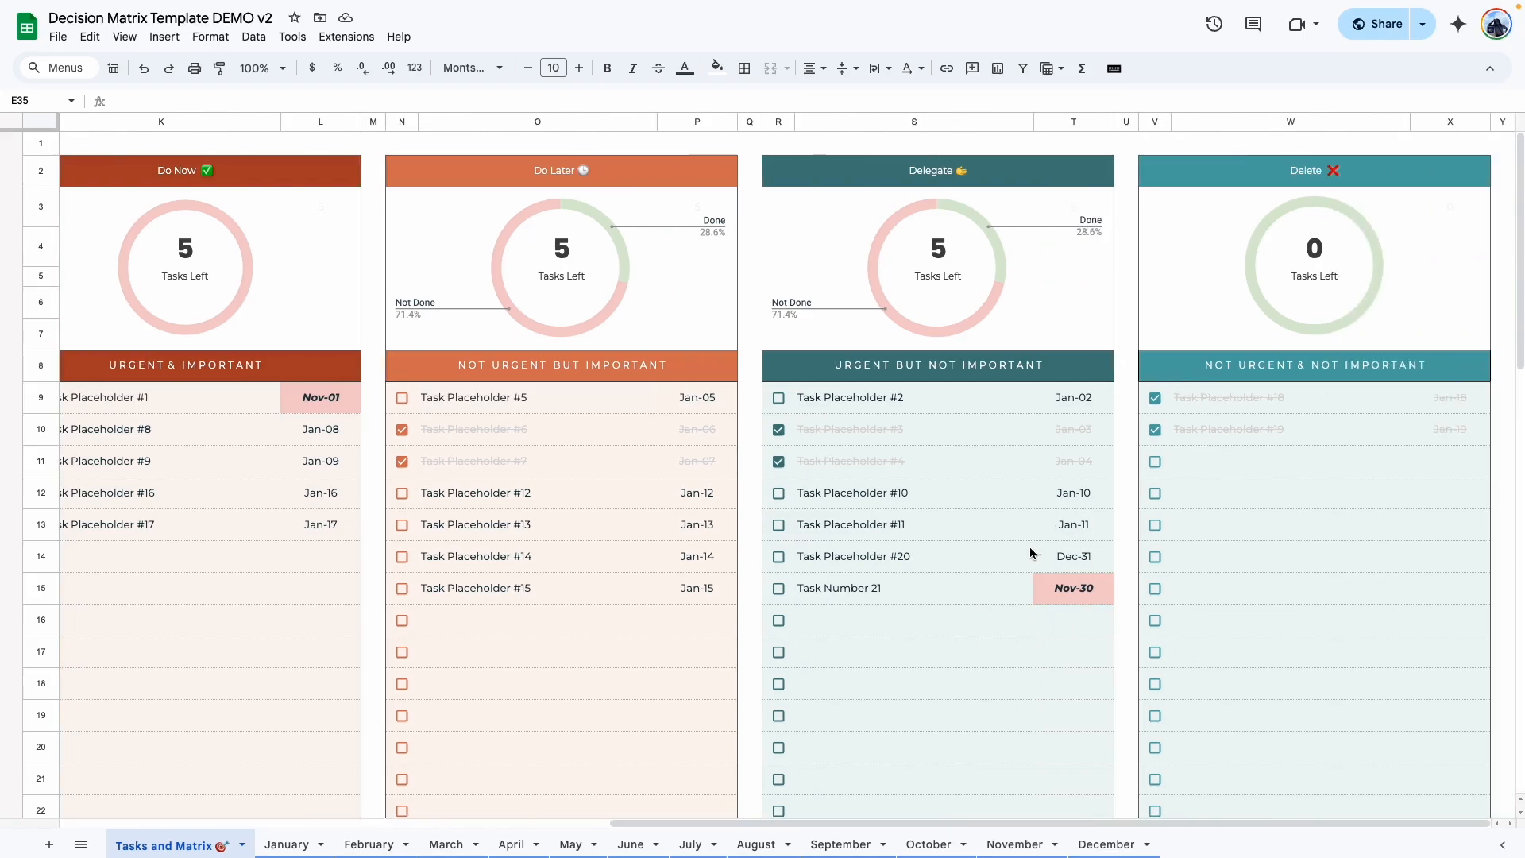
click(1155, 397)
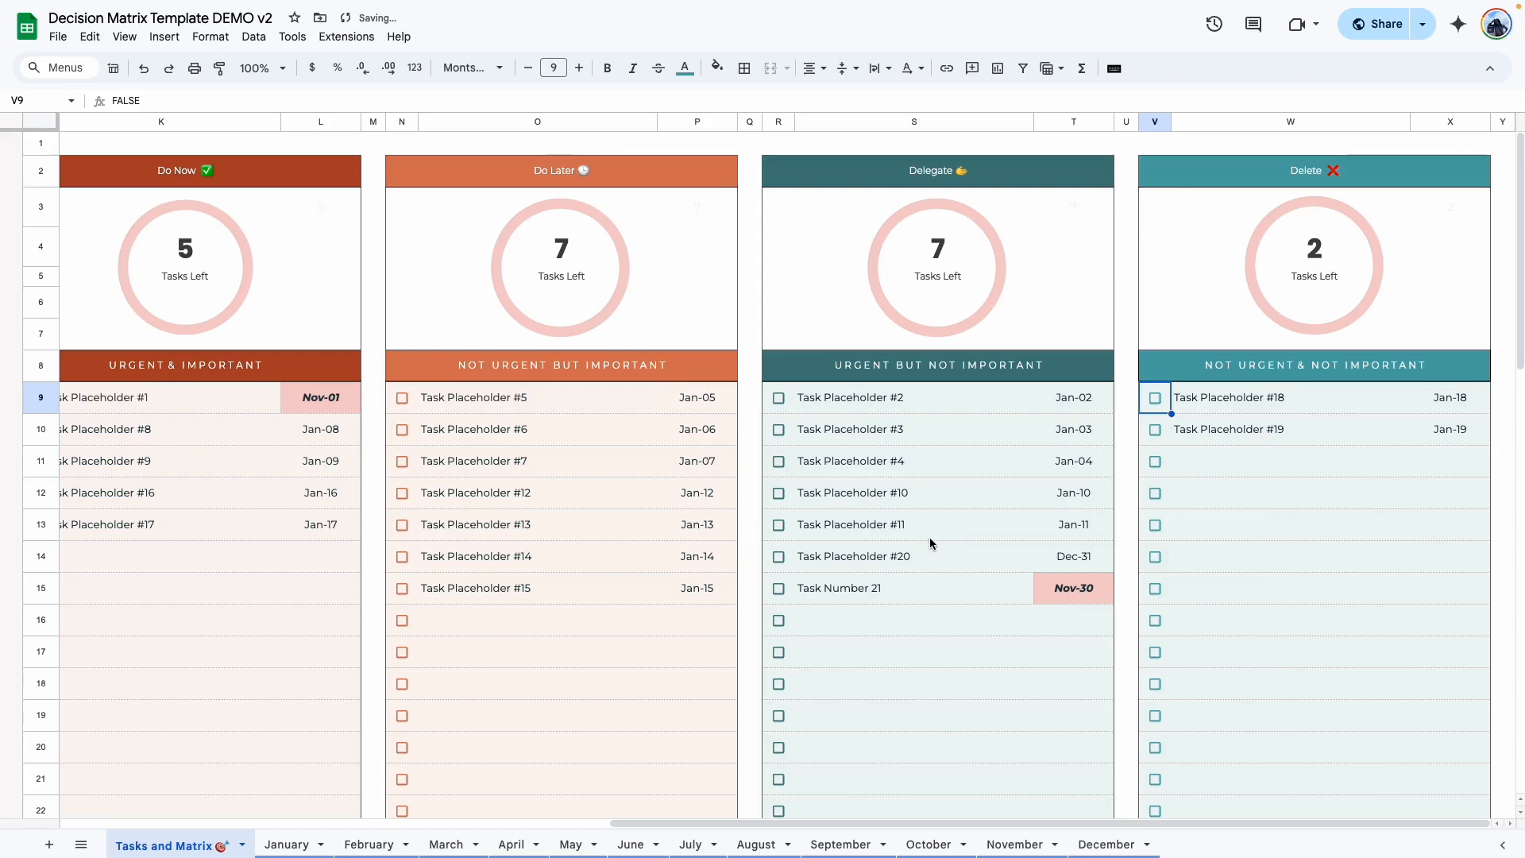
click(777, 397)
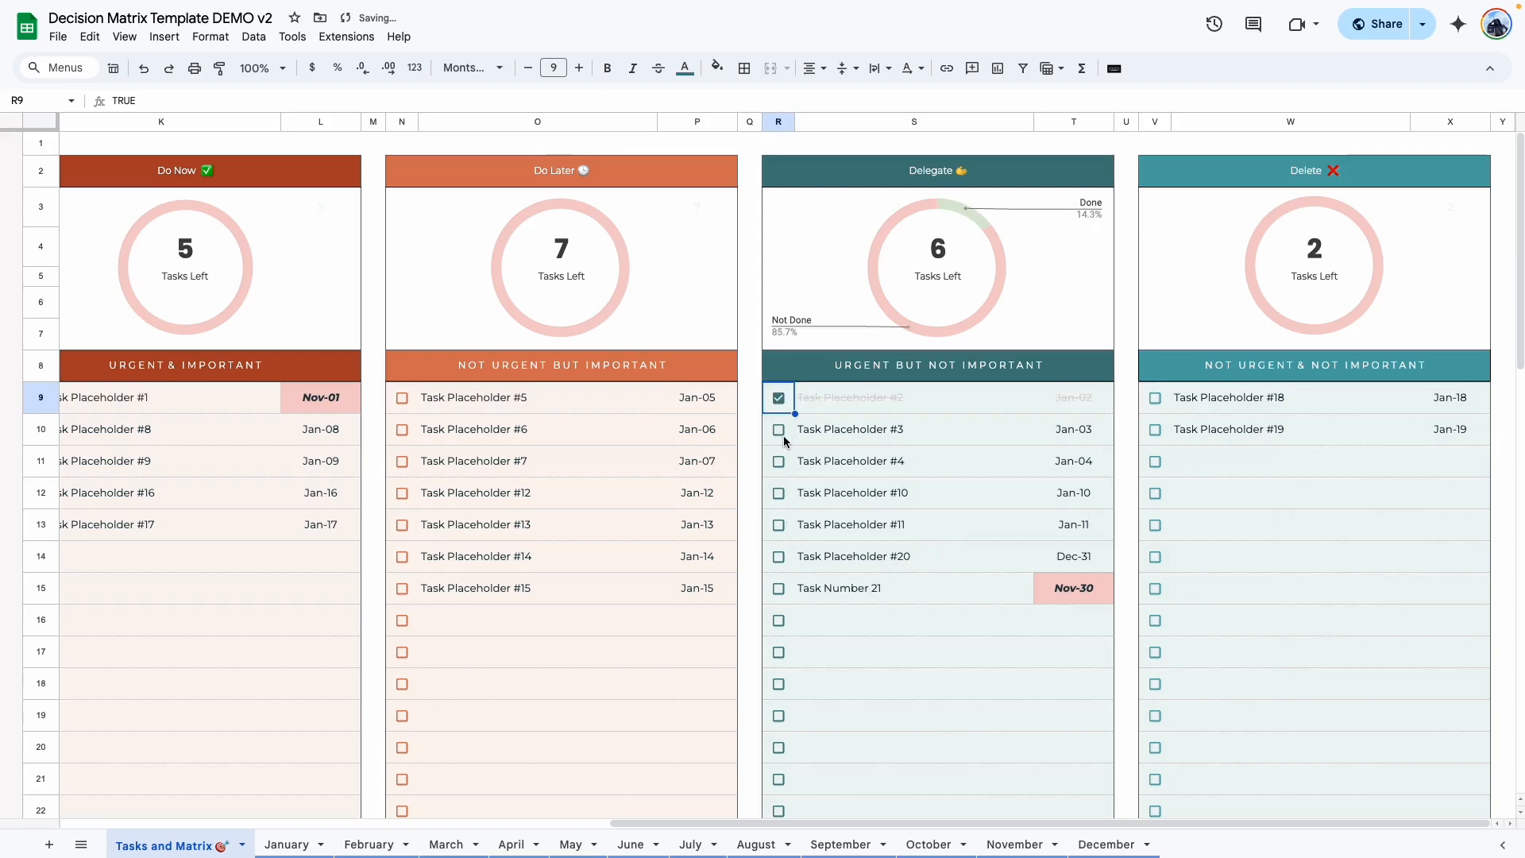
click(778, 429)
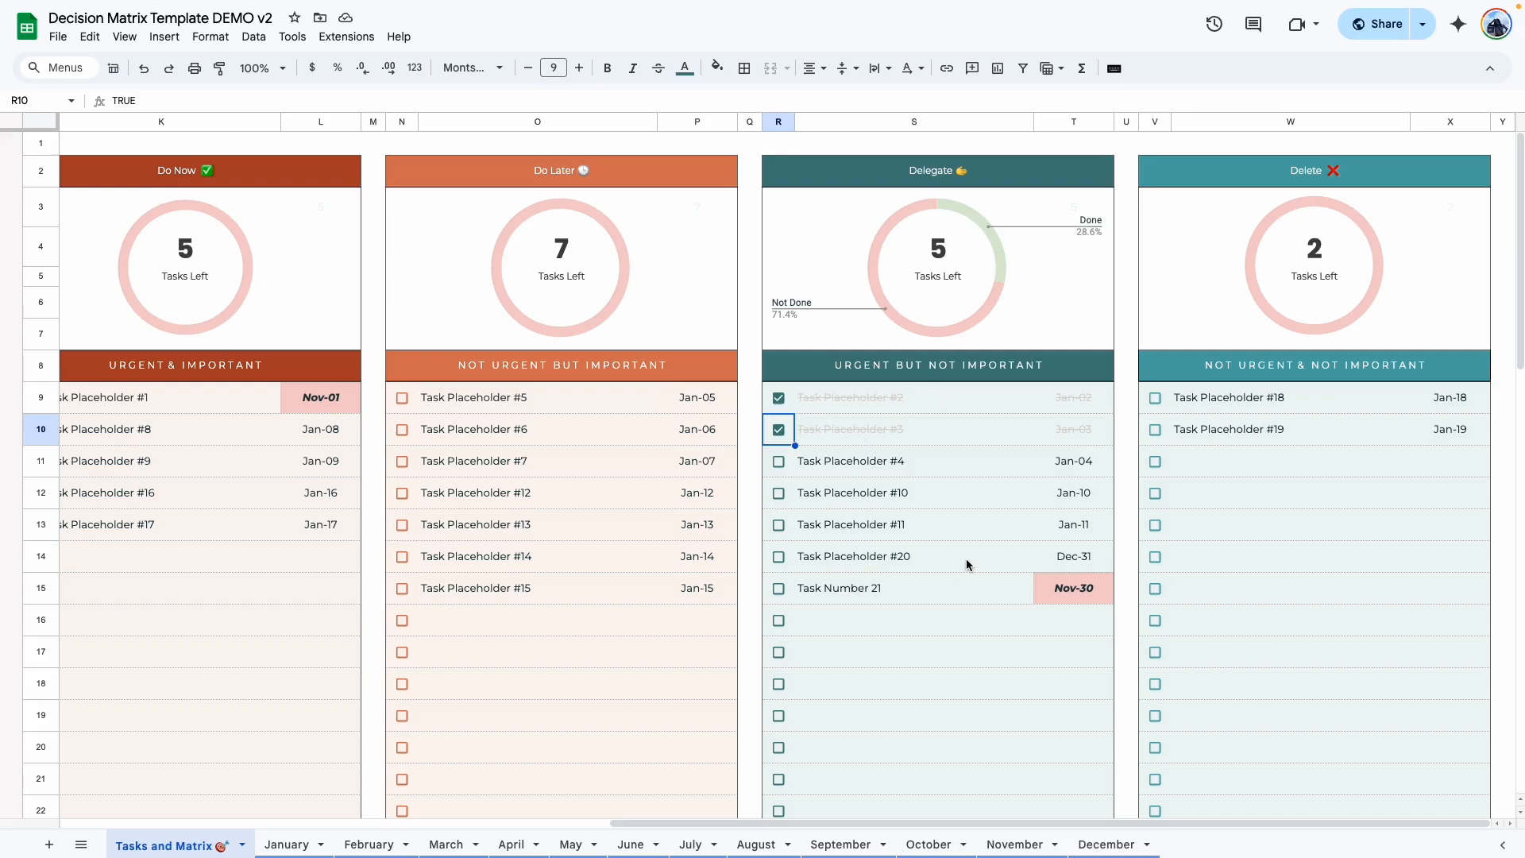
click(779, 492)
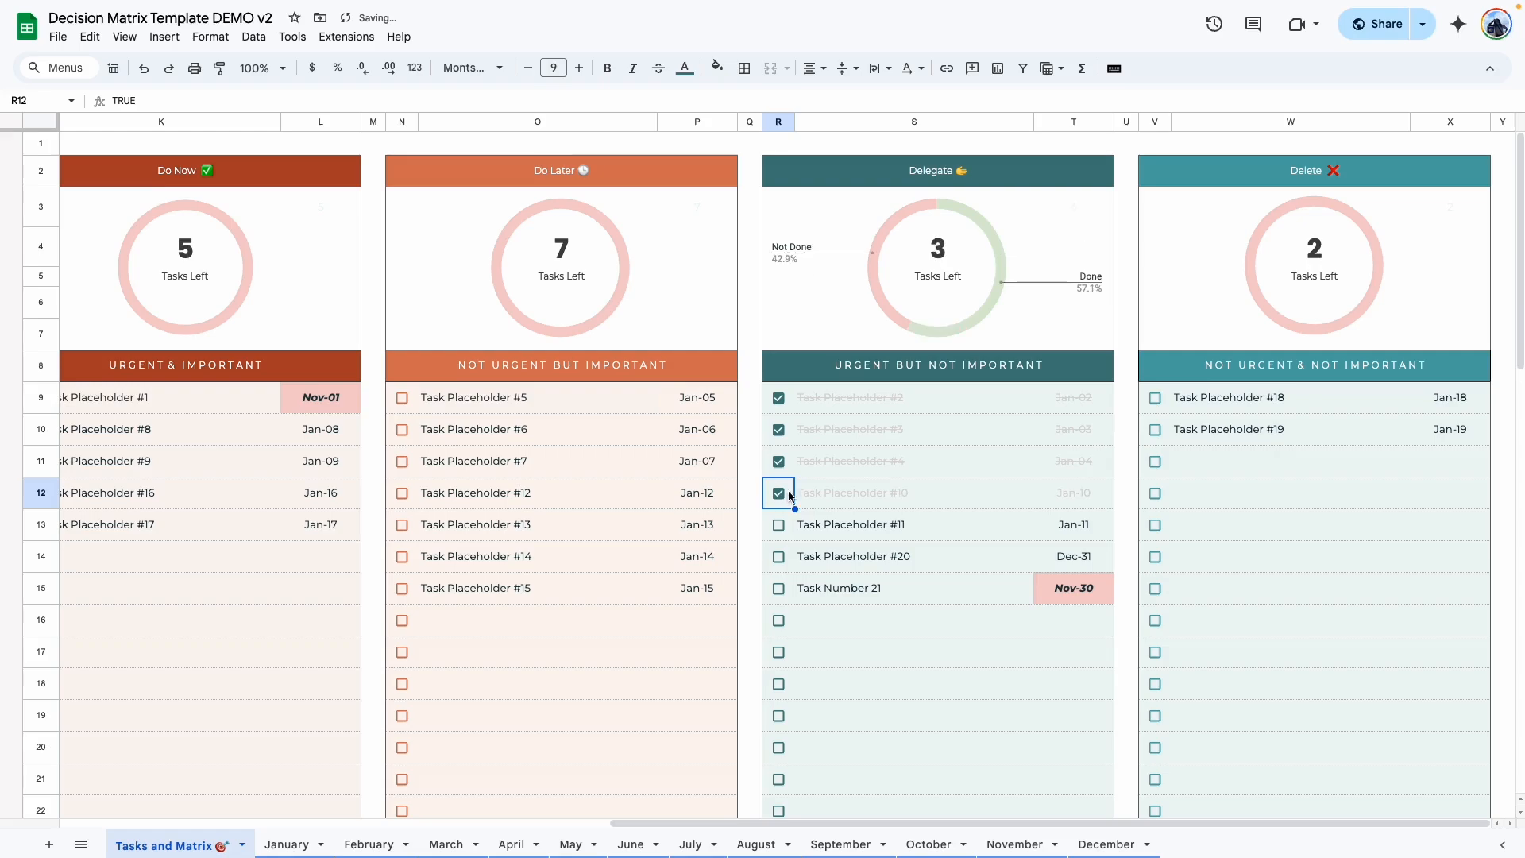
click(777, 524)
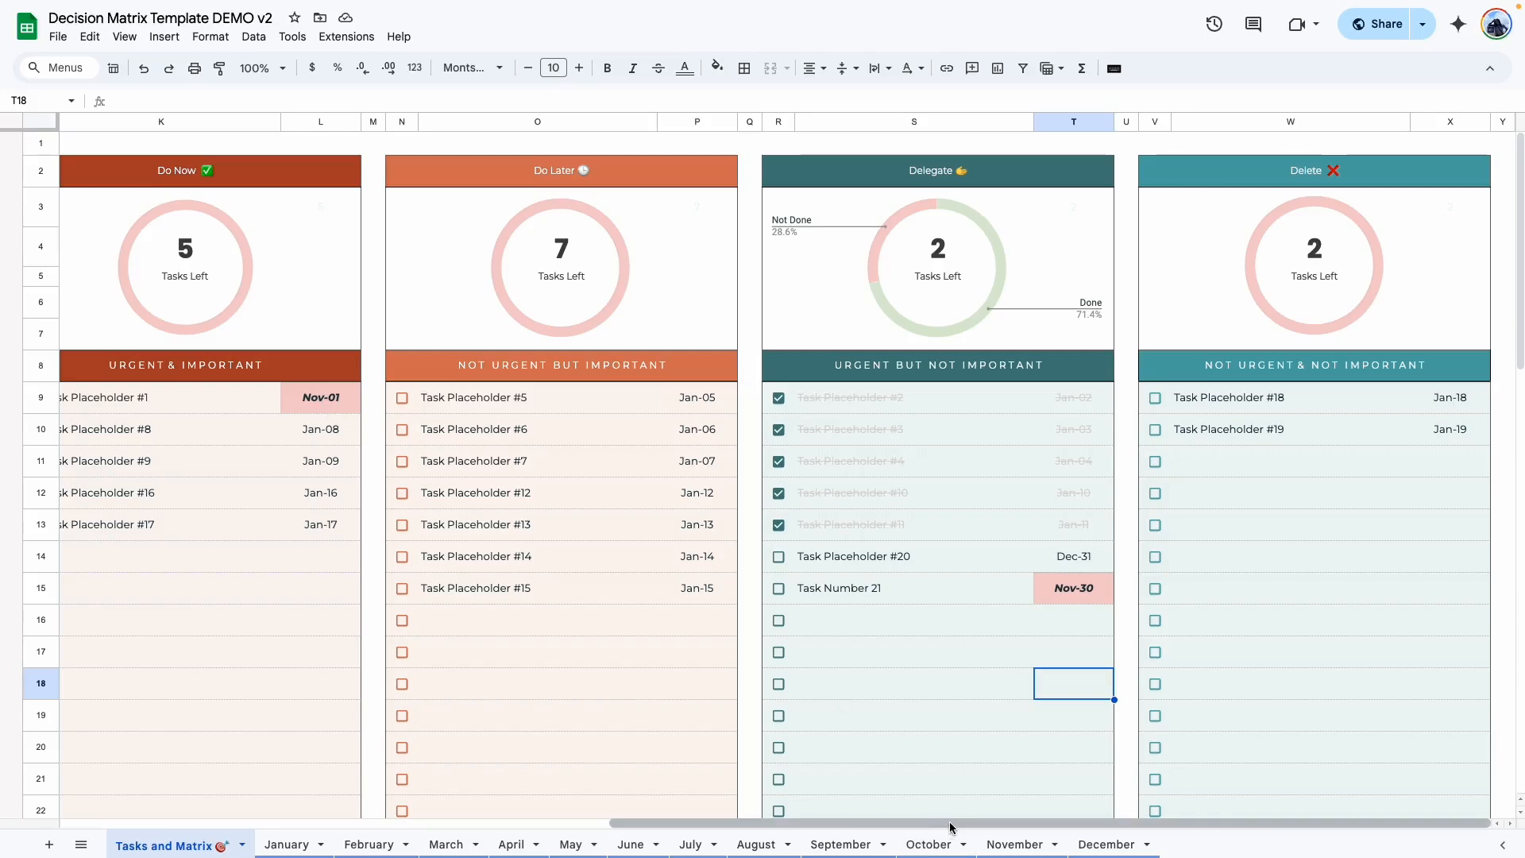
Check off Task Placeholder #1 in the Do Now quadrant and select its due date cell.
scroll(left, 3)
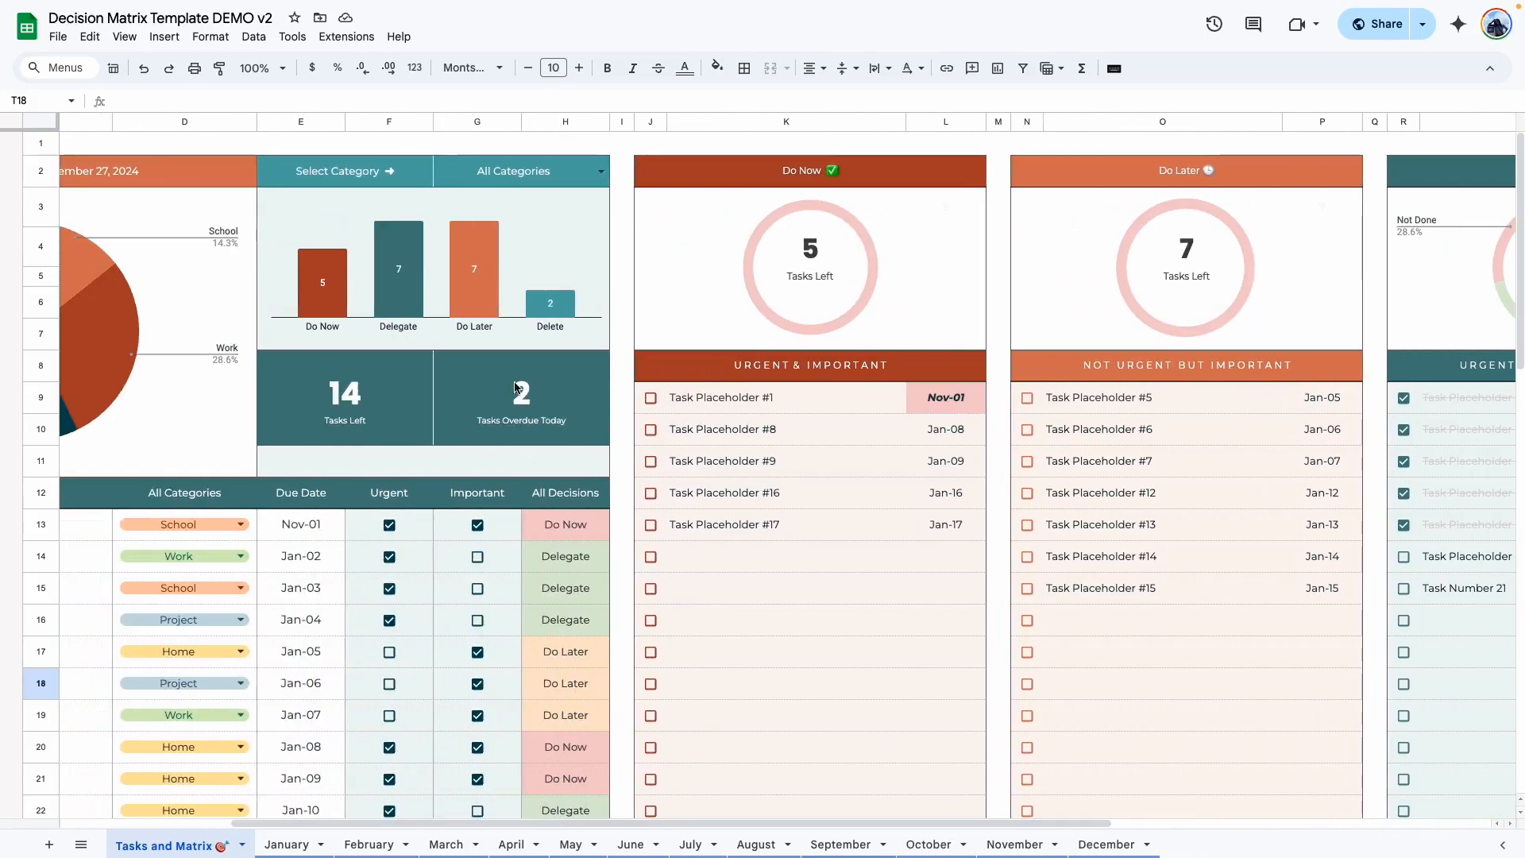
click(650, 397)
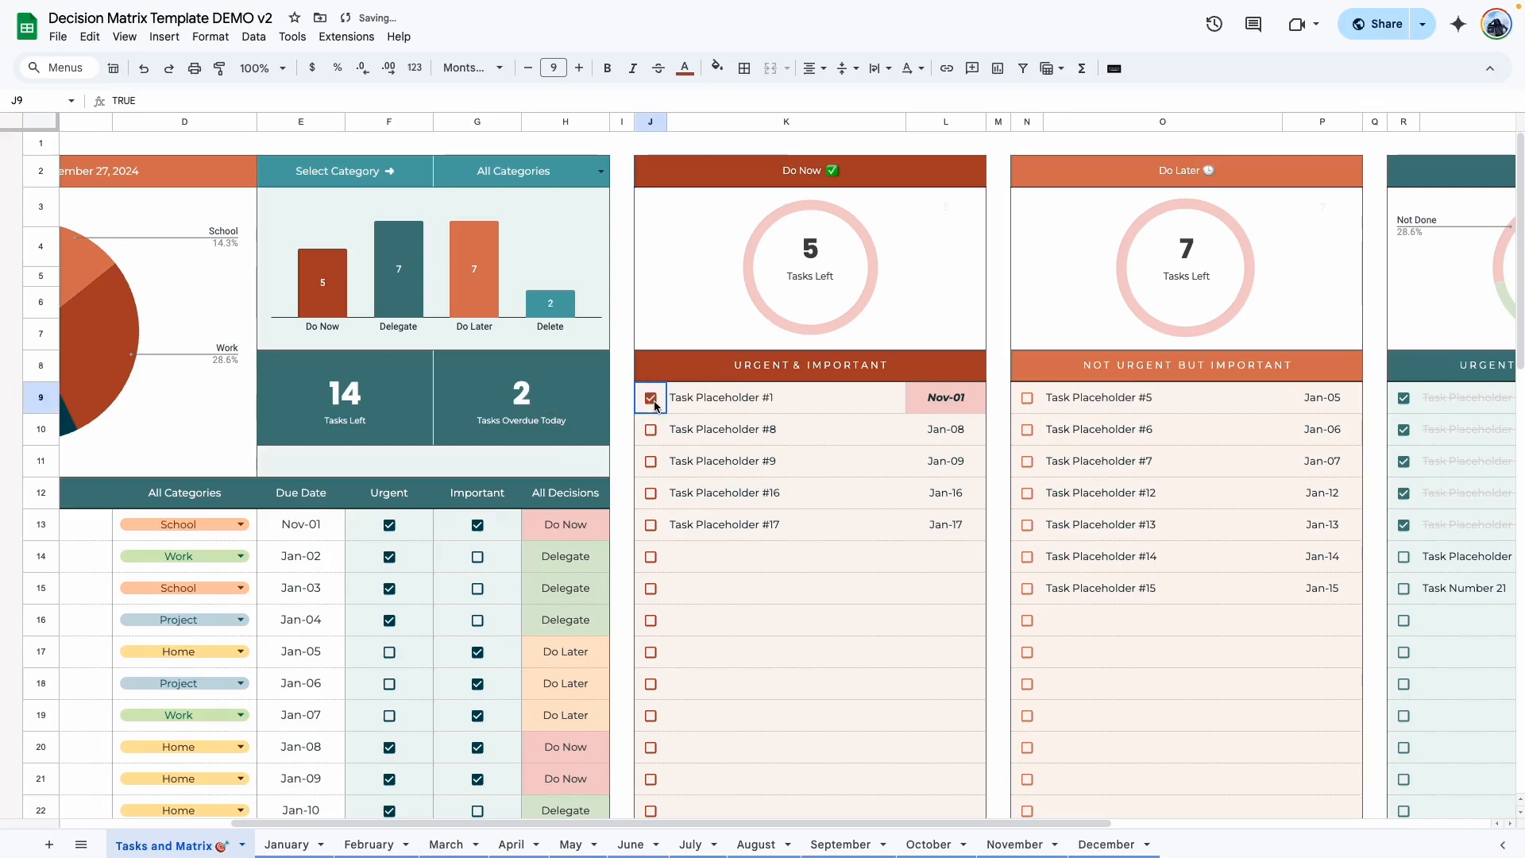
click(652, 397)
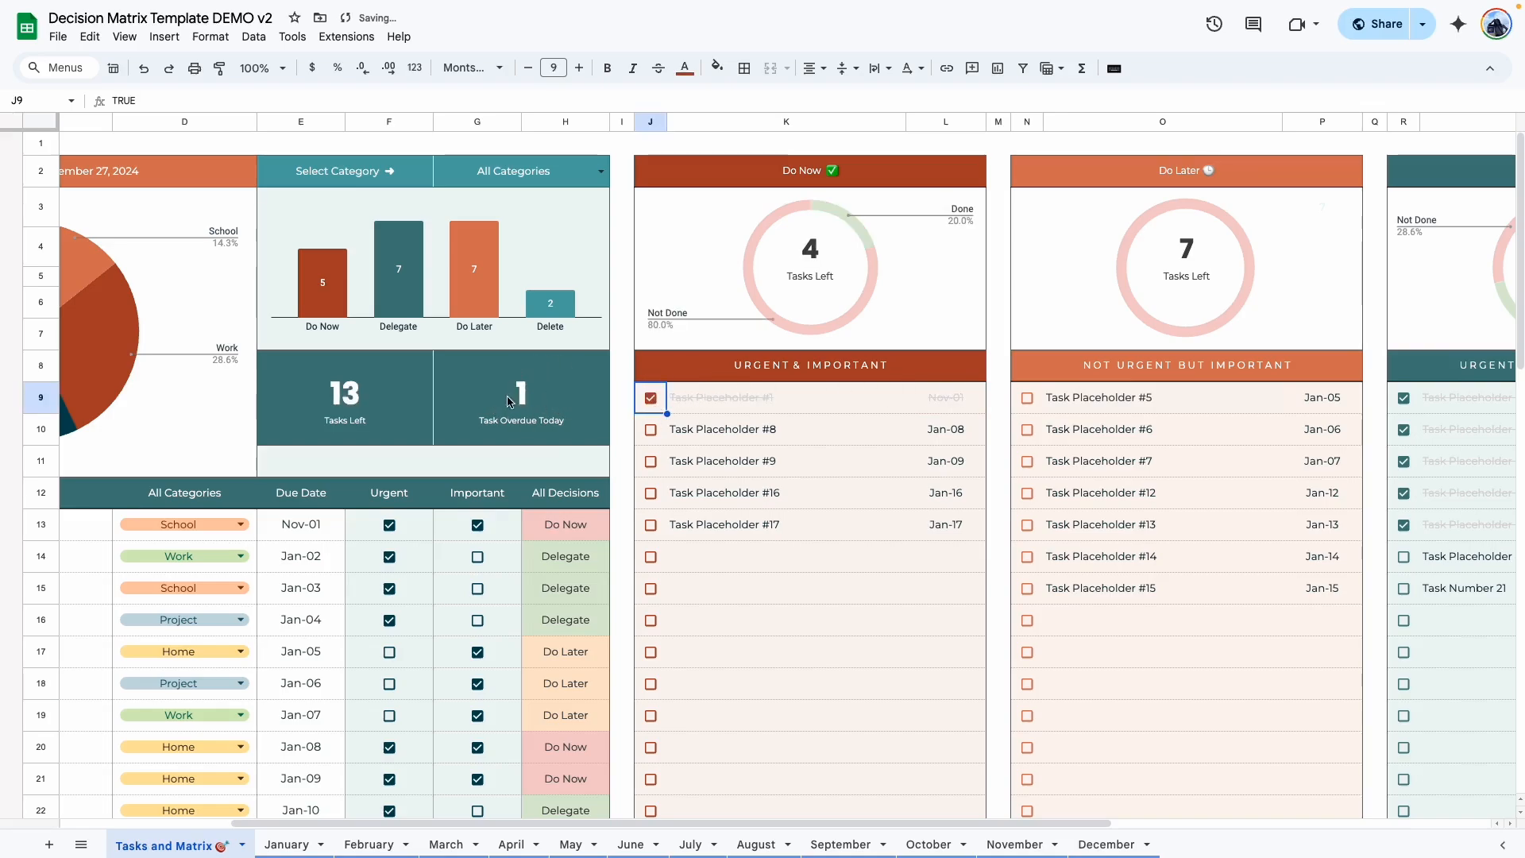
click(944, 397)
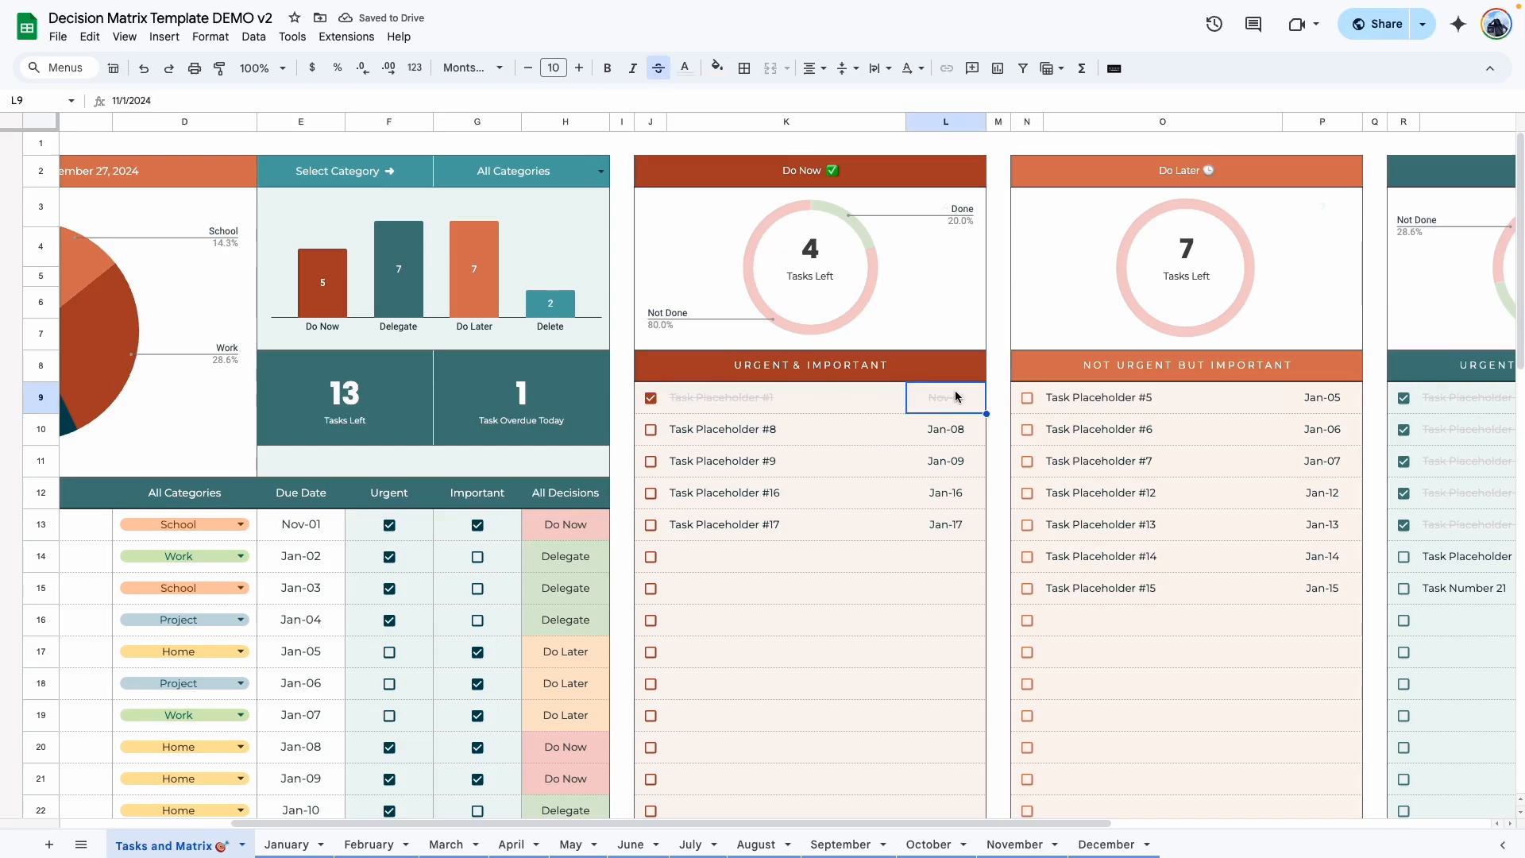
mouse_move(739, 415)
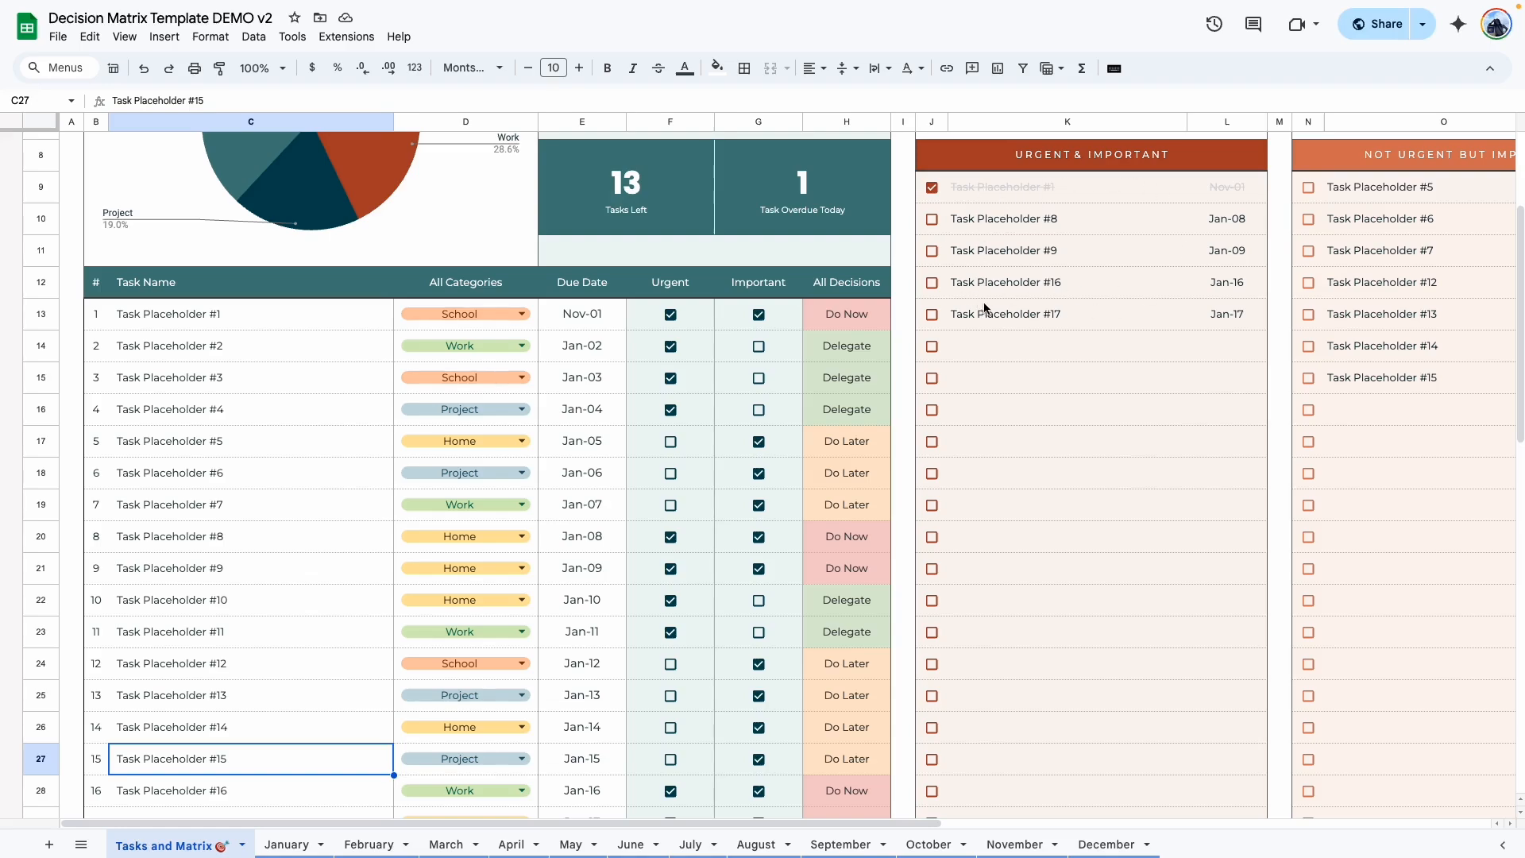
mouse_move(1045, 332)
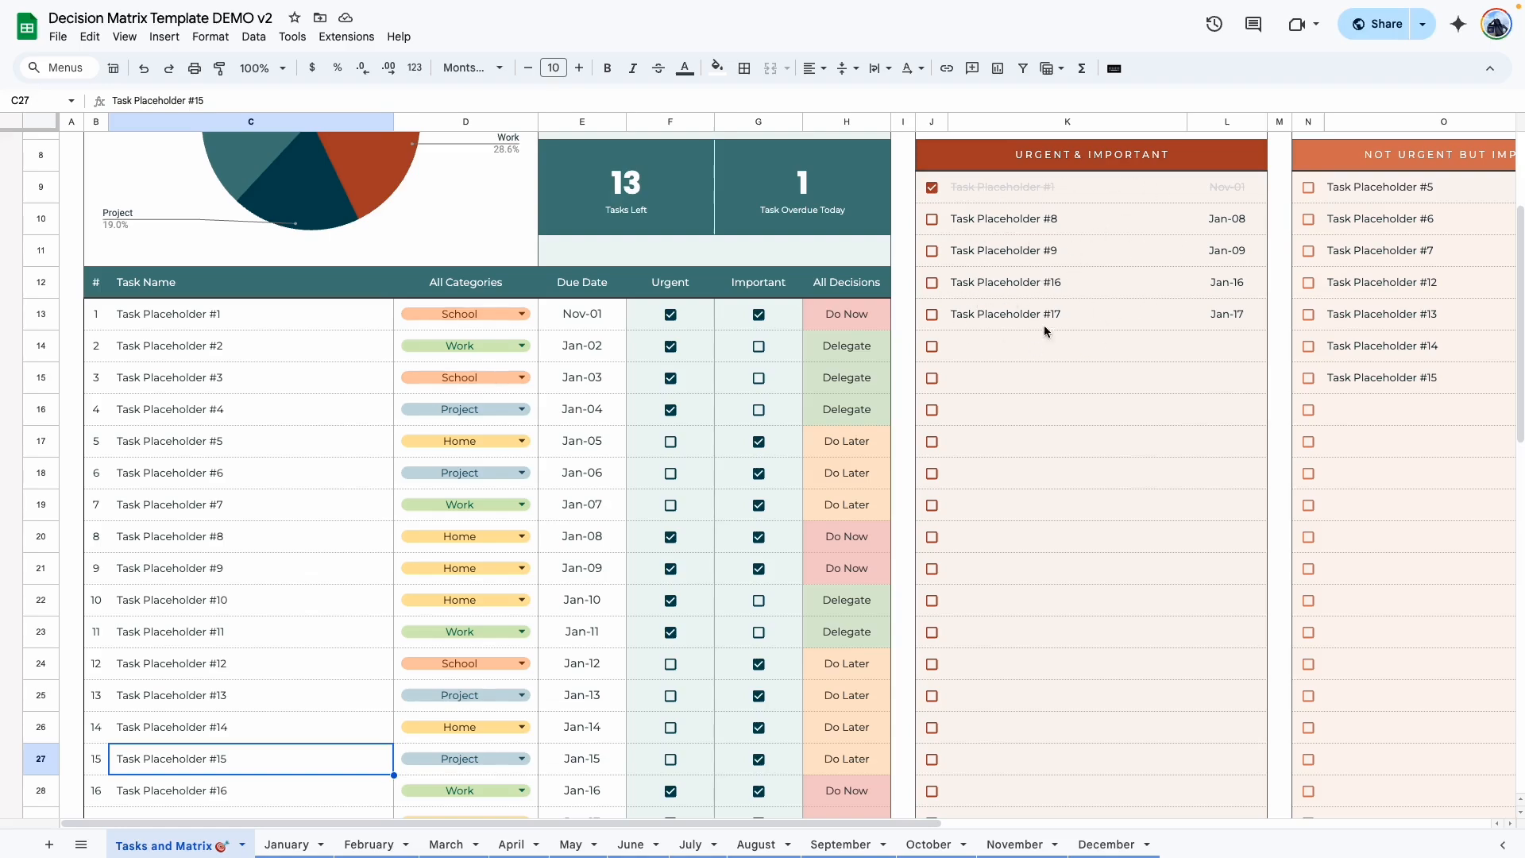
Scroll down the task table toward Task Placeholder #1's row.
scroll(down, 3)
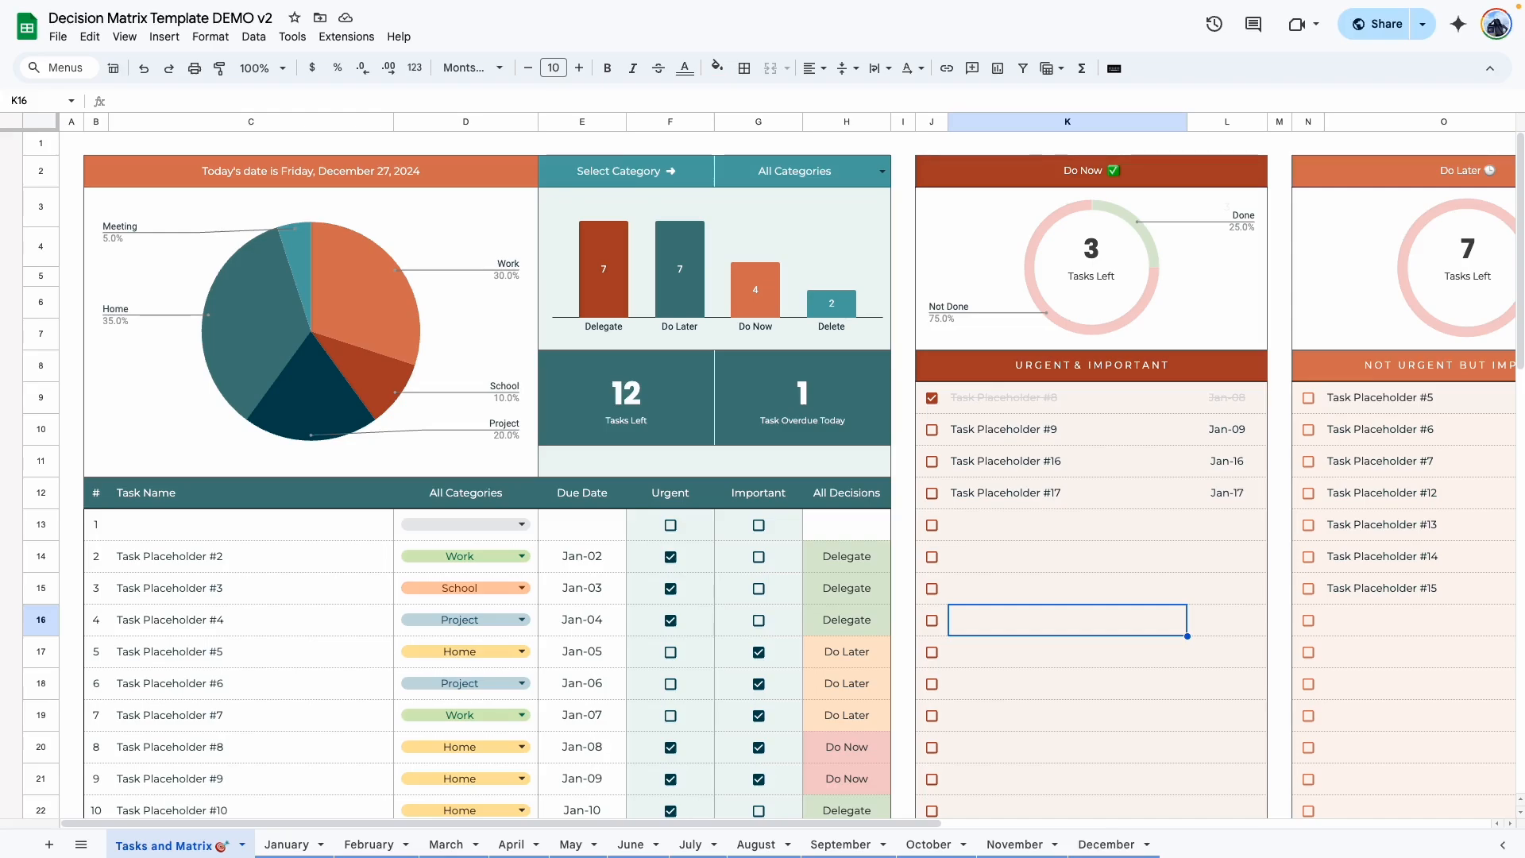
mouse_move(1089, 829)
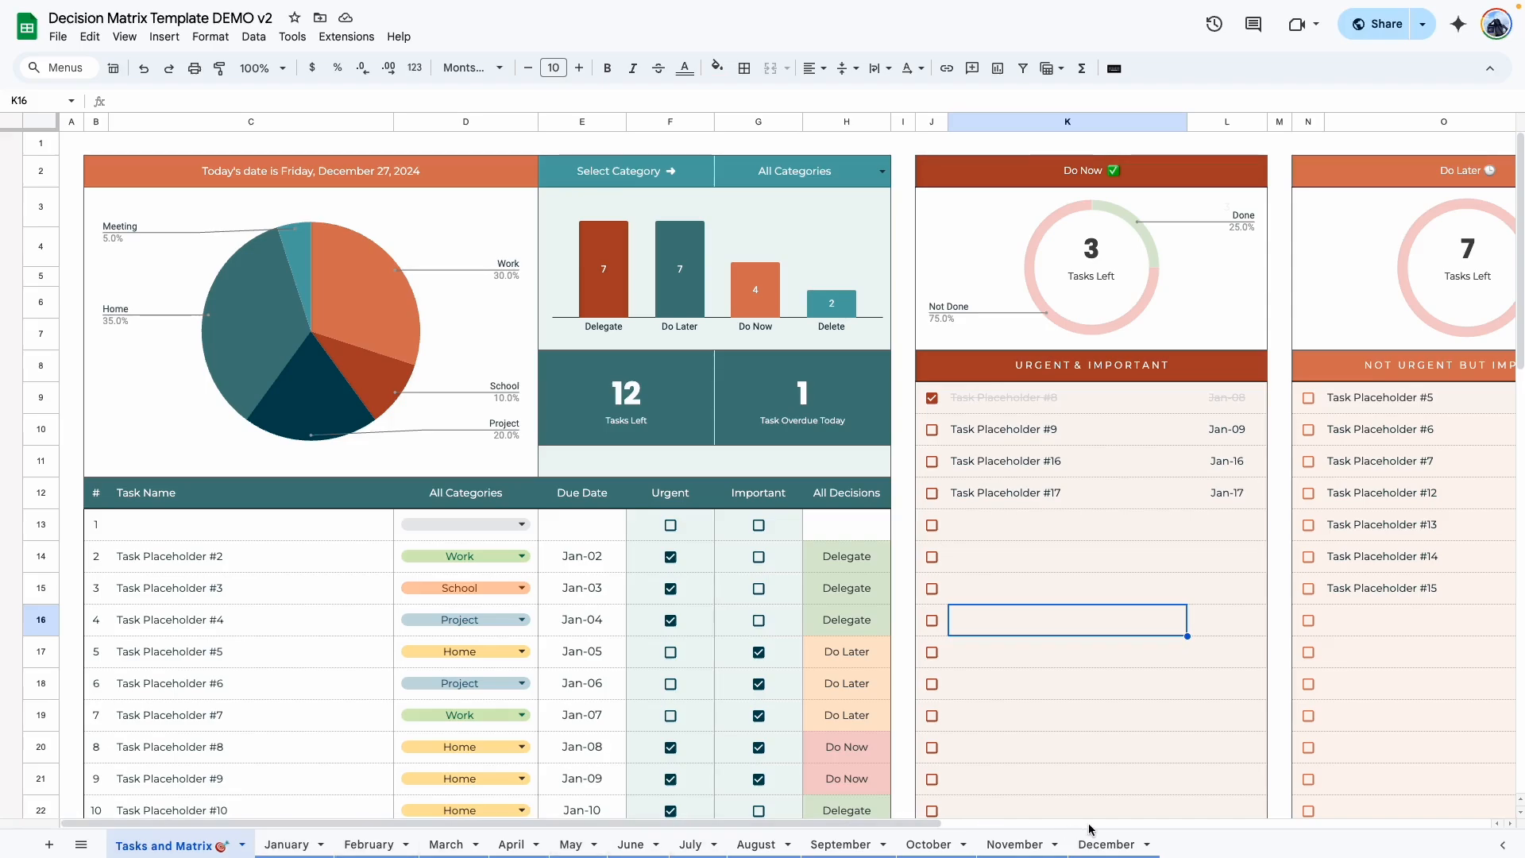
mouse_move(1104, 843)
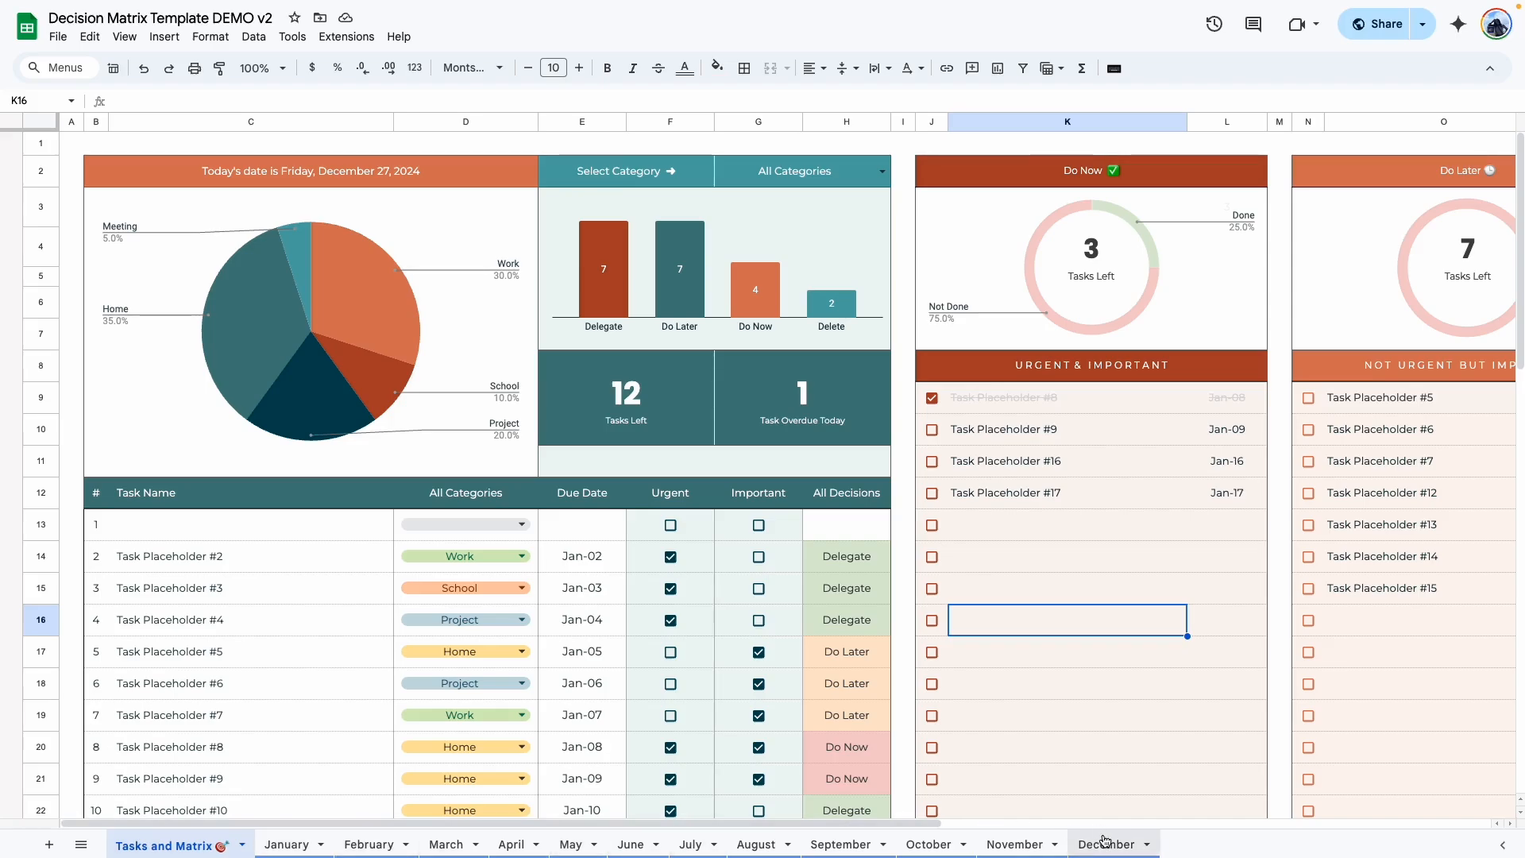
Switch to the January 2025 calendar sheet.
click(286, 844)
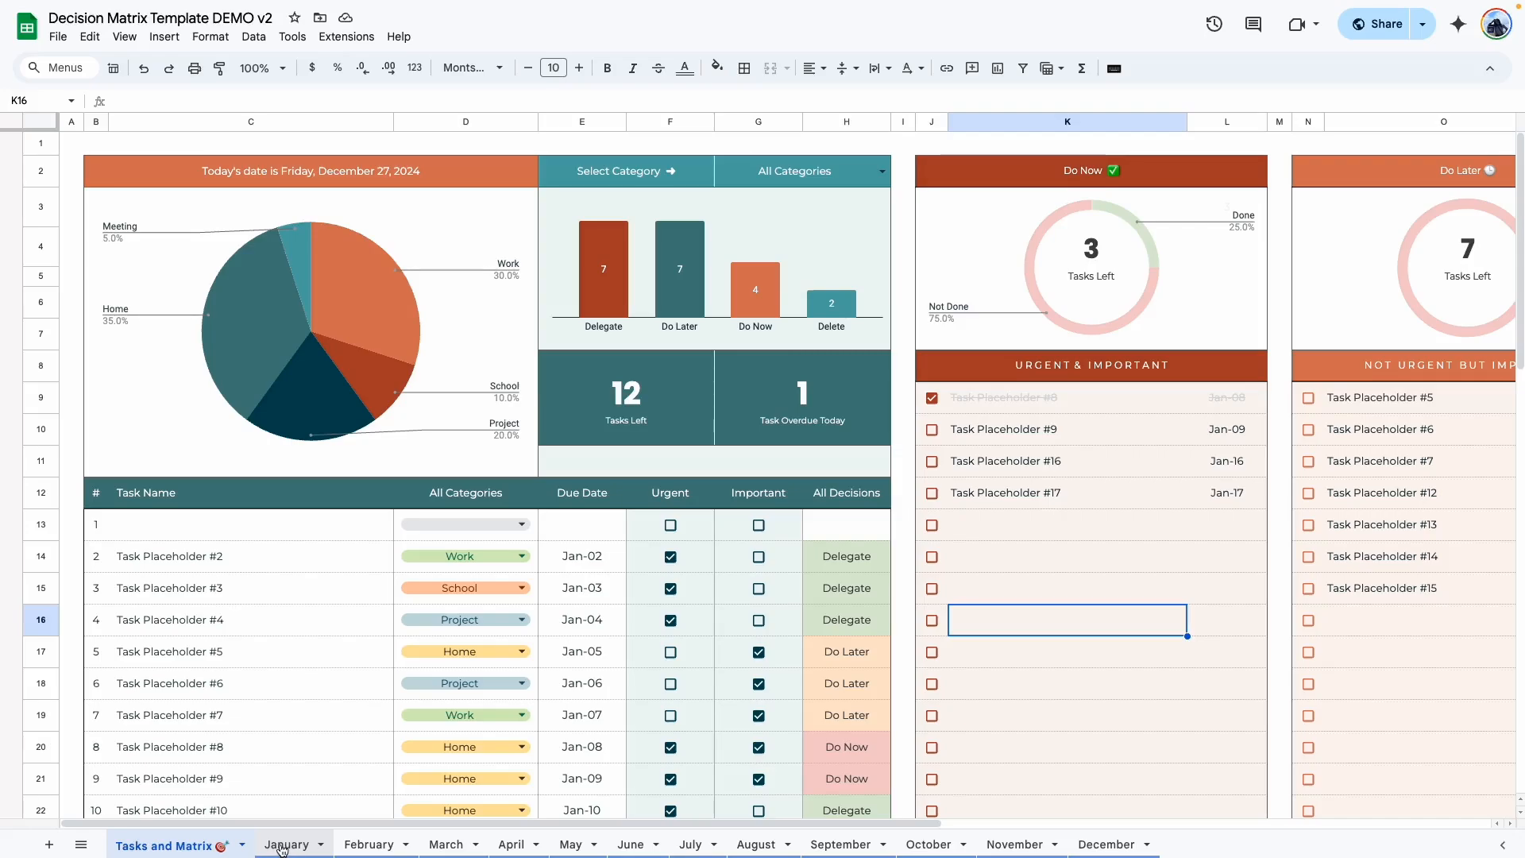
click(286, 843)
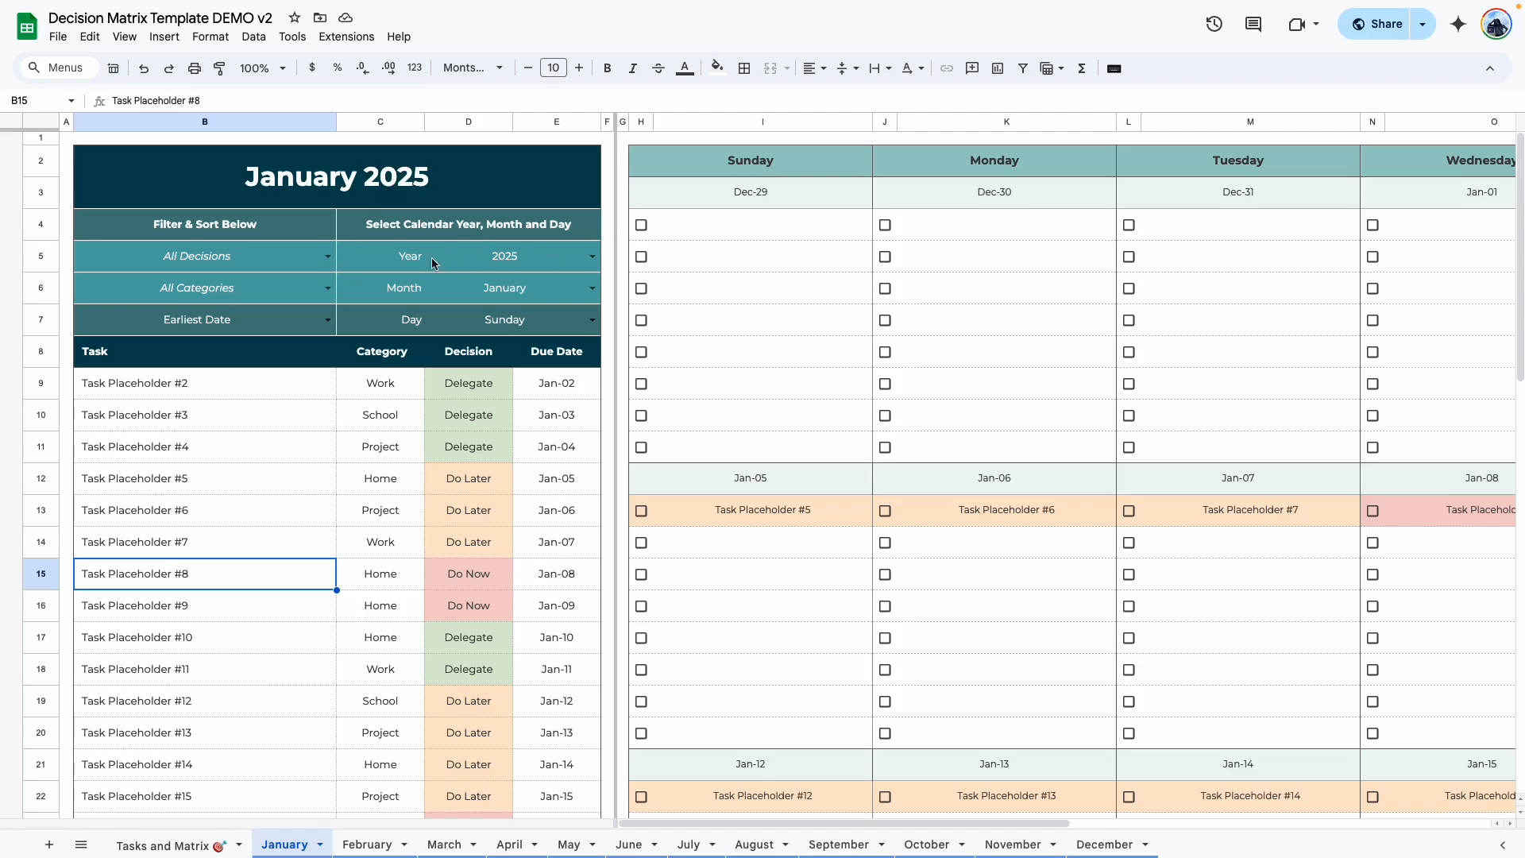
Inspect cells on the January sheet, then return to the Tasks and Matrix sheet.
click(513, 255)
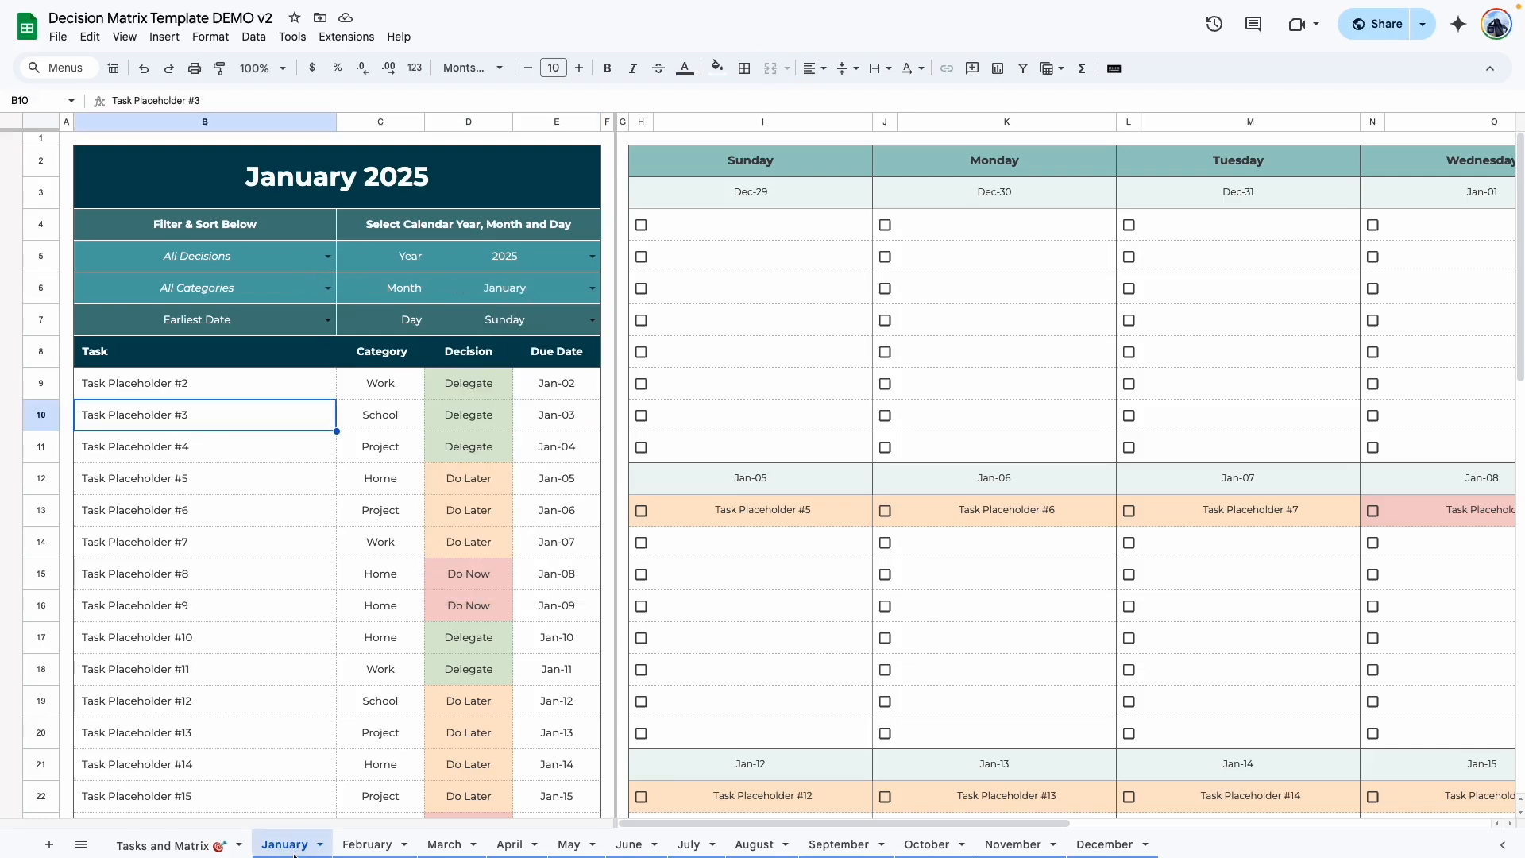
click(204, 573)
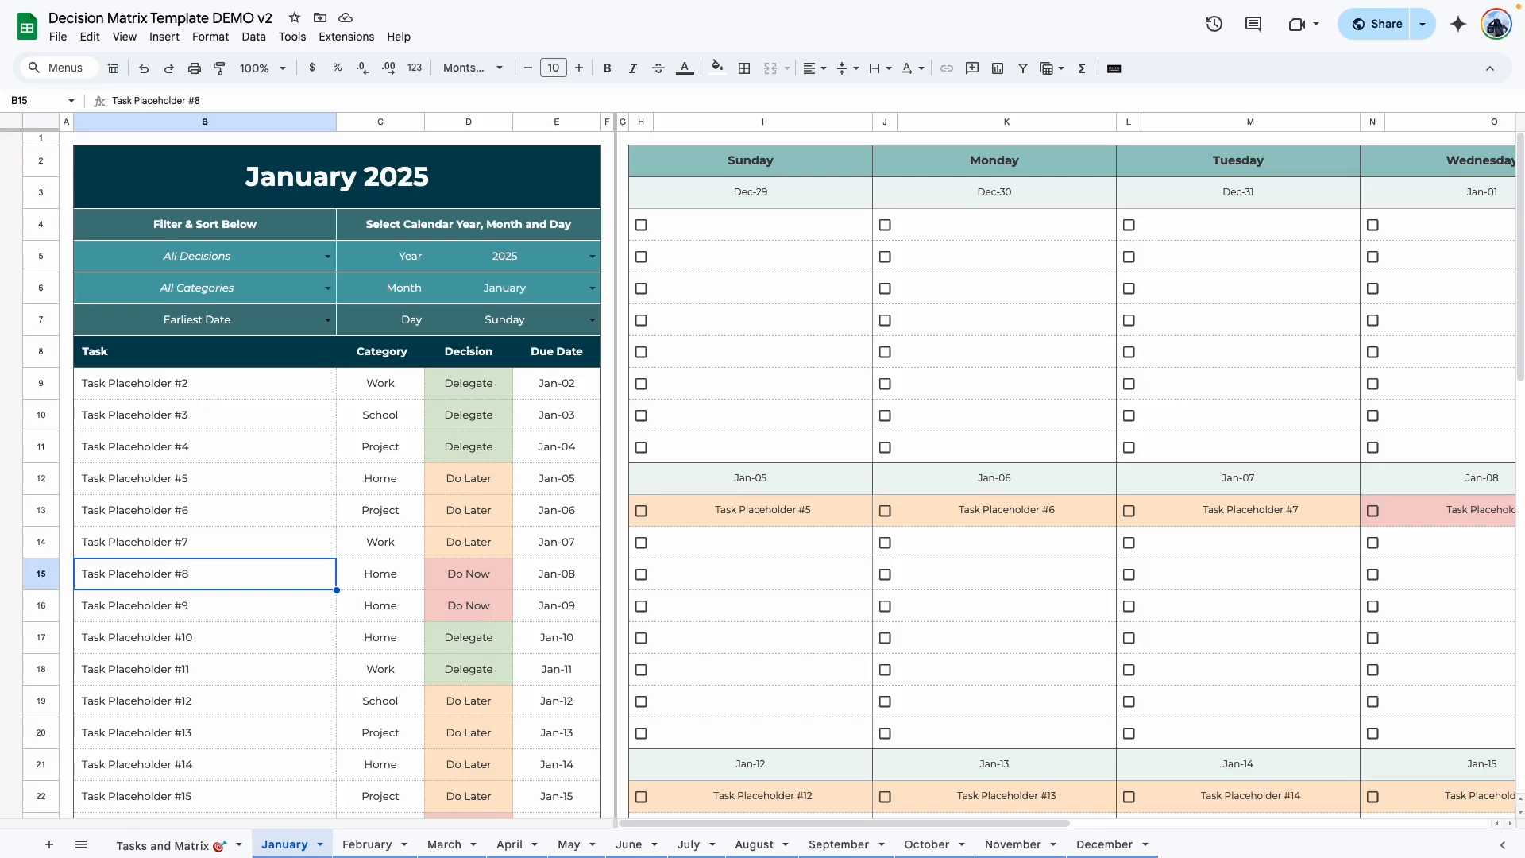
mouse_move(211, 396)
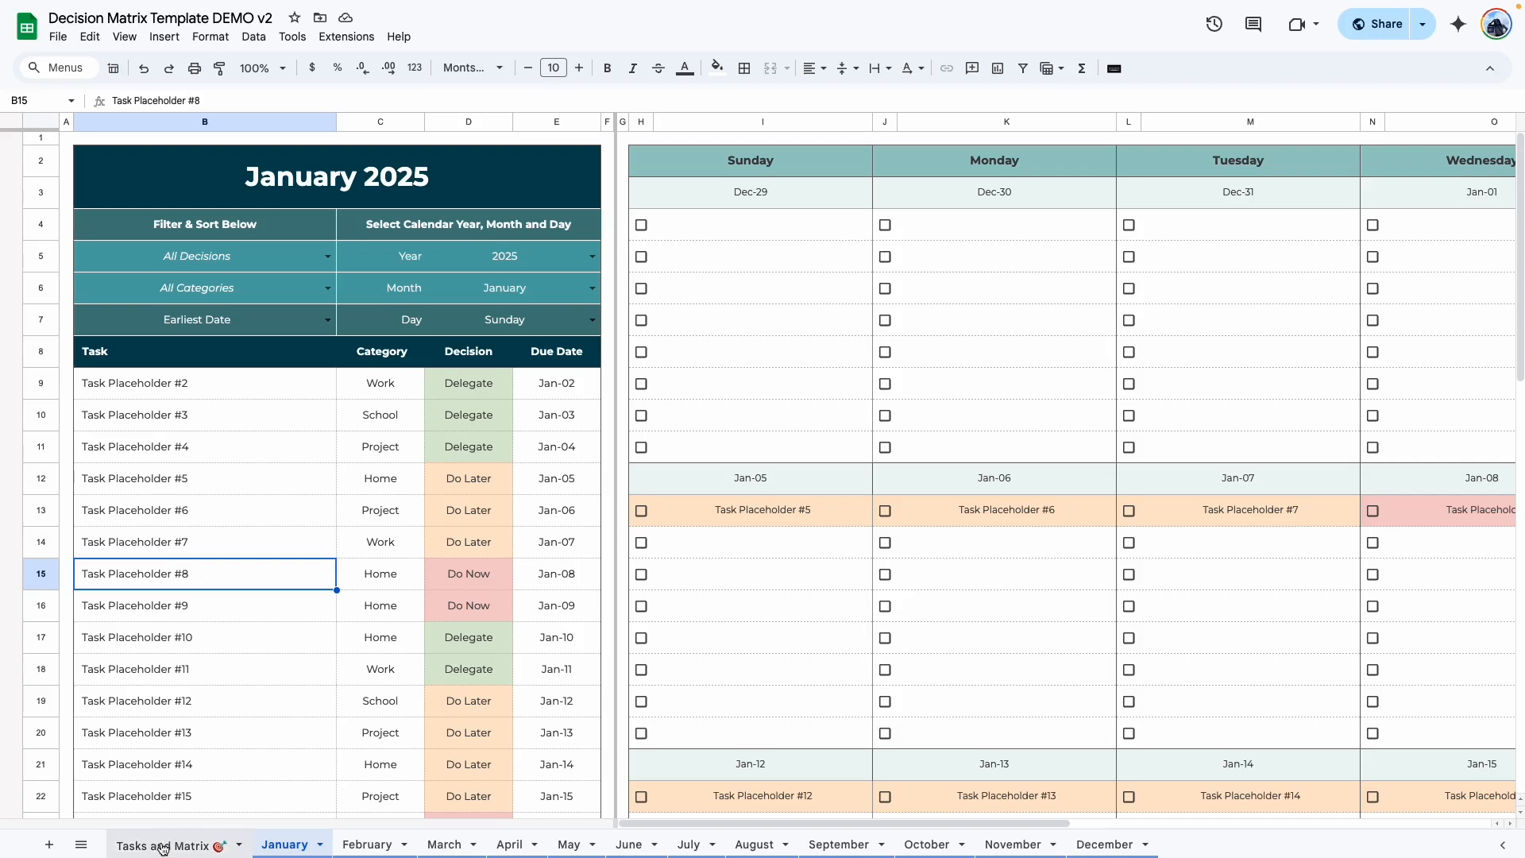
click(164, 843)
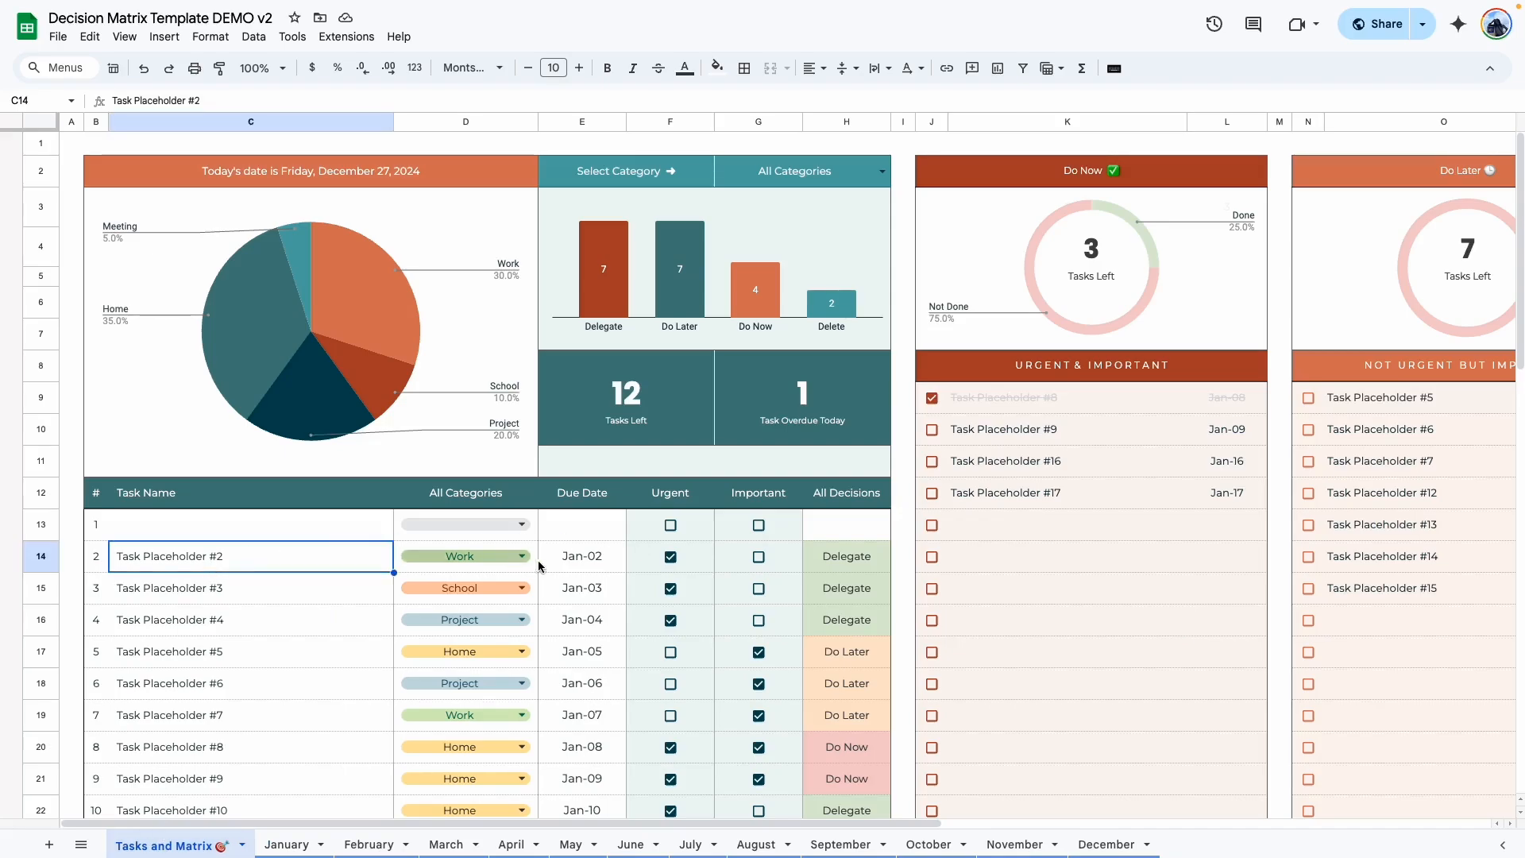
Check Task Placeholder #2's category and due date, then go back to the January calendar.
click(466, 556)
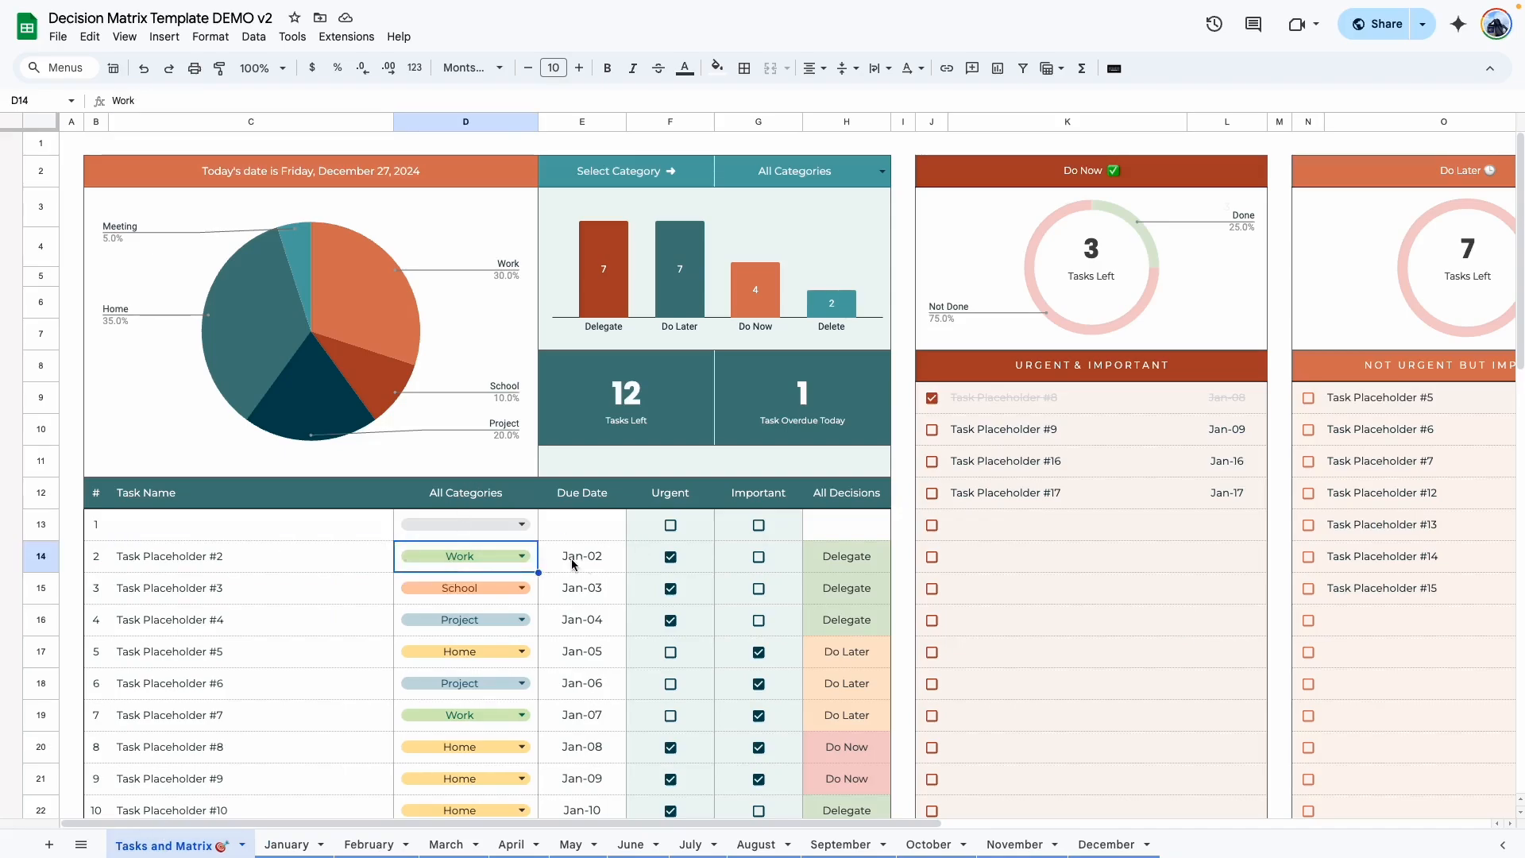
click(581, 556)
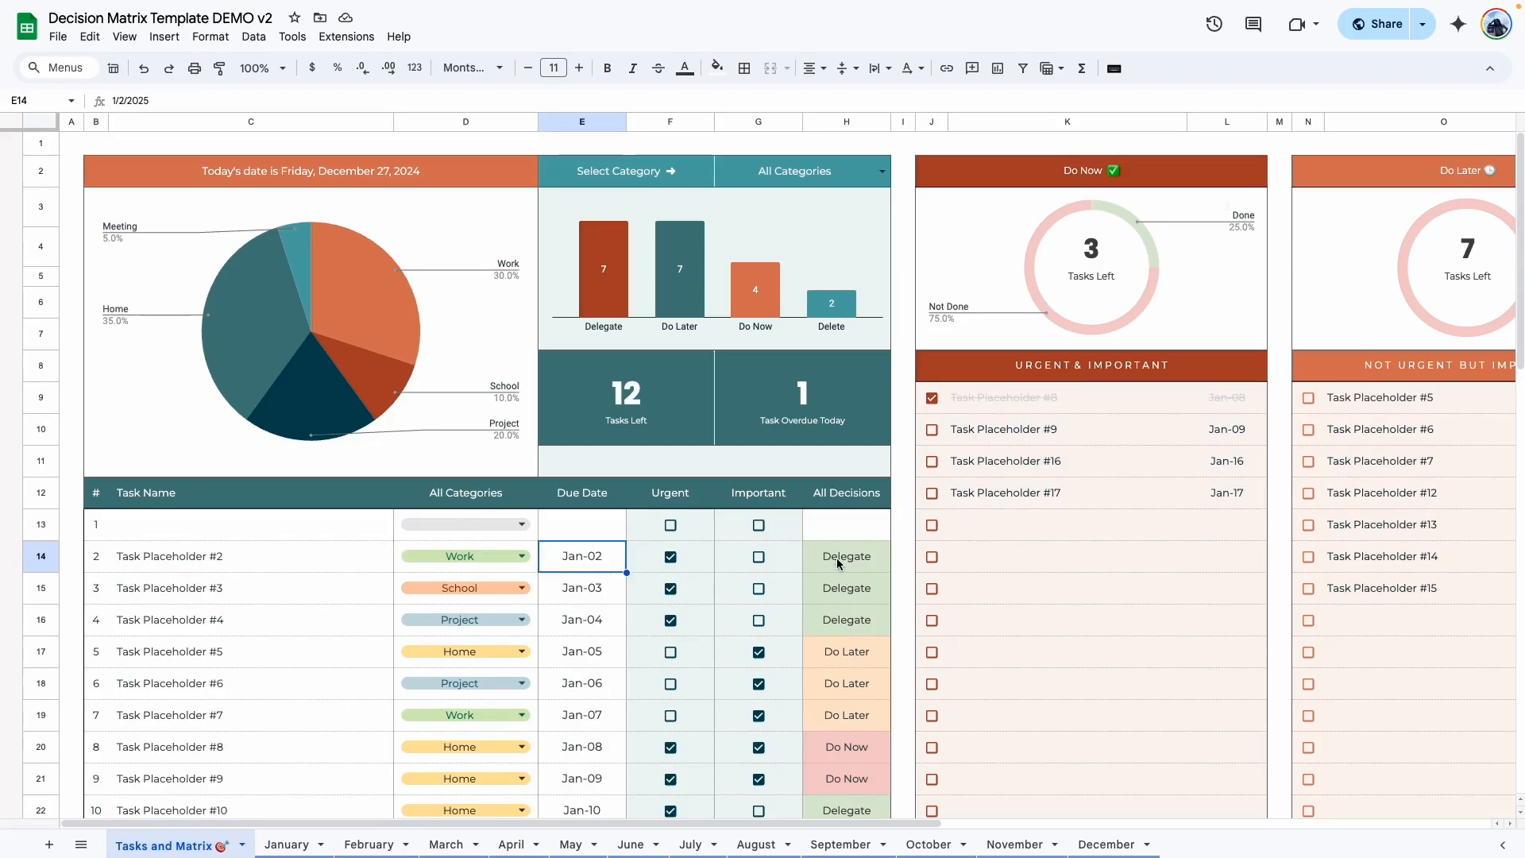
click(284, 844)
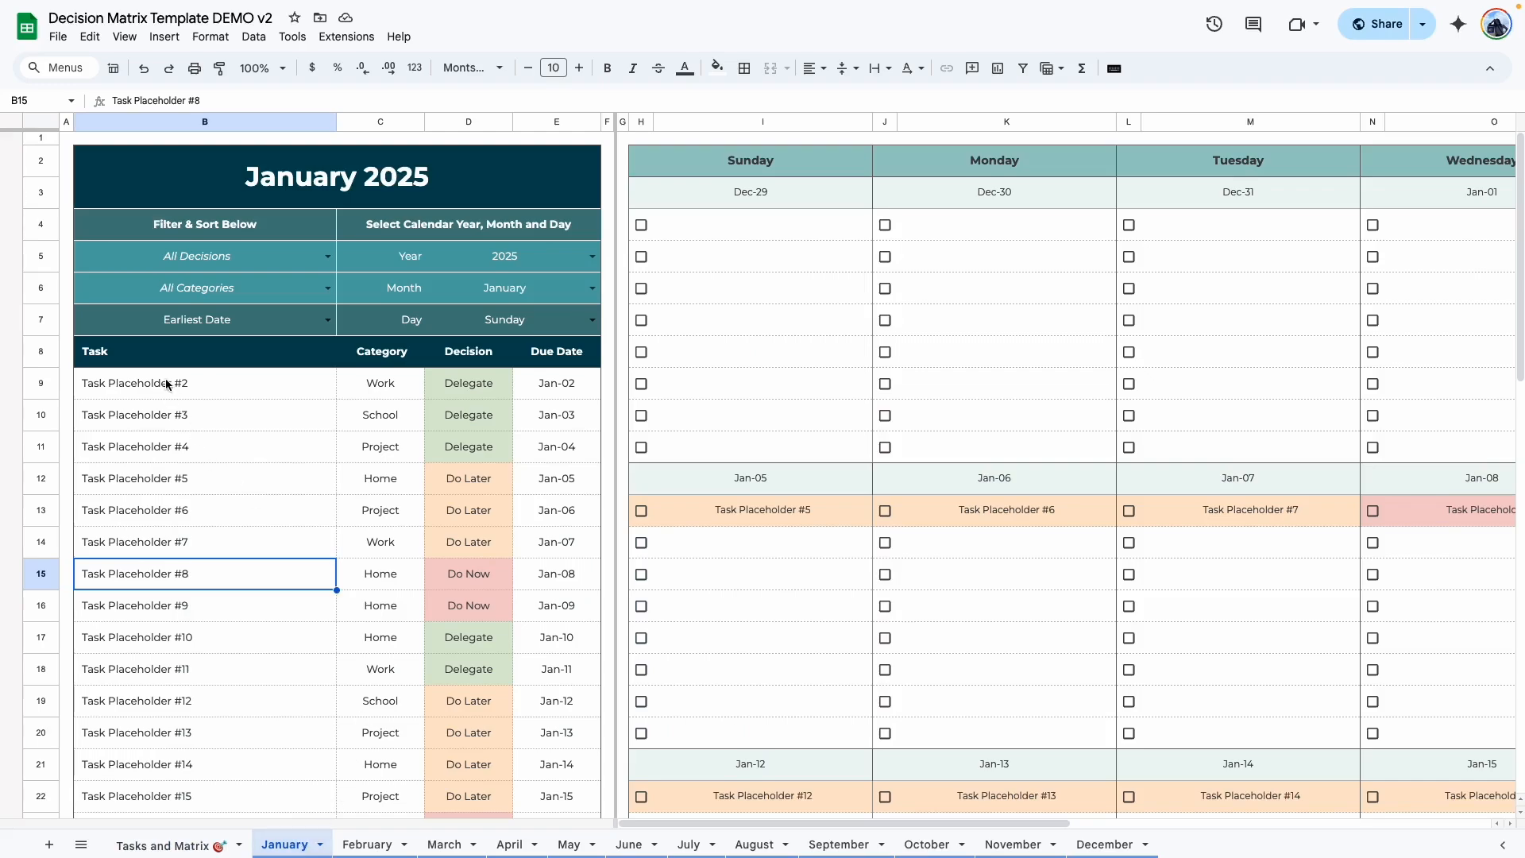
click(203, 383)
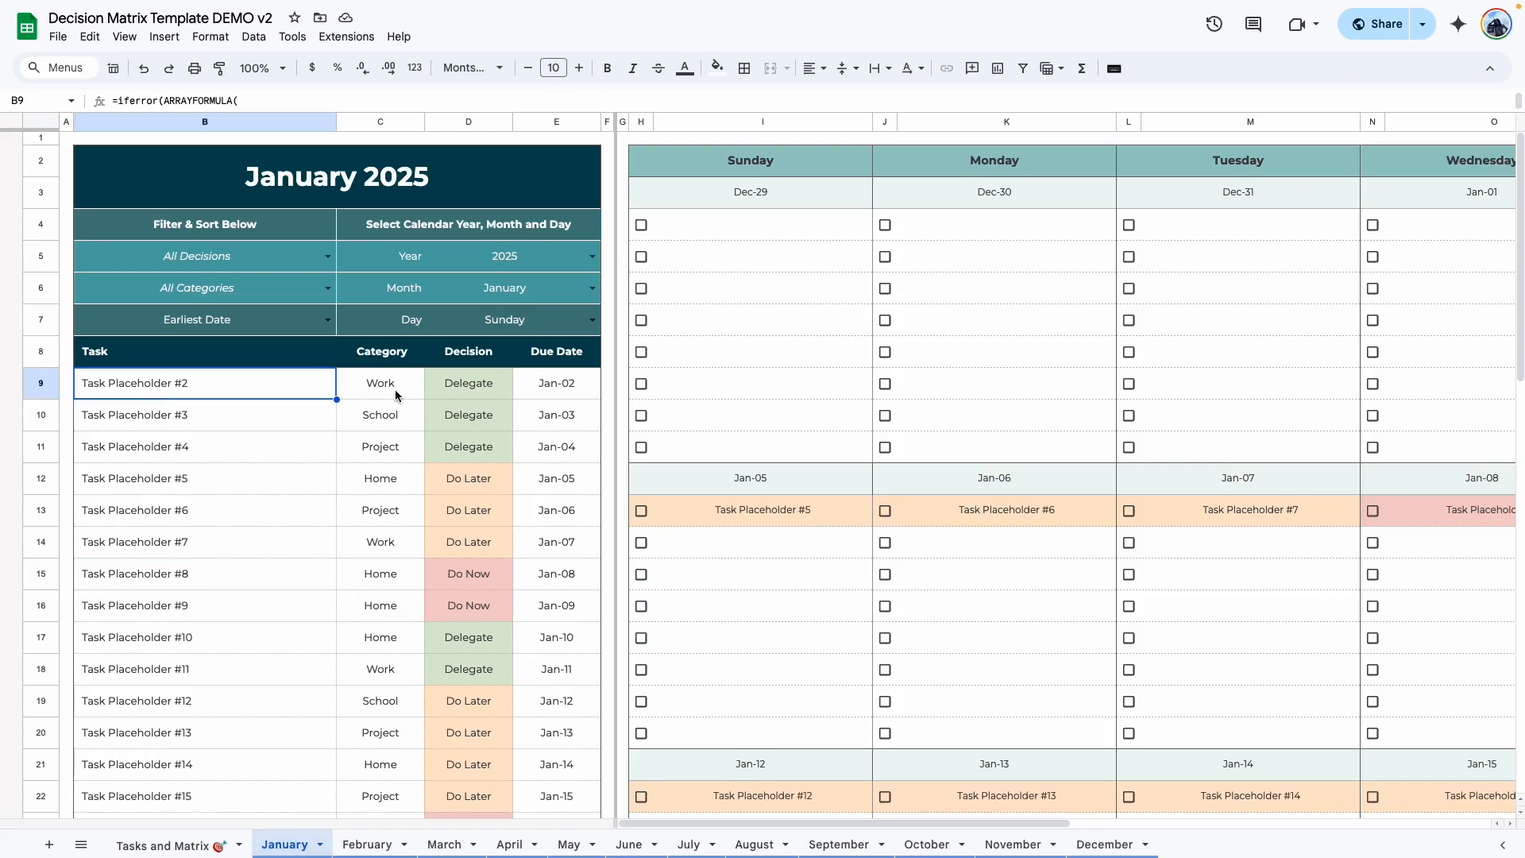
click(556, 383)
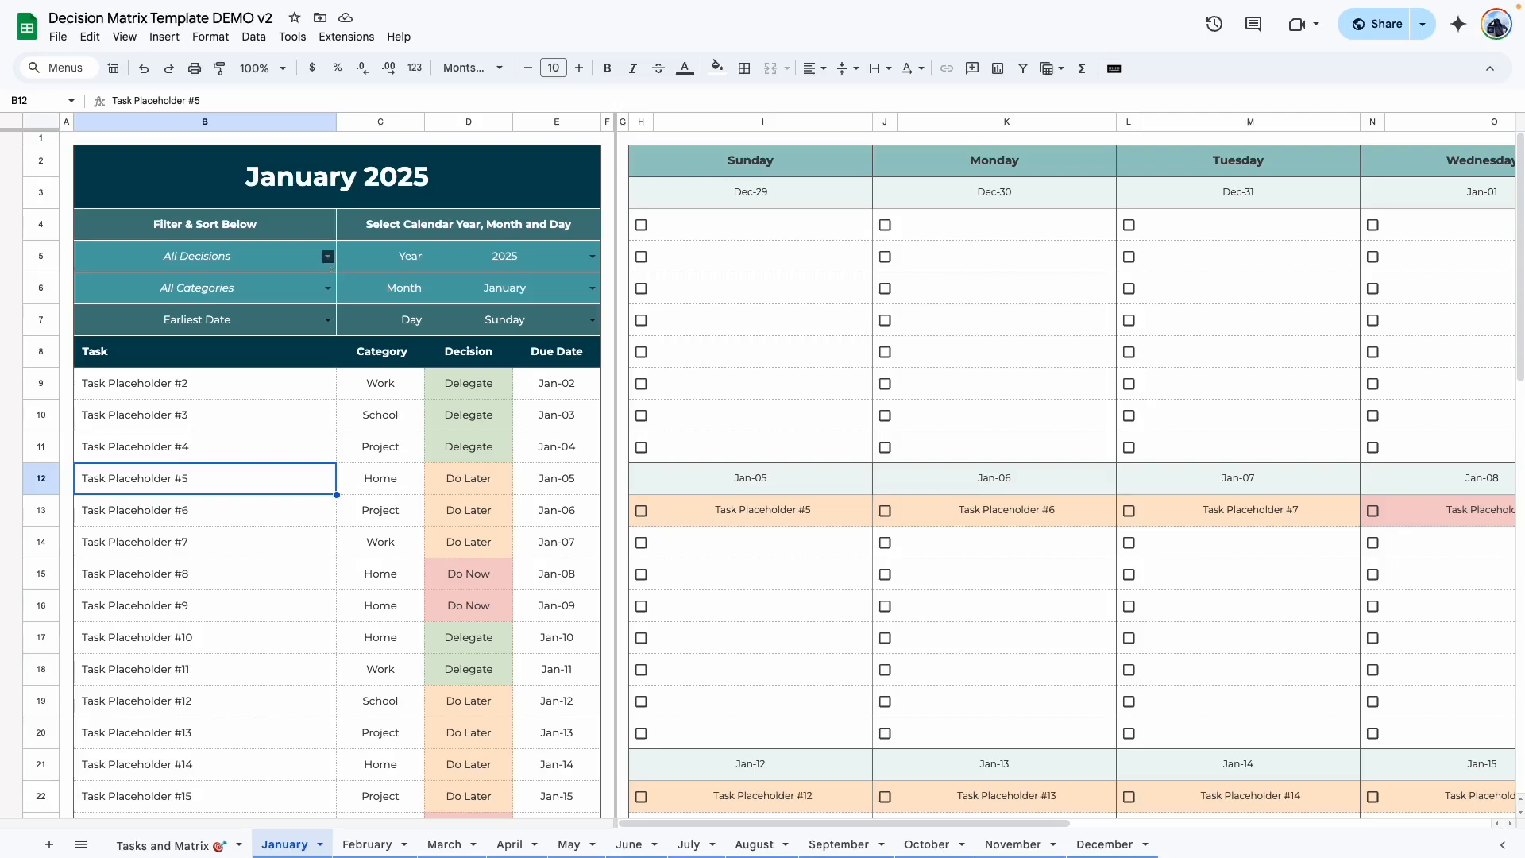
click(197, 256)
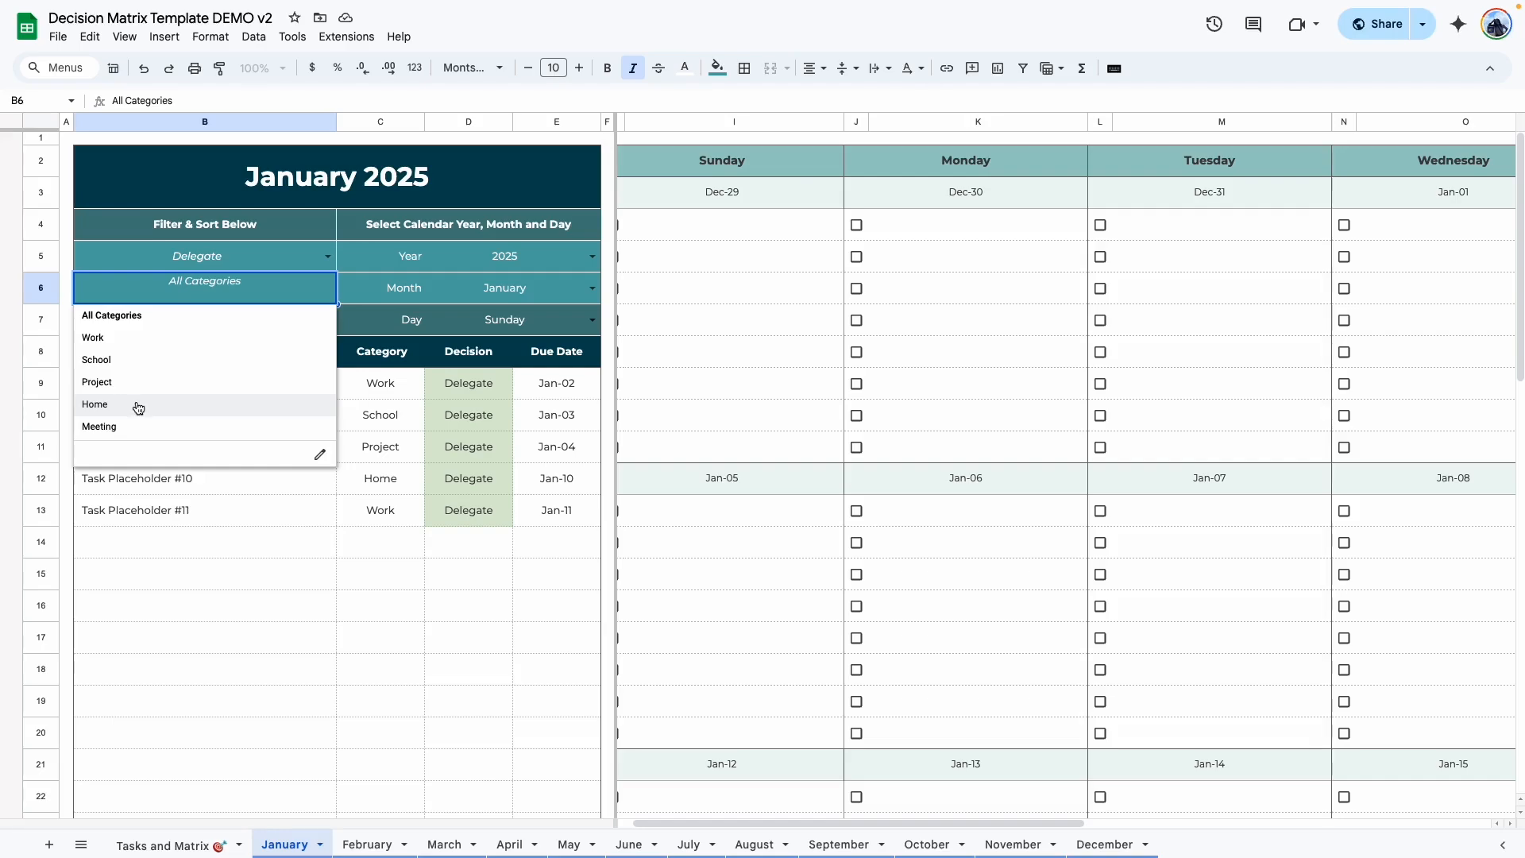
click(94, 405)
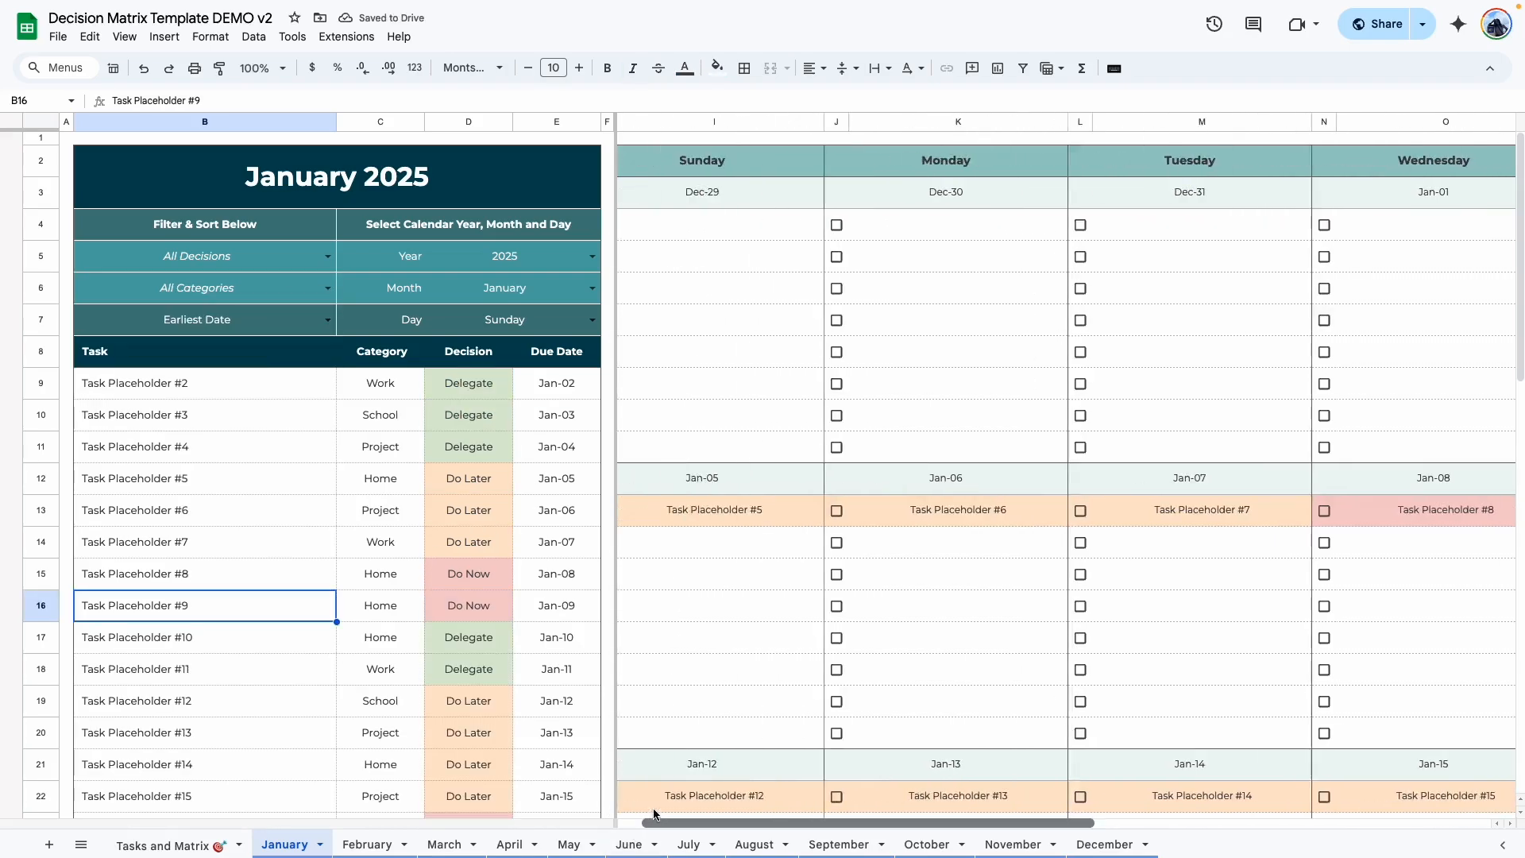
scroll(right, 3)
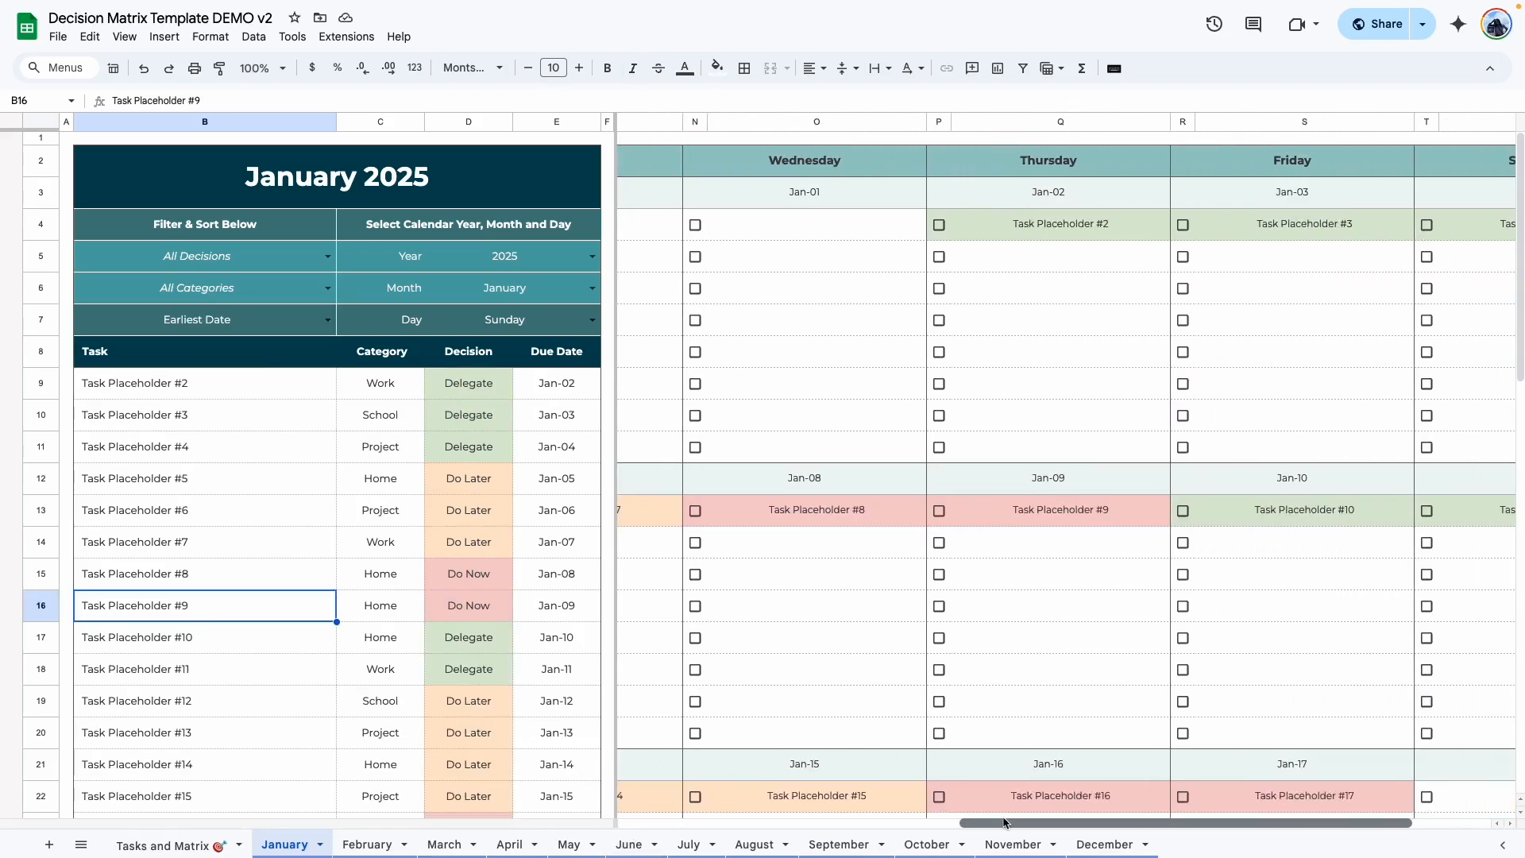
scroll(right, 3)
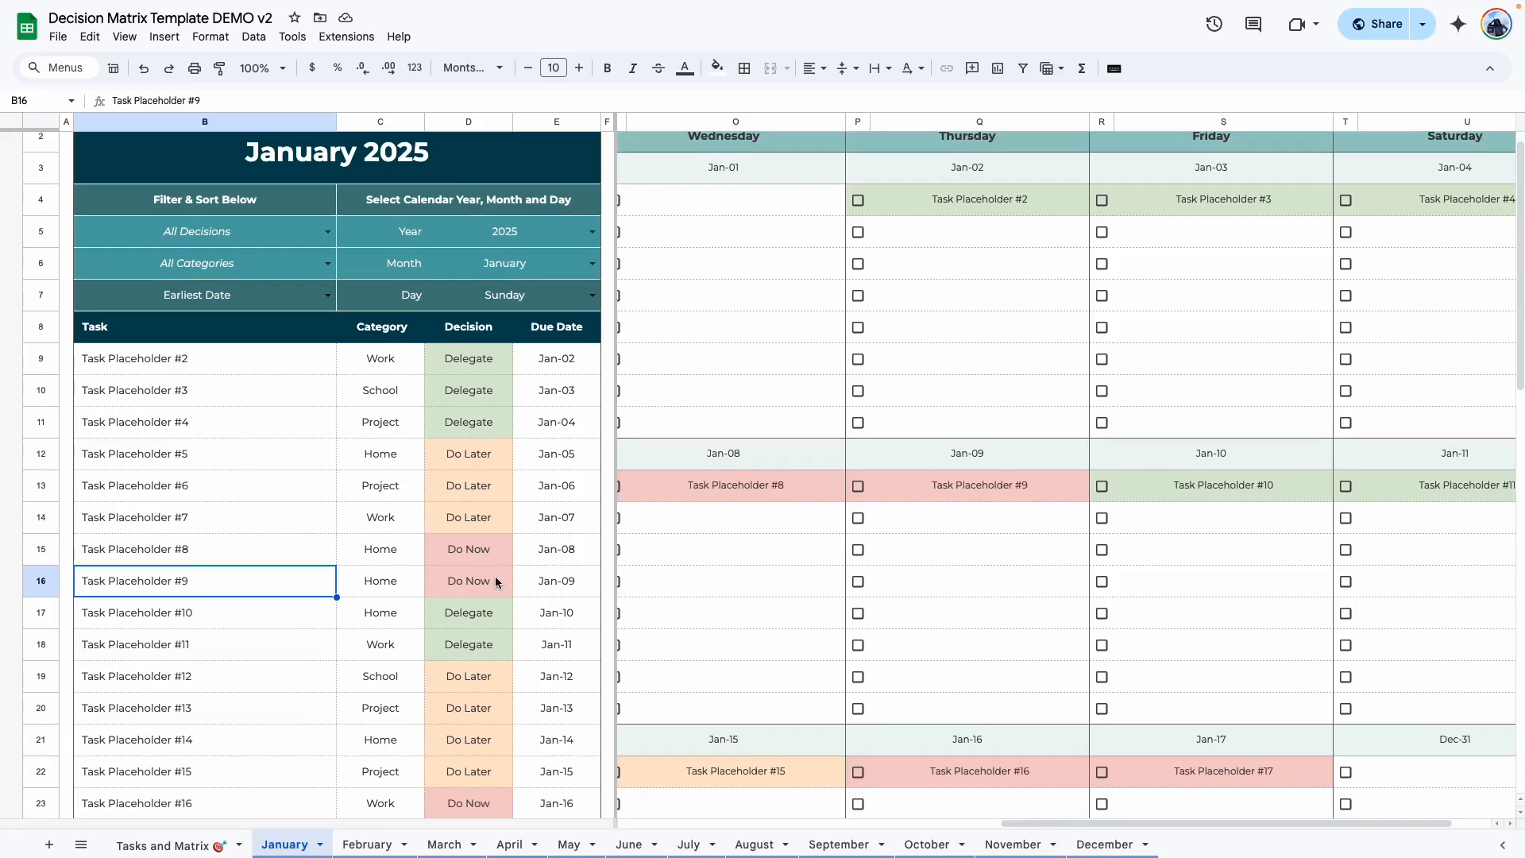
scroll(down, 3)
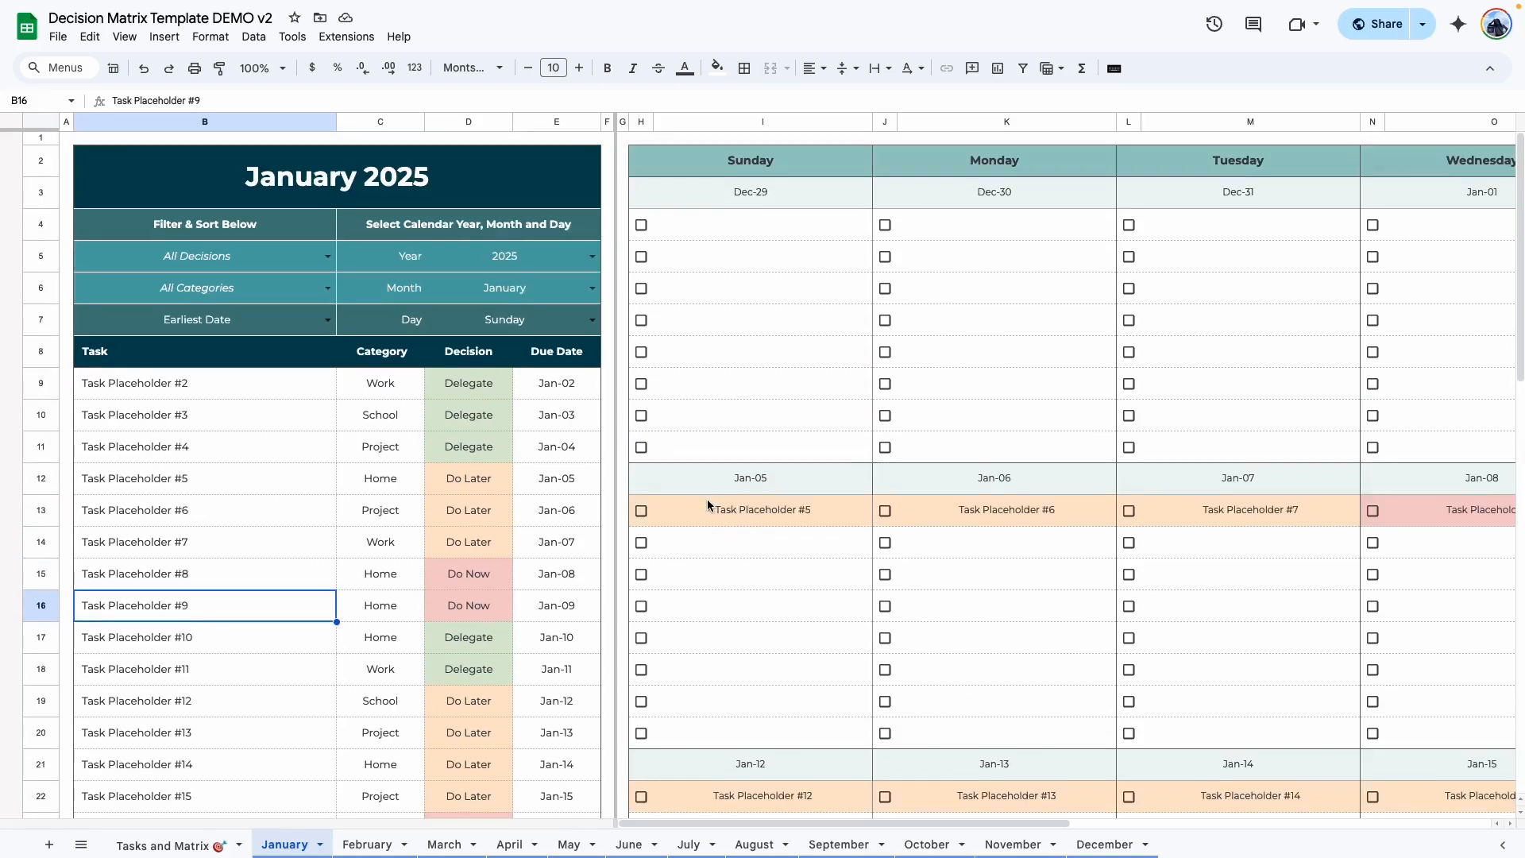
scroll(down, 3)
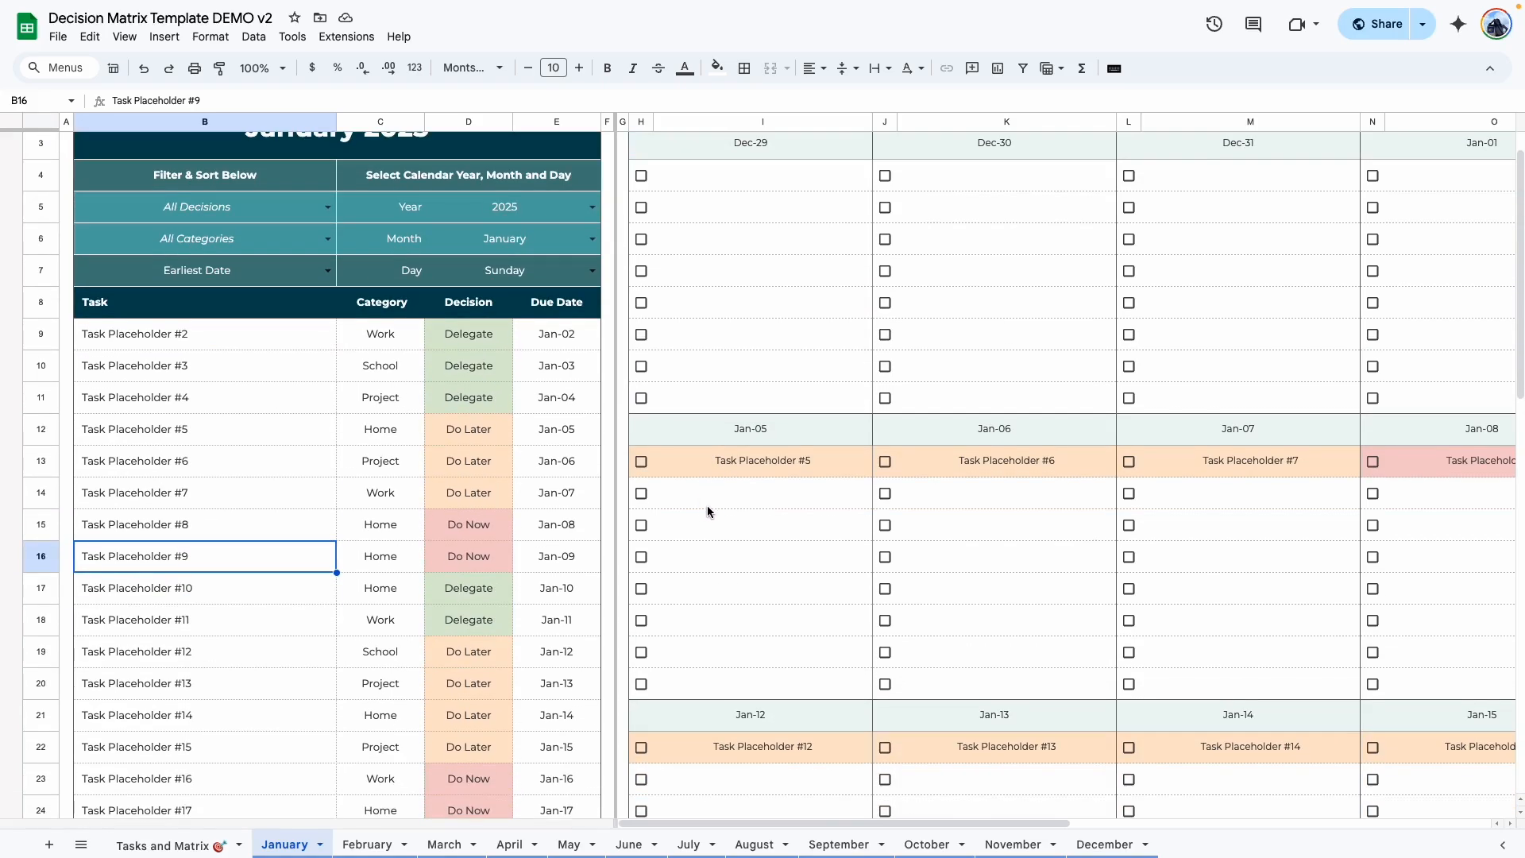
Return to Tasks and Matrix and look at Task Placeholder #9's row in the task table.
click(162, 843)
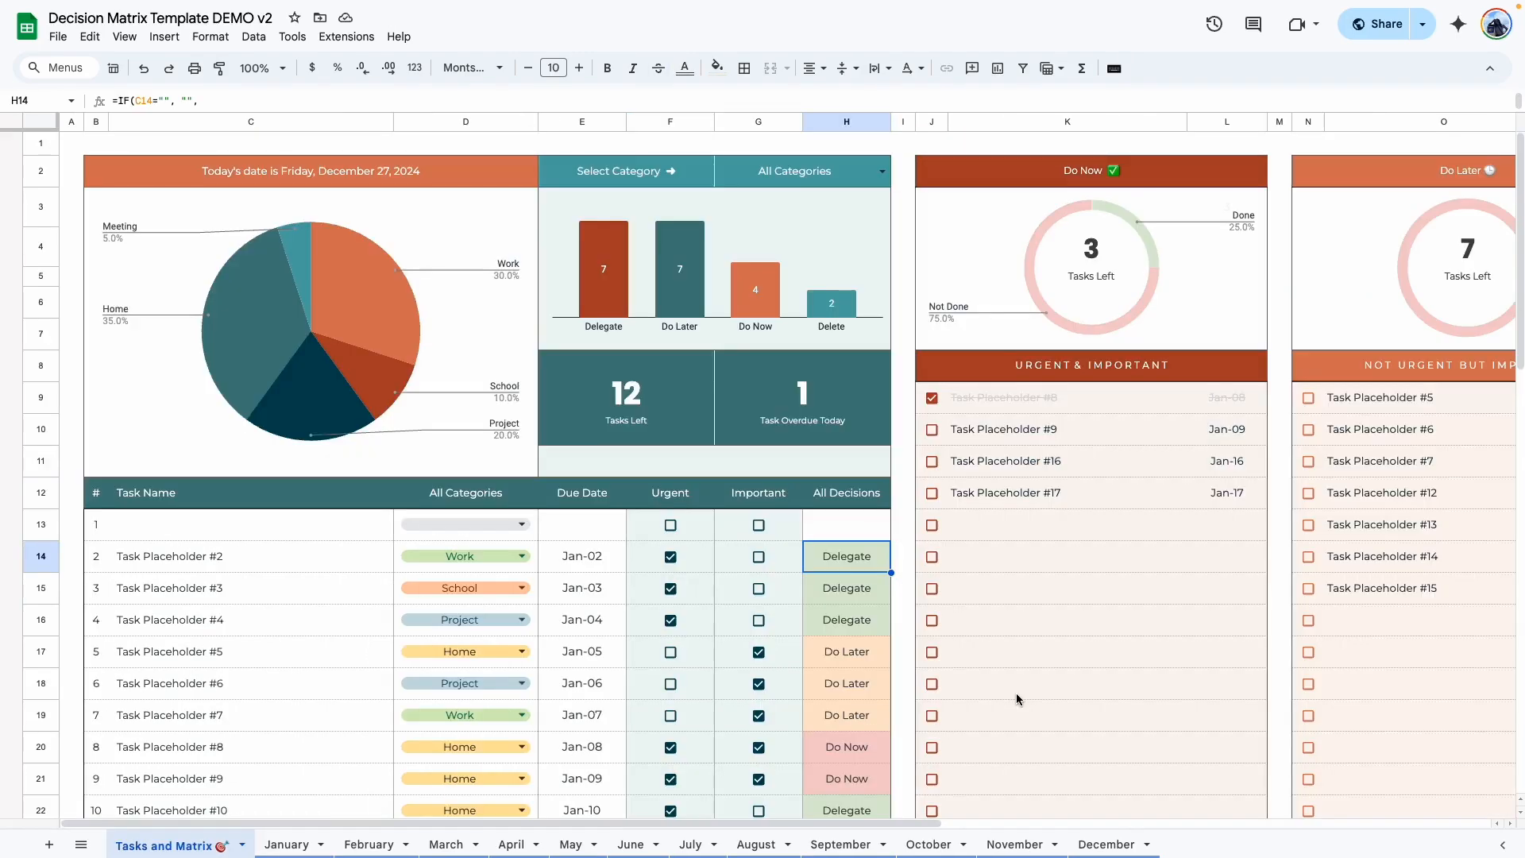
scroll(down, 3)
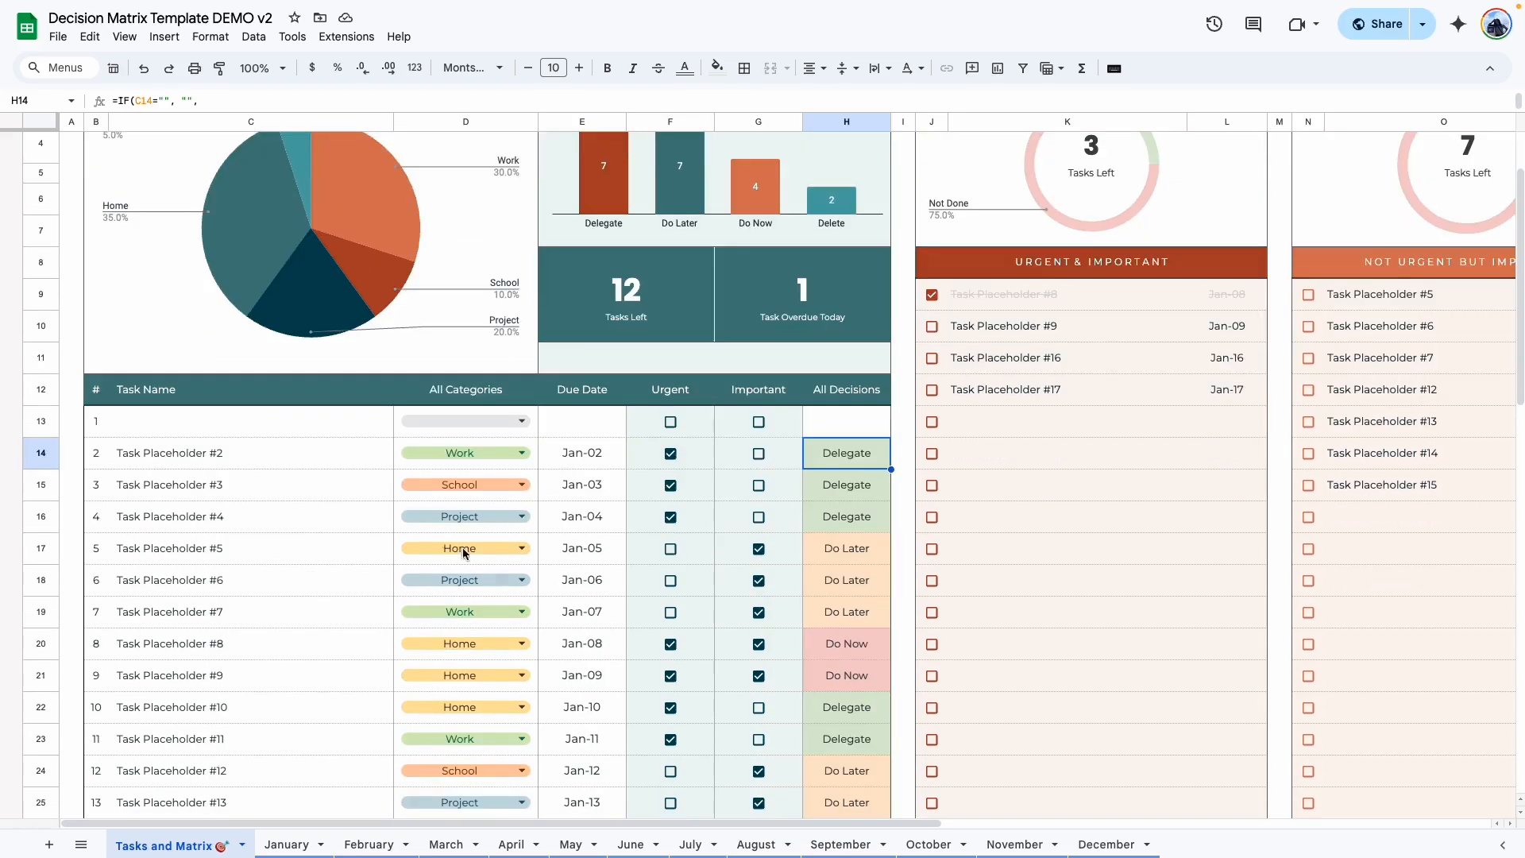
click(249, 675)
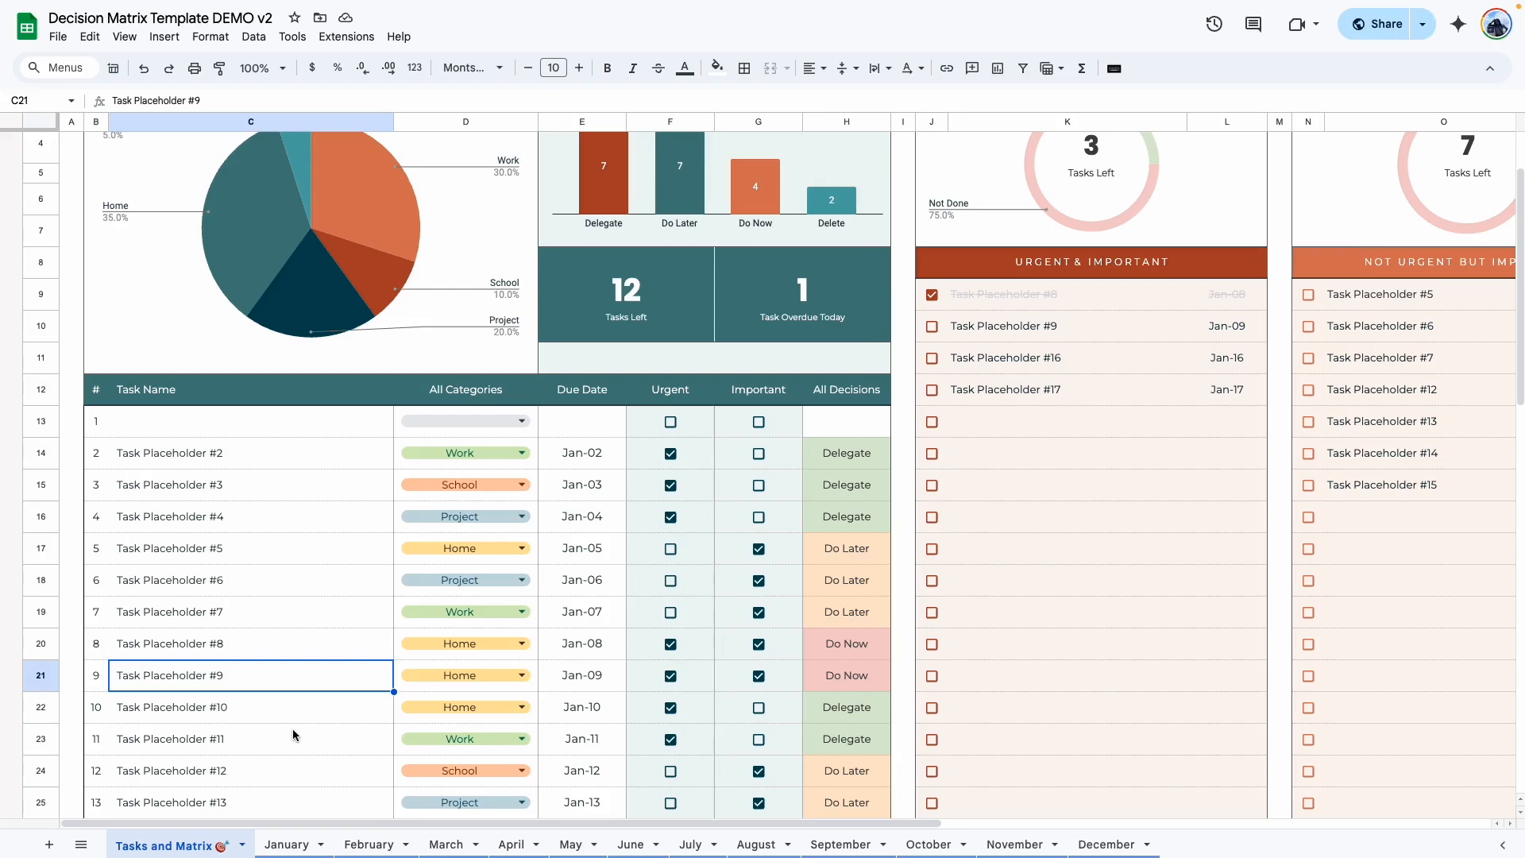
mouse_move(1042, 495)
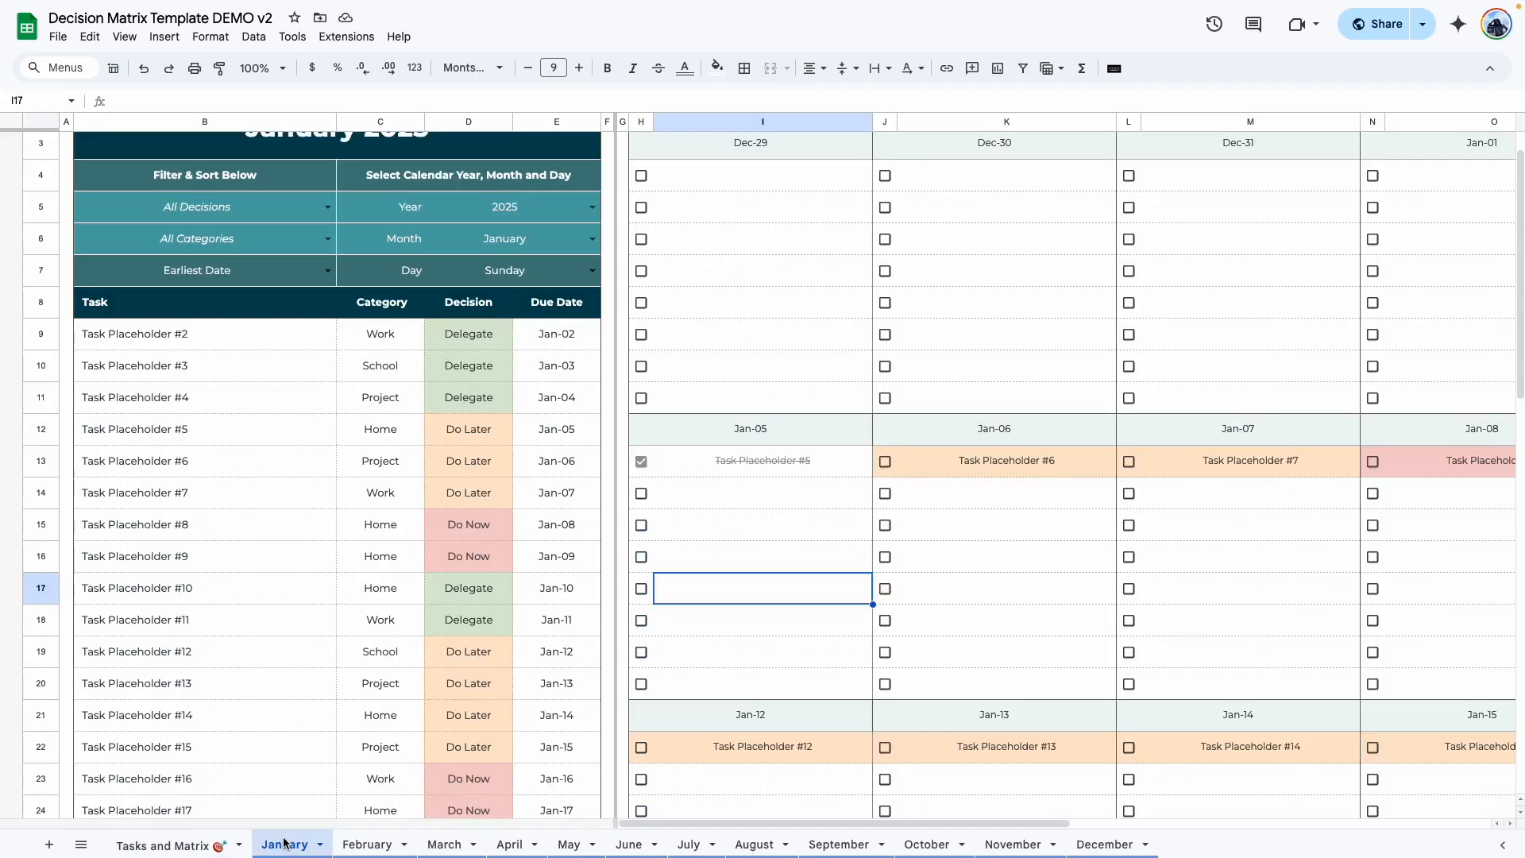
mouse_move(286, 678)
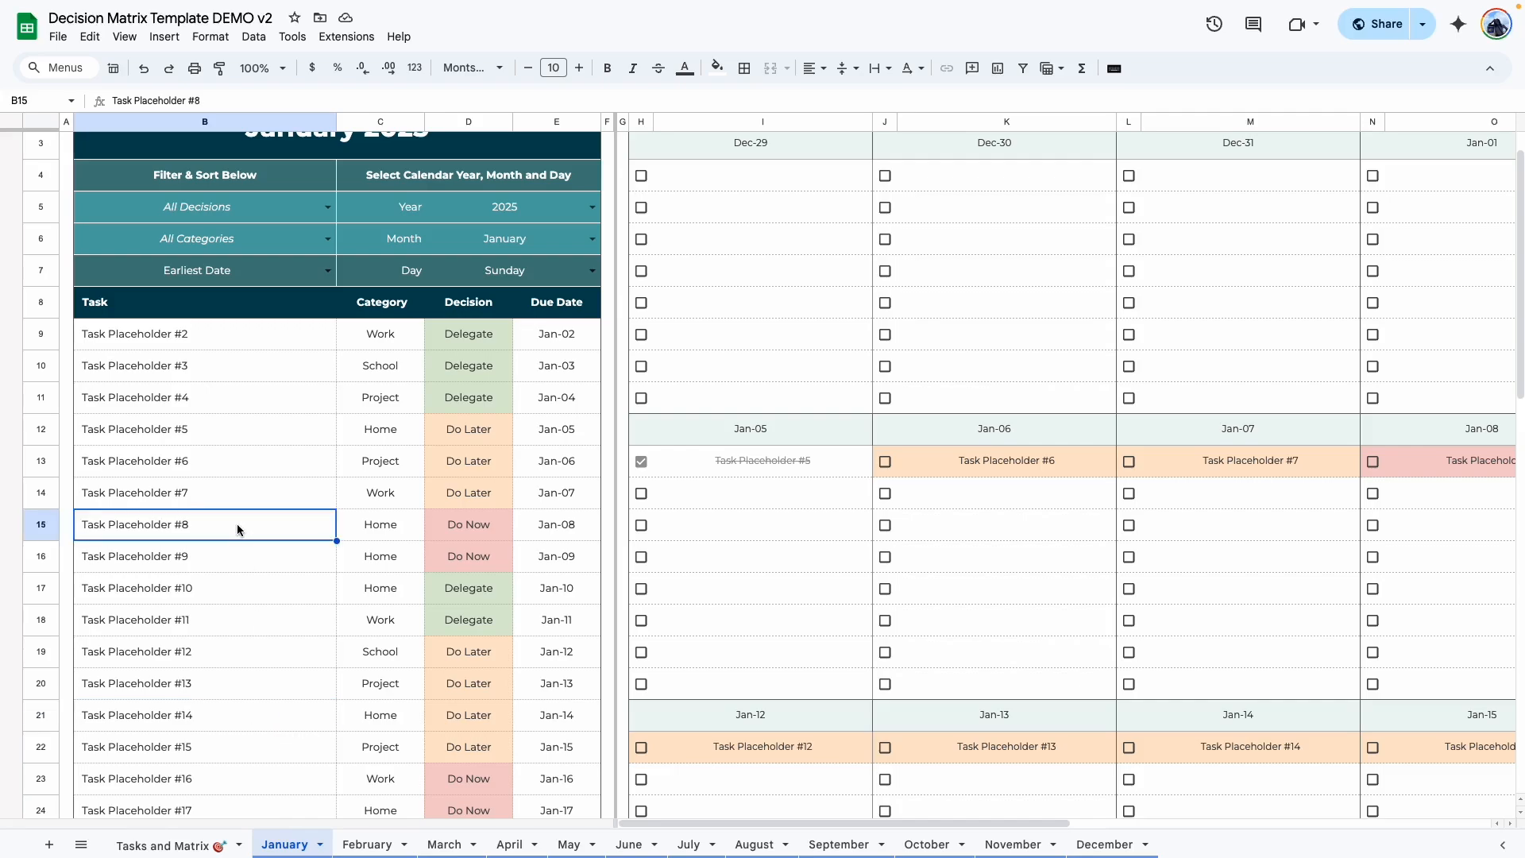
Move from the January calendar to the empty February 2025 sheet.
scroll(down, 3)
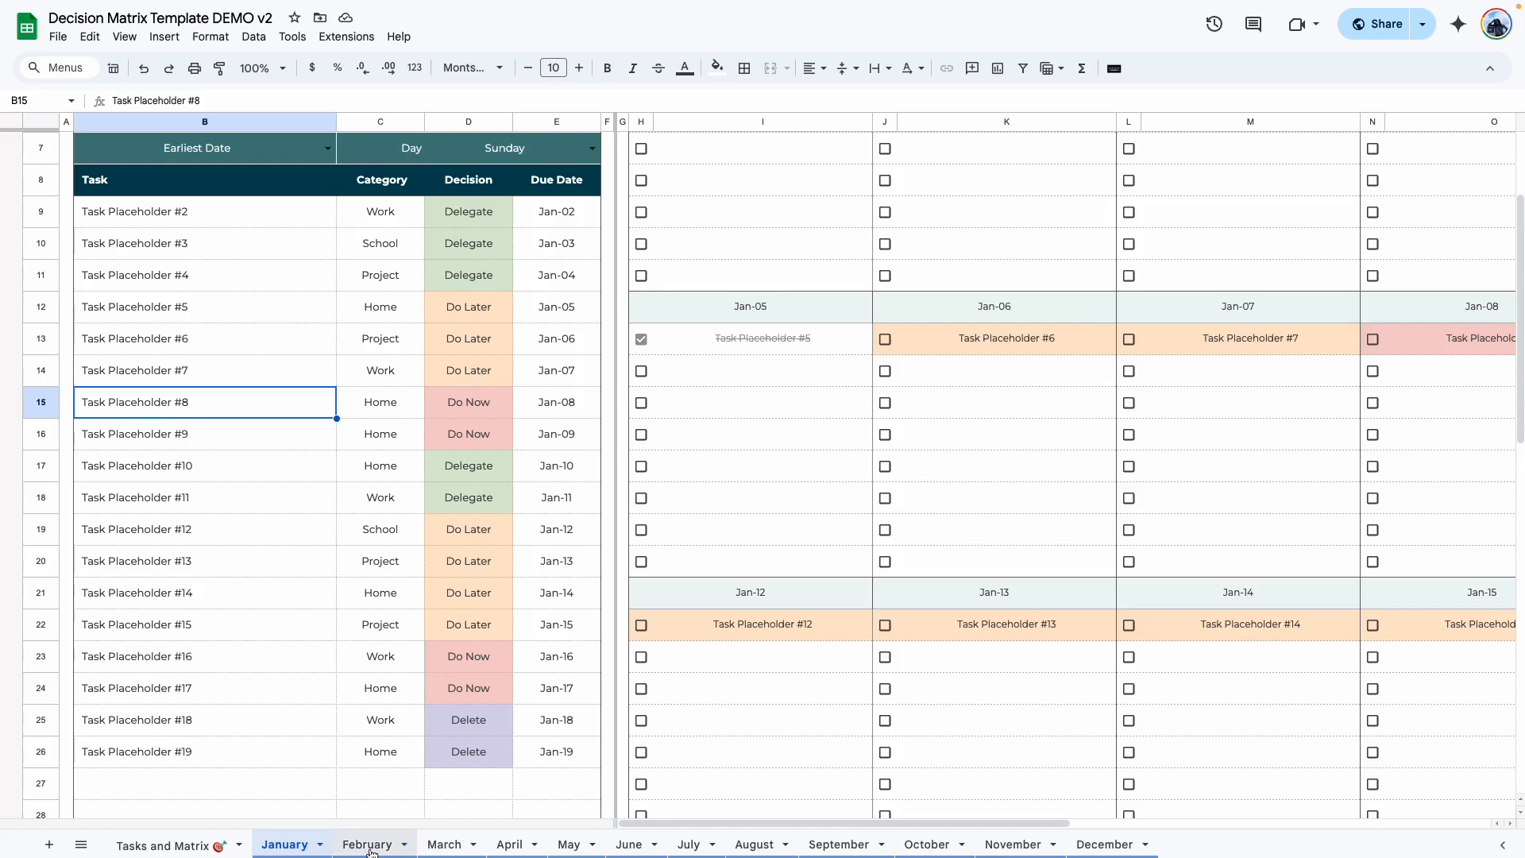
click(367, 843)
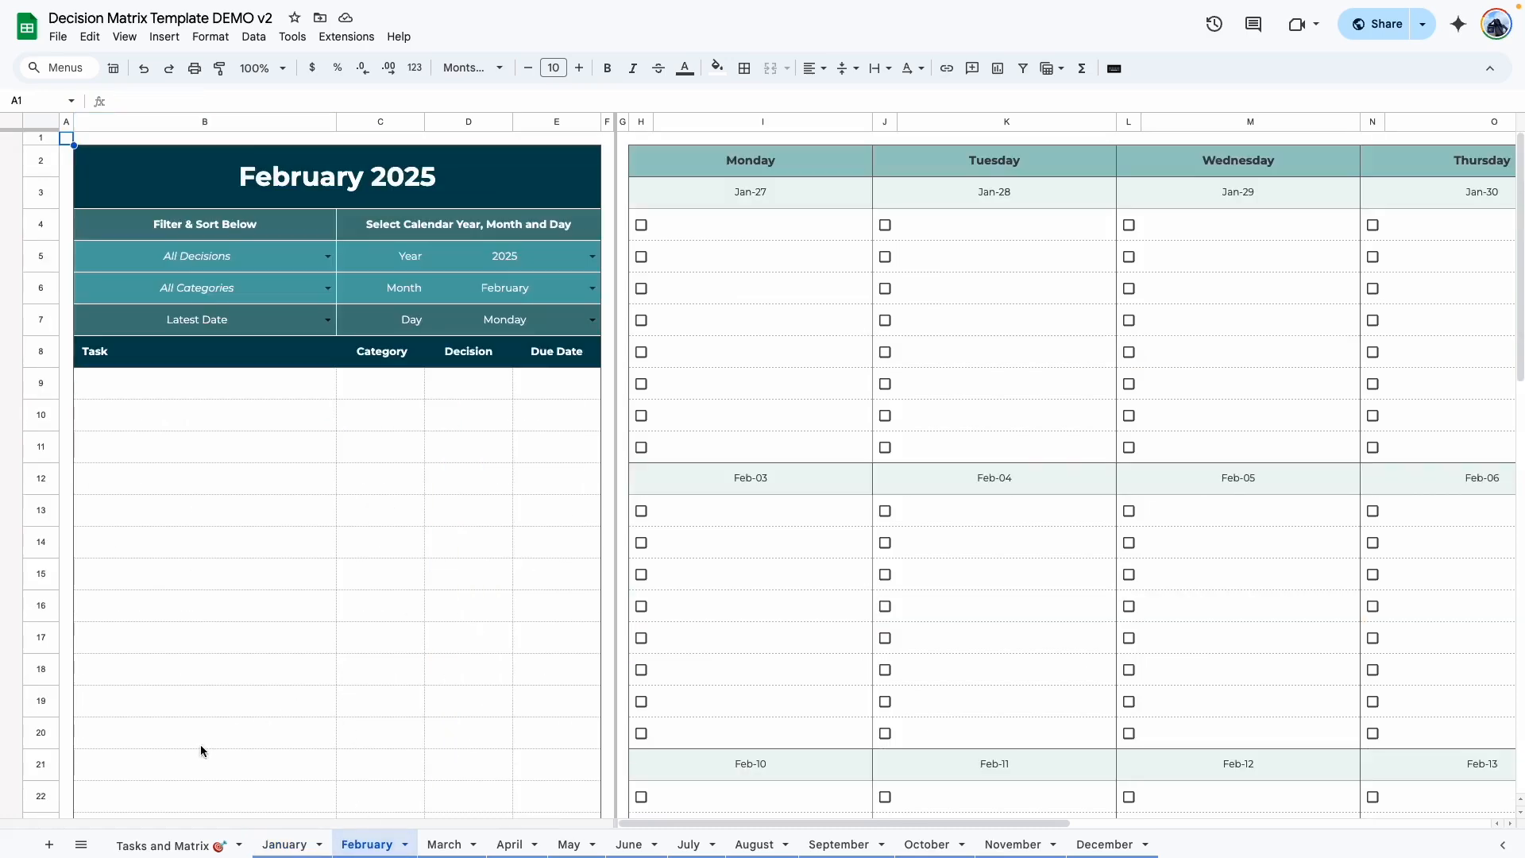
Set Task #14's due date to 2/4/2025 and fill Feb-04 to Feb-11 down through Task 21, then view January.
click(166, 843)
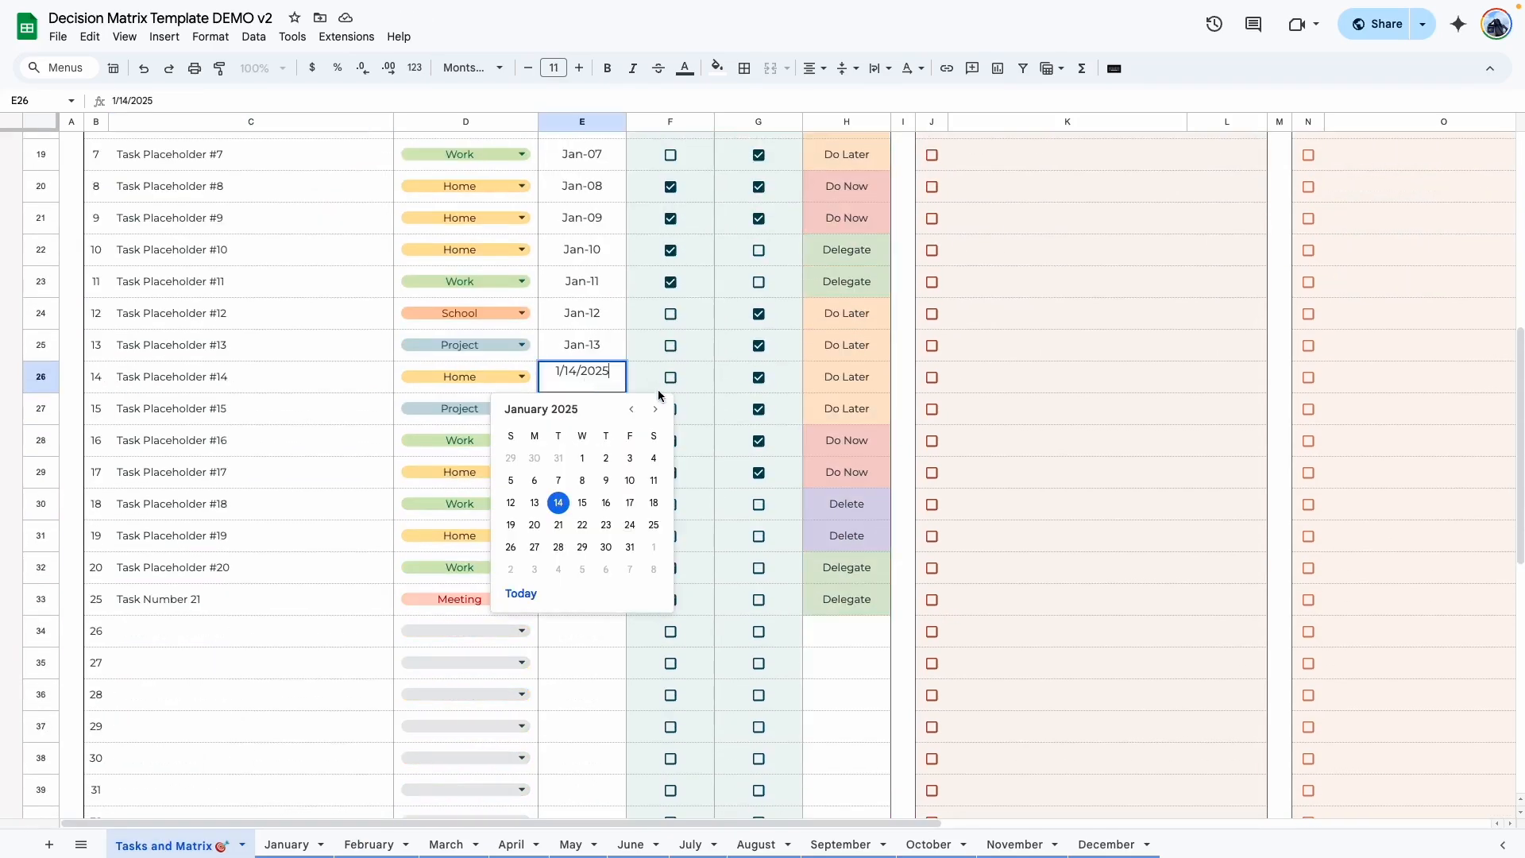
click(653, 409)
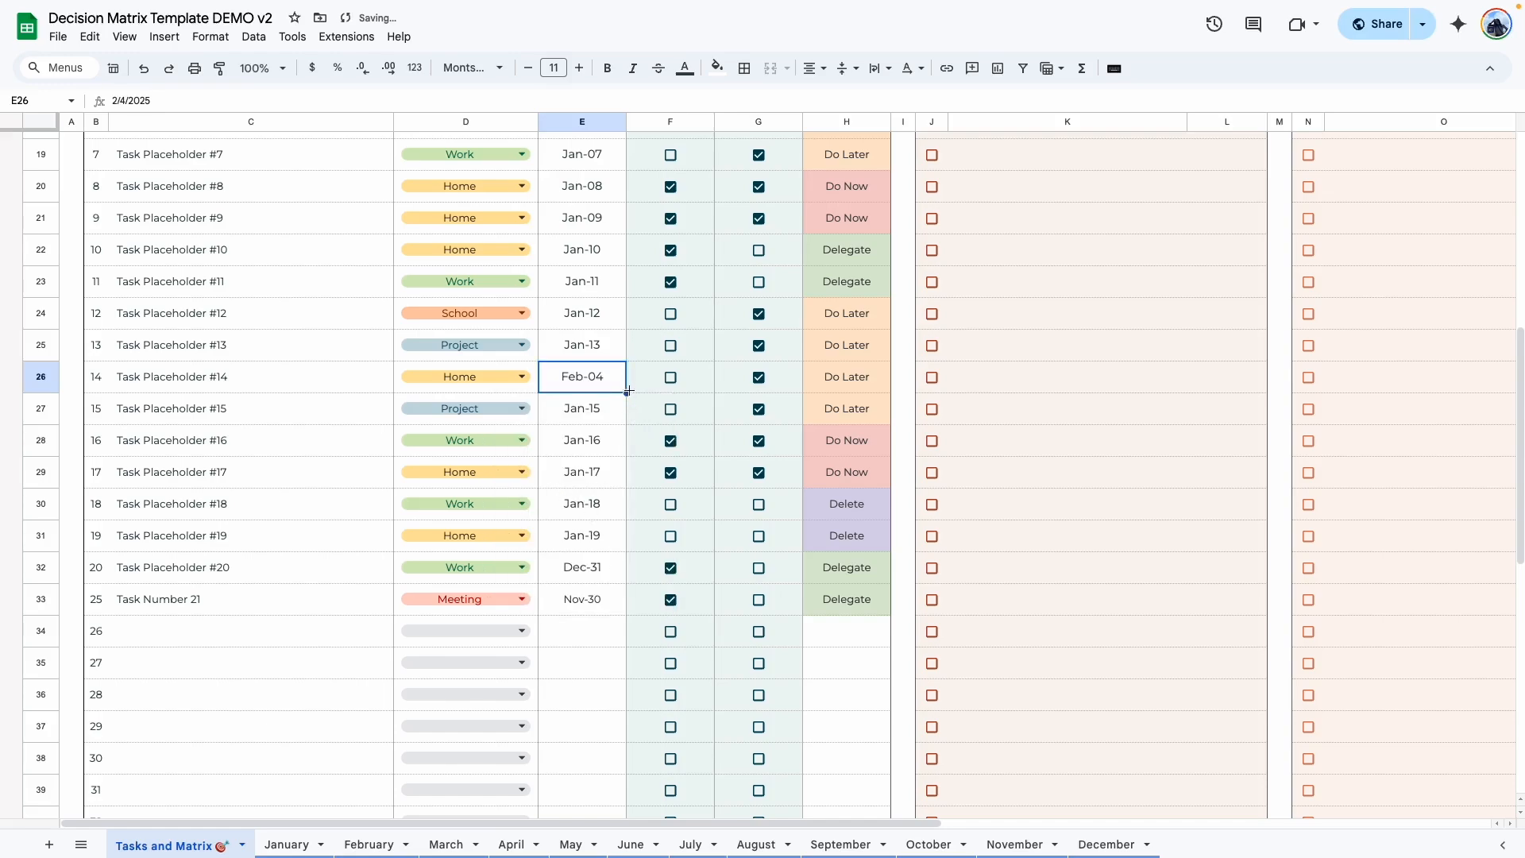
drag(627, 391, 627, 614)
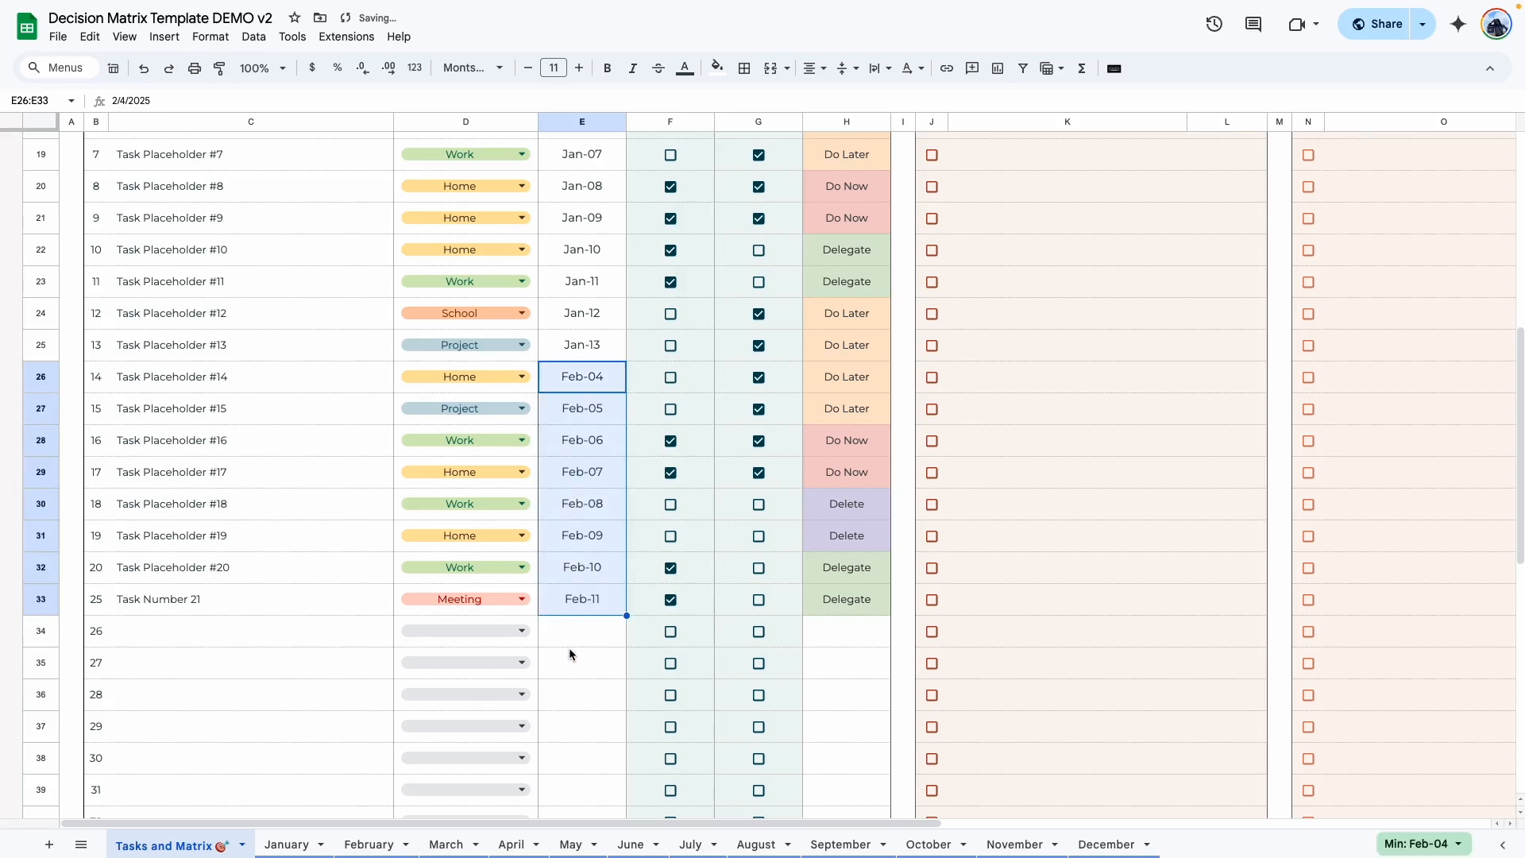
click(581, 662)
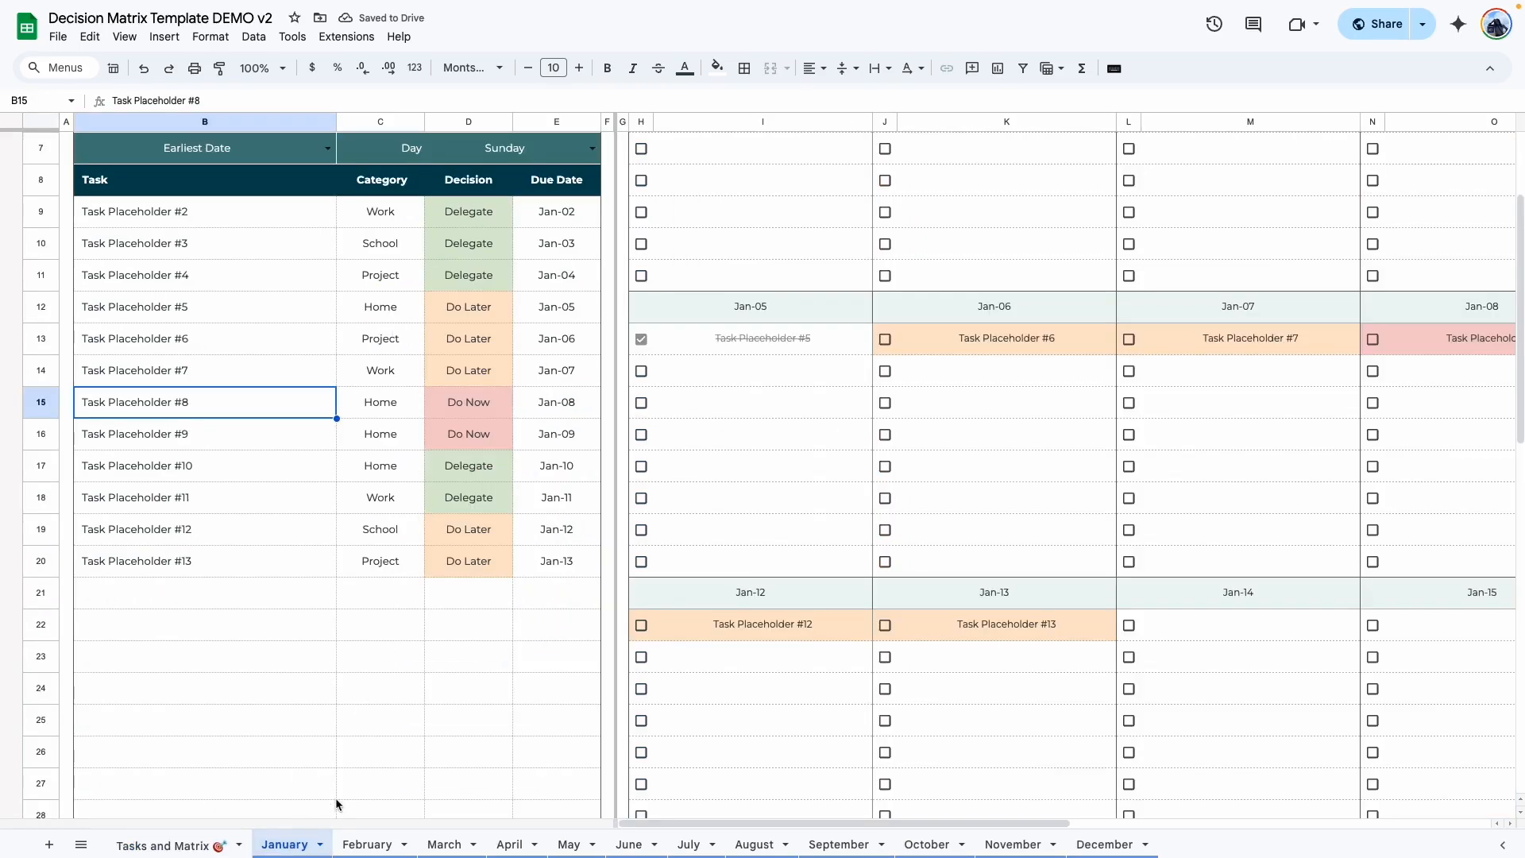
Filter February's list to Delegate tasks, then switch to the Dark Colors template's Instructions sheet.
click(367, 844)
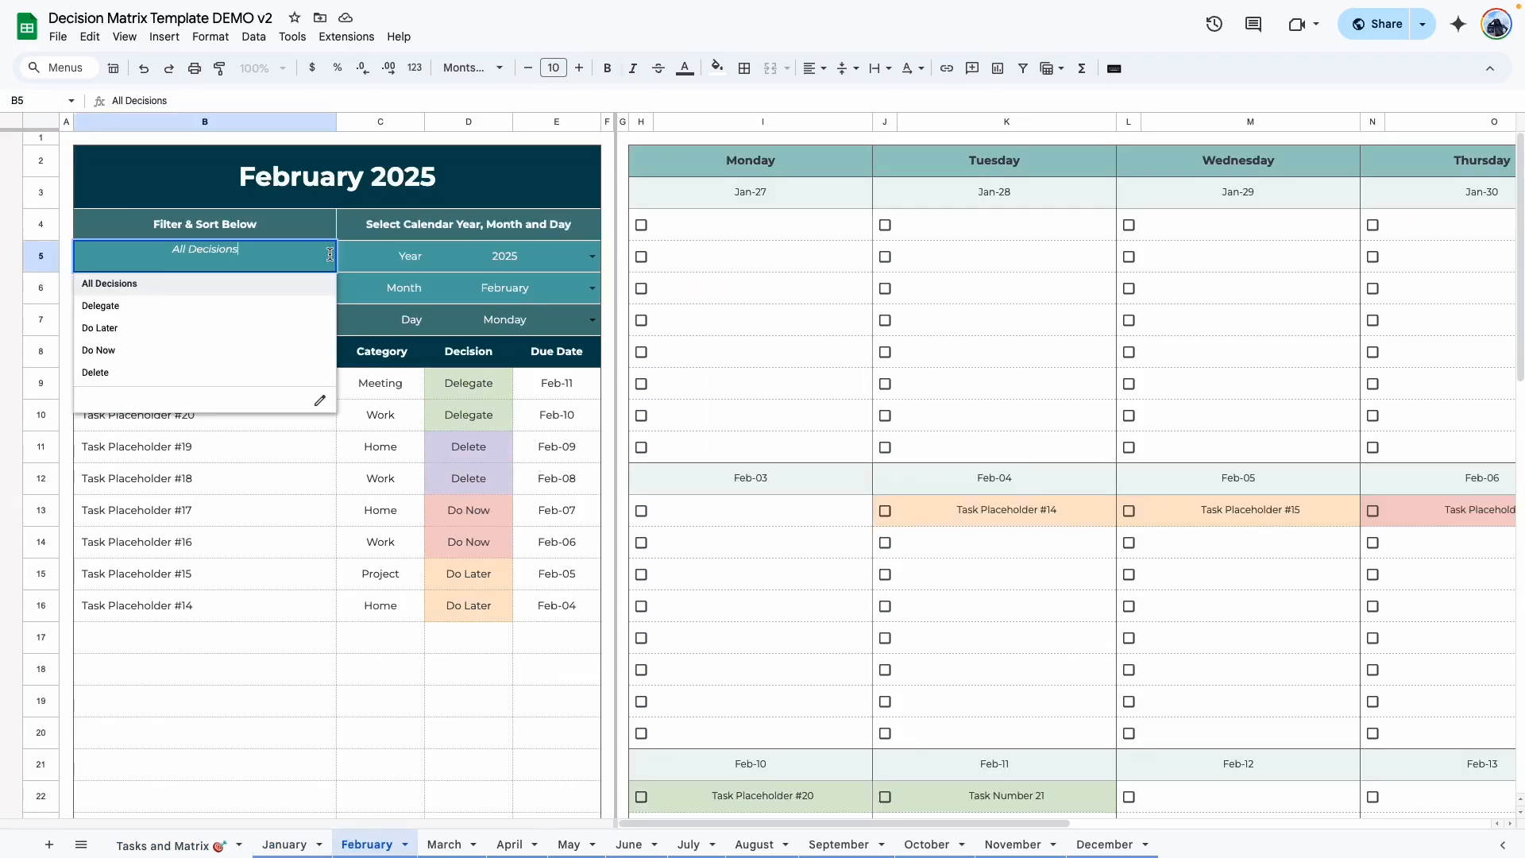
click(100, 305)
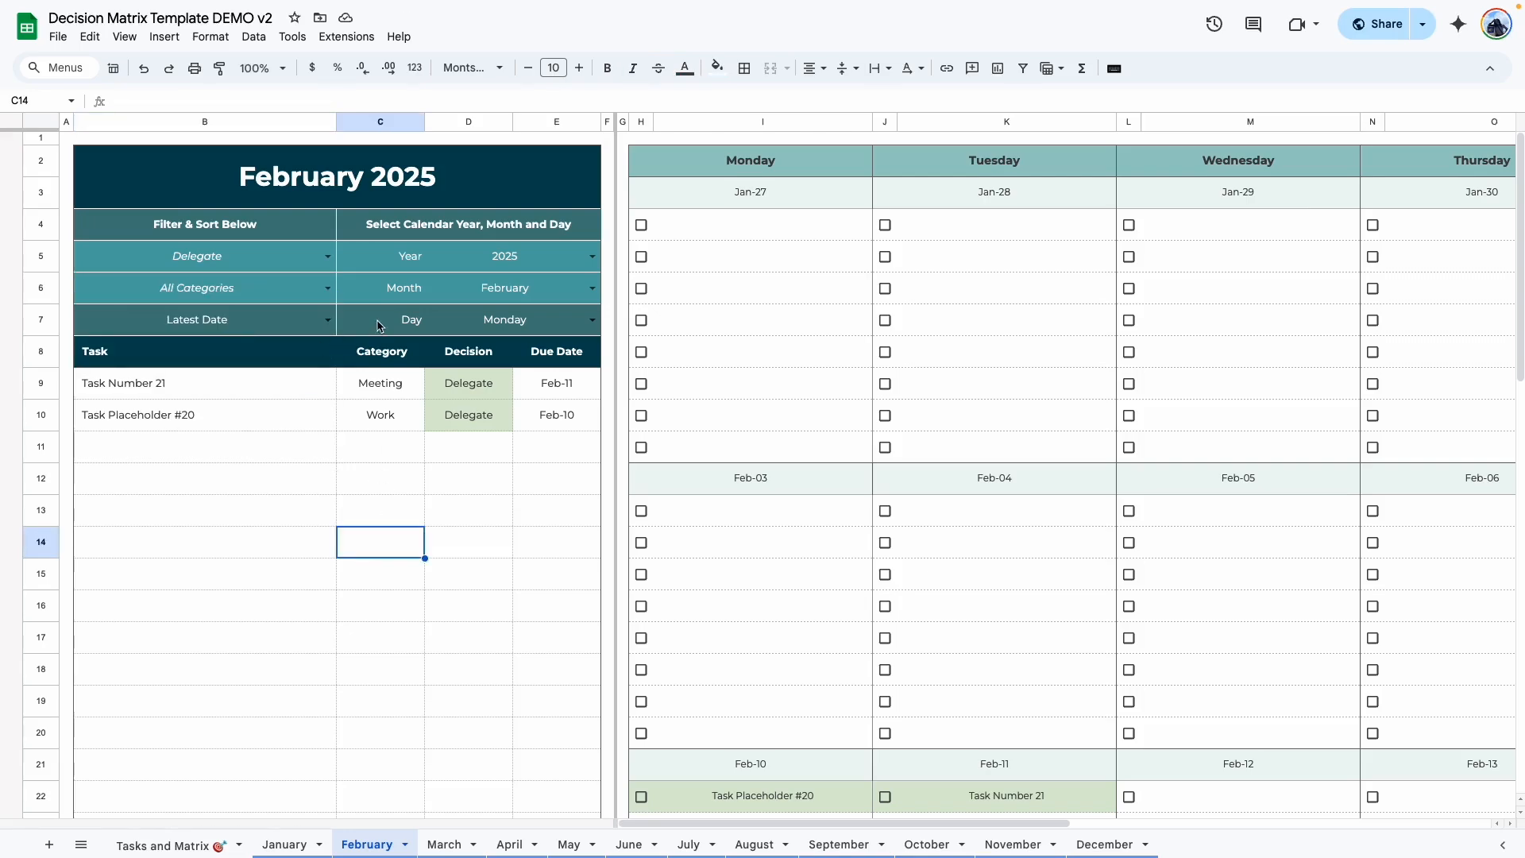
click(204, 542)
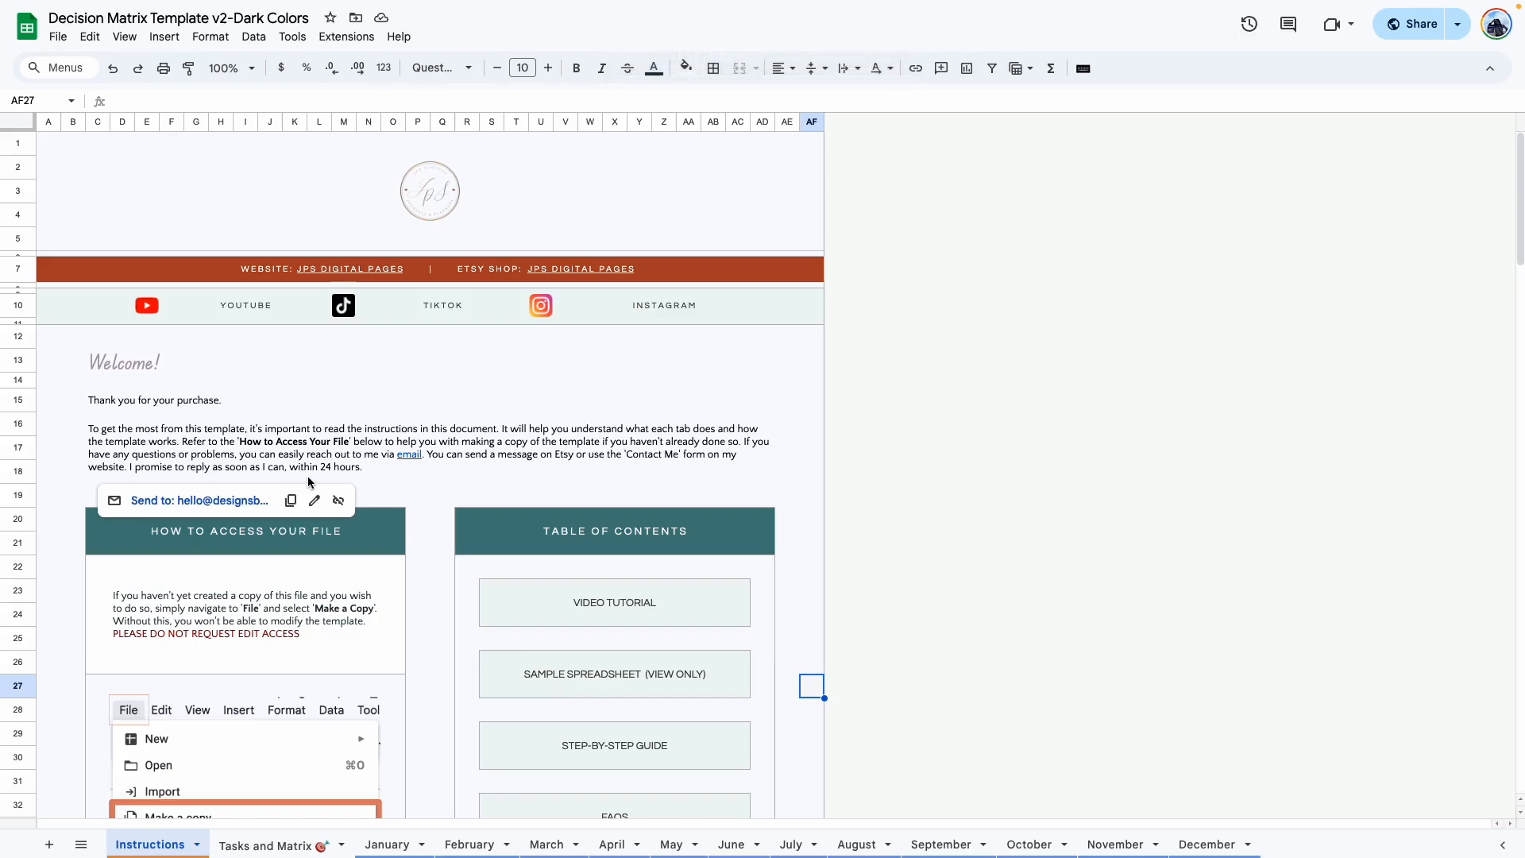
mouse_move(539, 370)
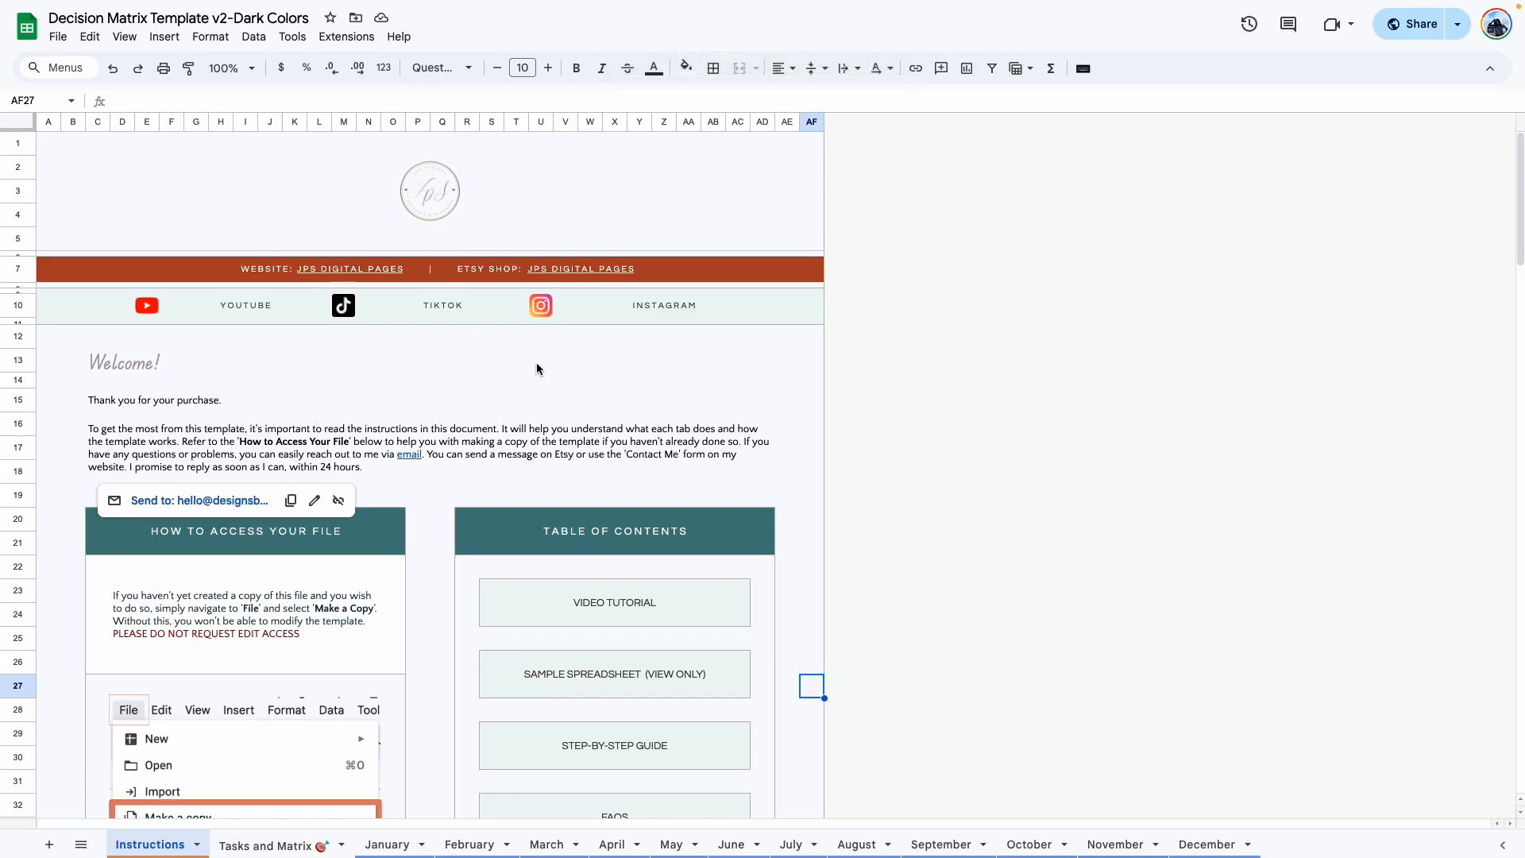